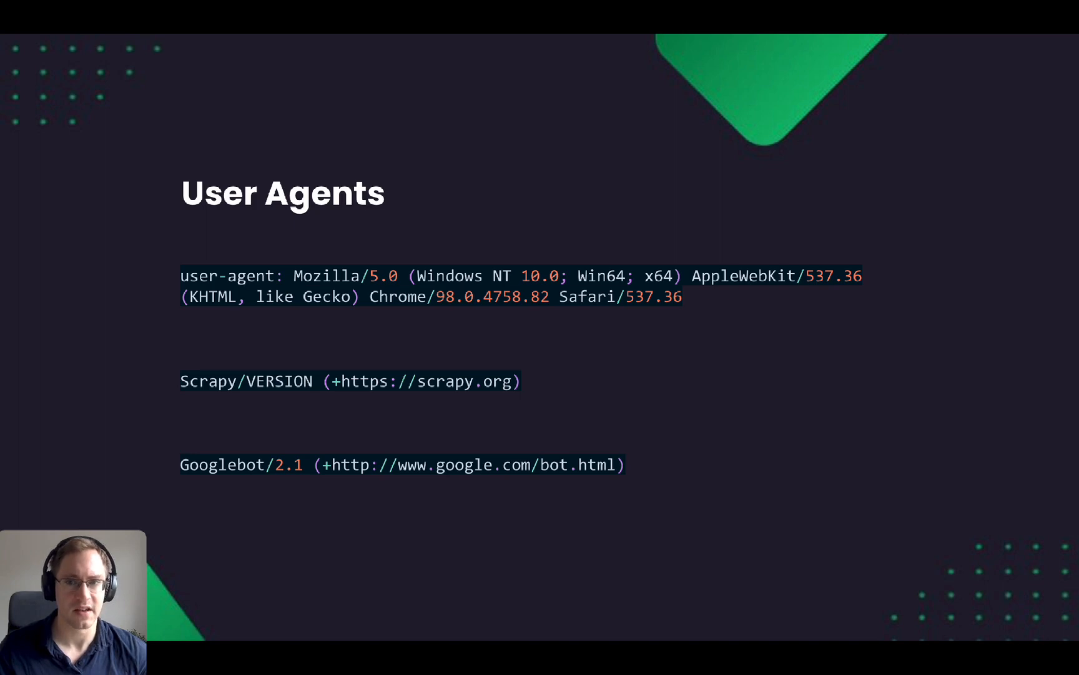
{"action": "mouse_move", "coordinate": [740, 558]}
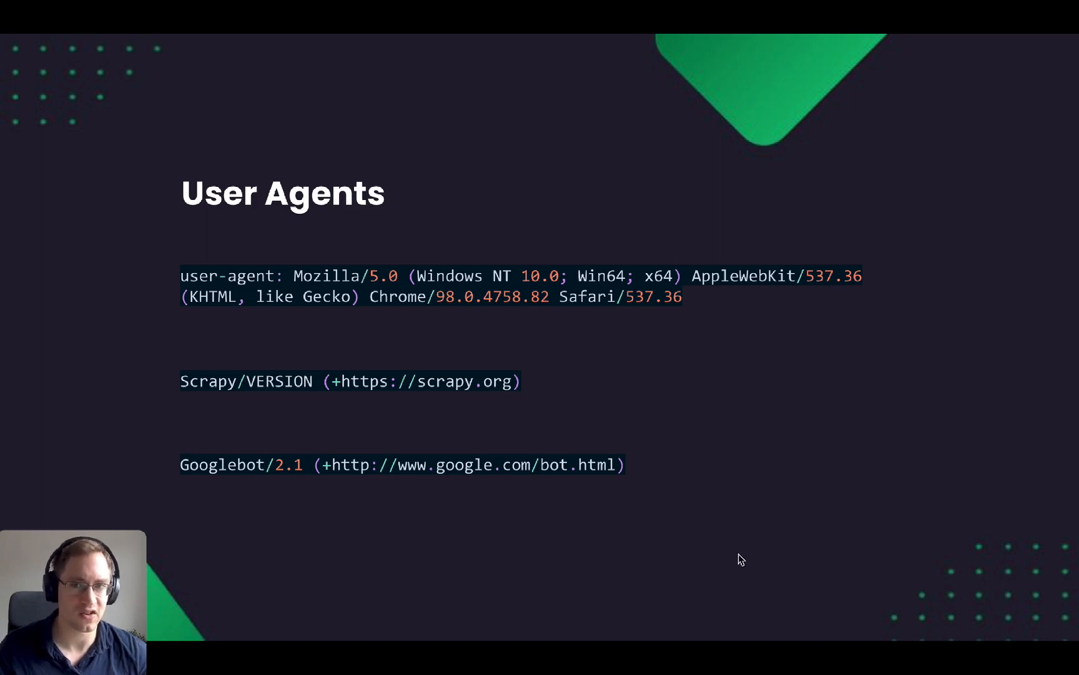
{"action": "mouse_move", "coordinate": [193, 282]}
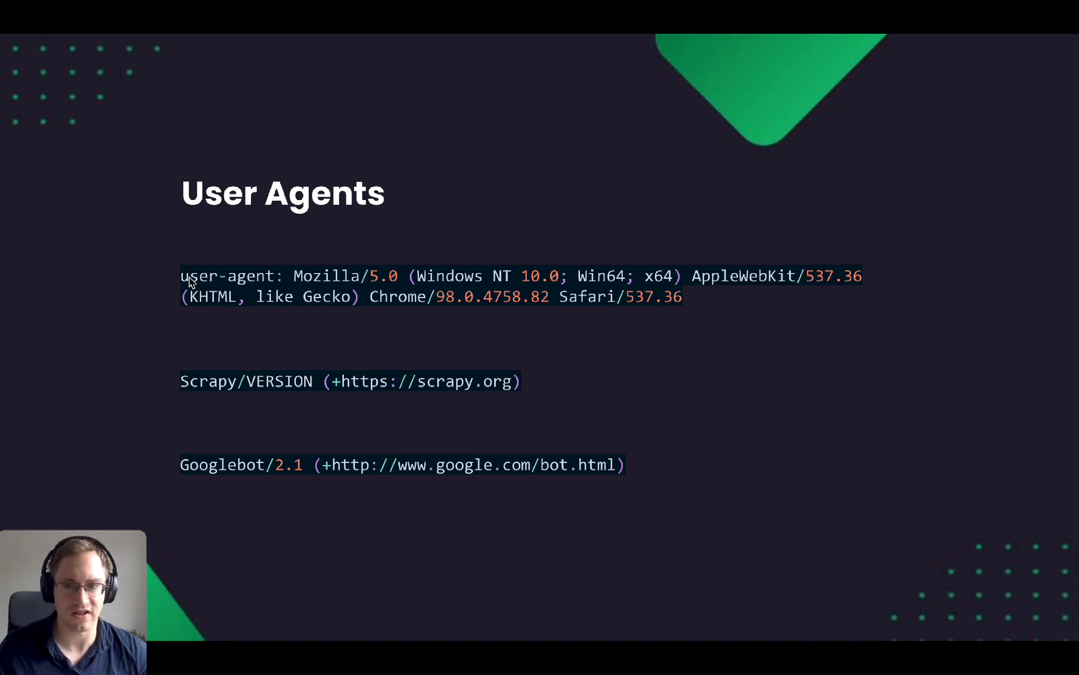
{"action": "mouse_move", "coordinate": [267, 288]}
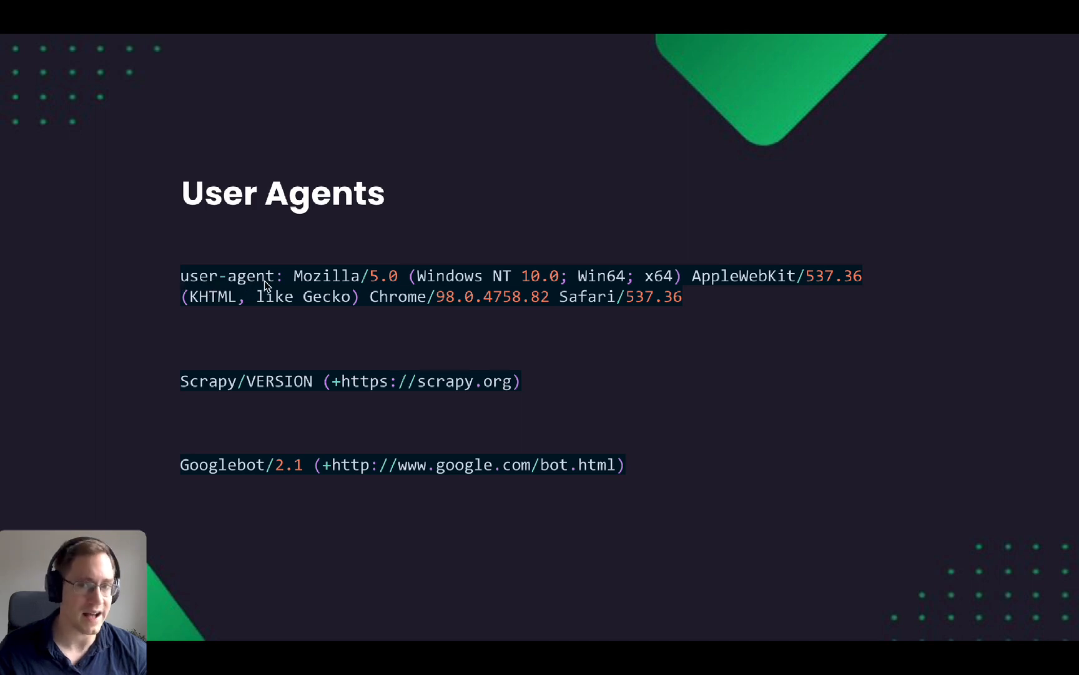
{"action": "mouse_move", "coordinate": [282, 286]}
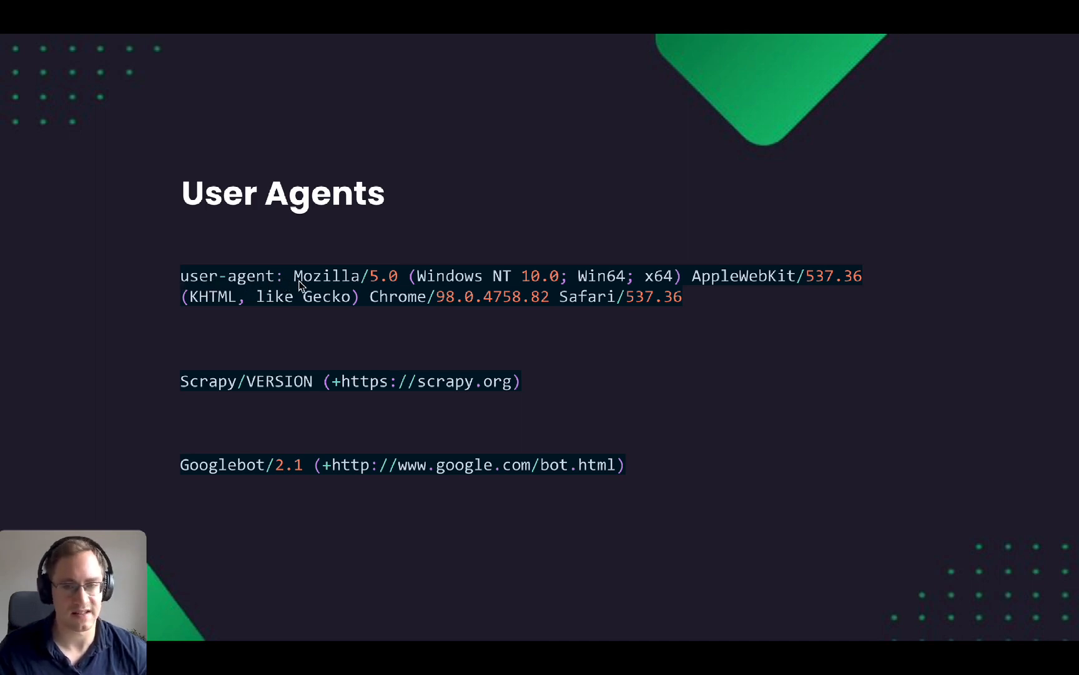
{"action": "mouse_move", "coordinate": [602, 296]}
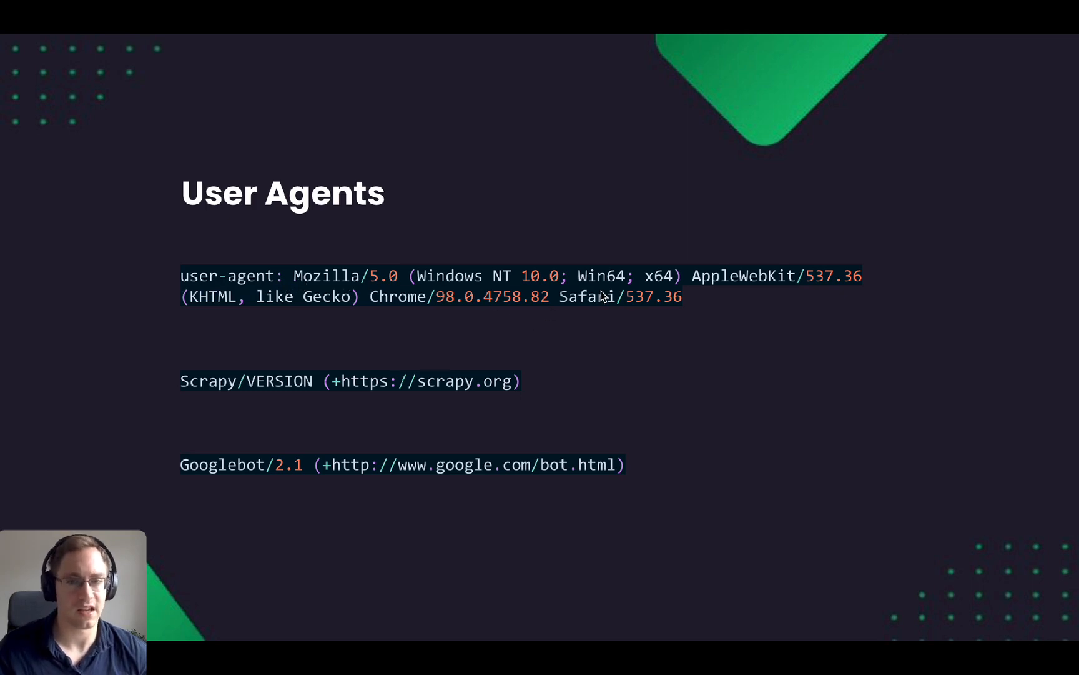
{"action": "mouse_move", "coordinate": [515, 281]}
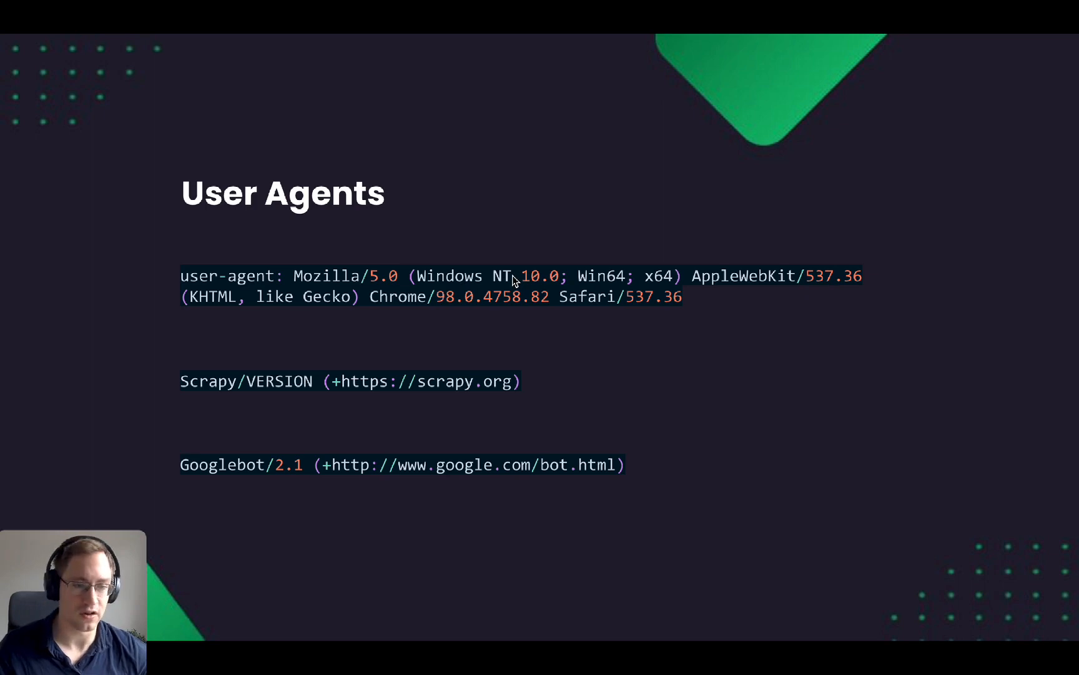
{"action": "mouse_move", "coordinate": [408, 305]}
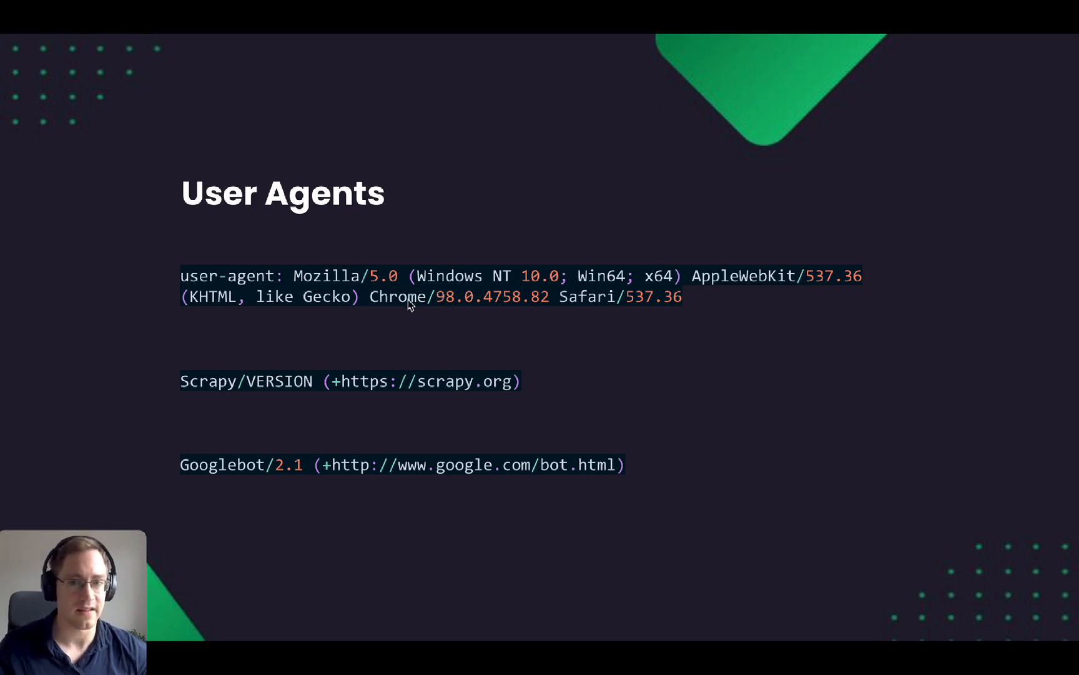
{"action": "mouse_move", "coordinate": [443, 305]}
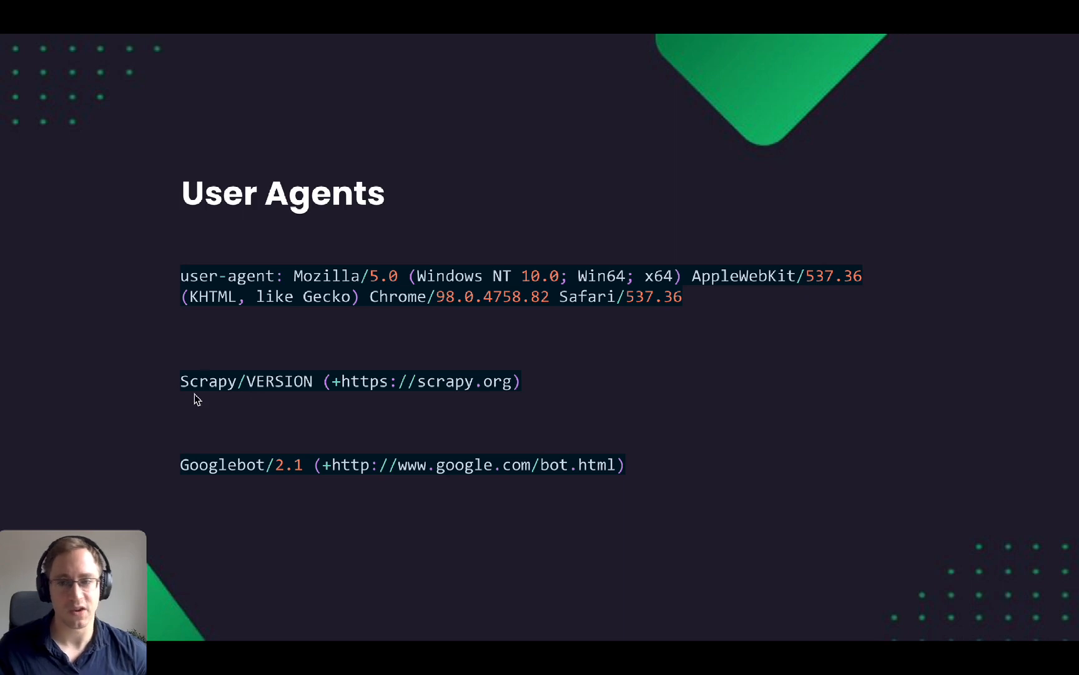
{"action": "mouse_move", "coordinate": [250, 396]}
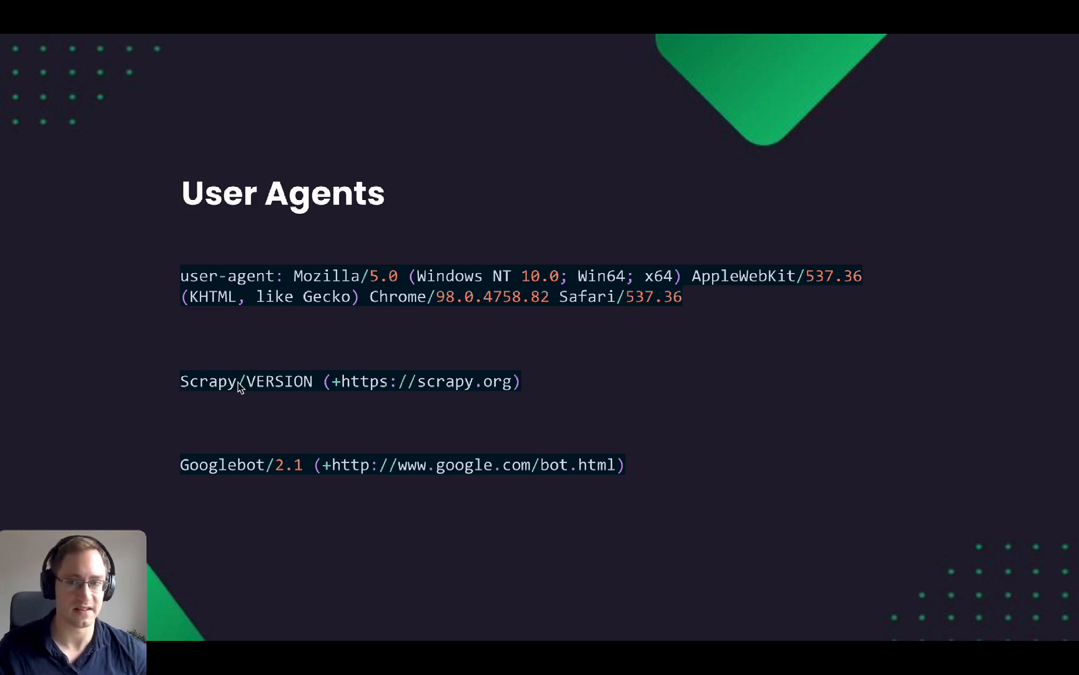
{"action": "mouse_move", "coordinate": [244, 386]}
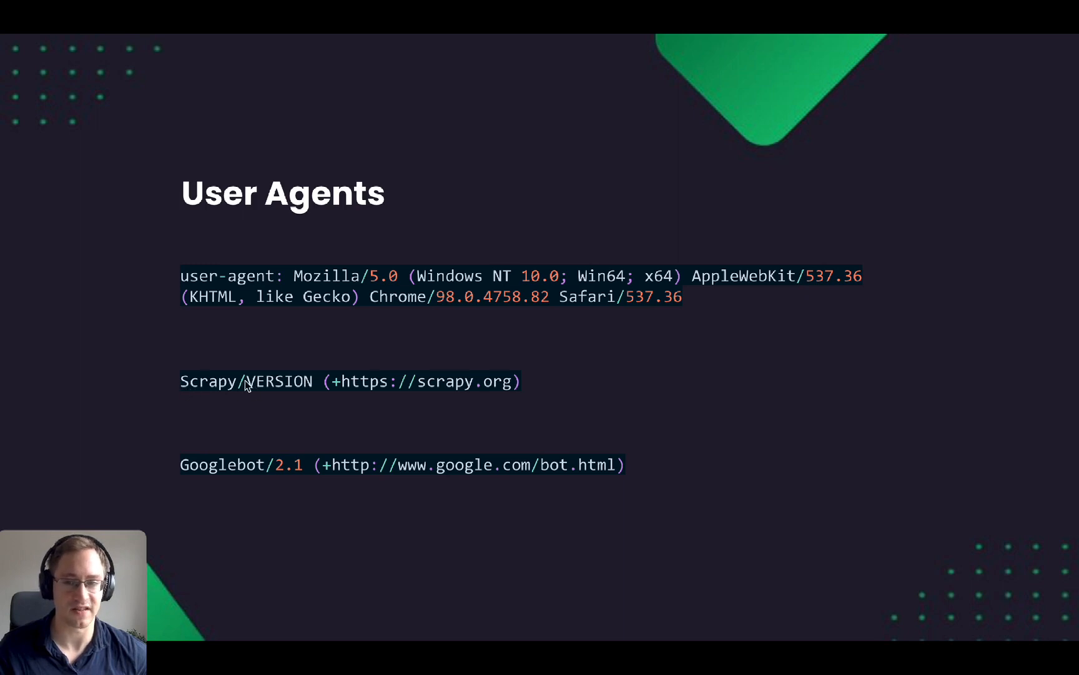
{"action": "mouse_move", "coordinate": [256, 393]}
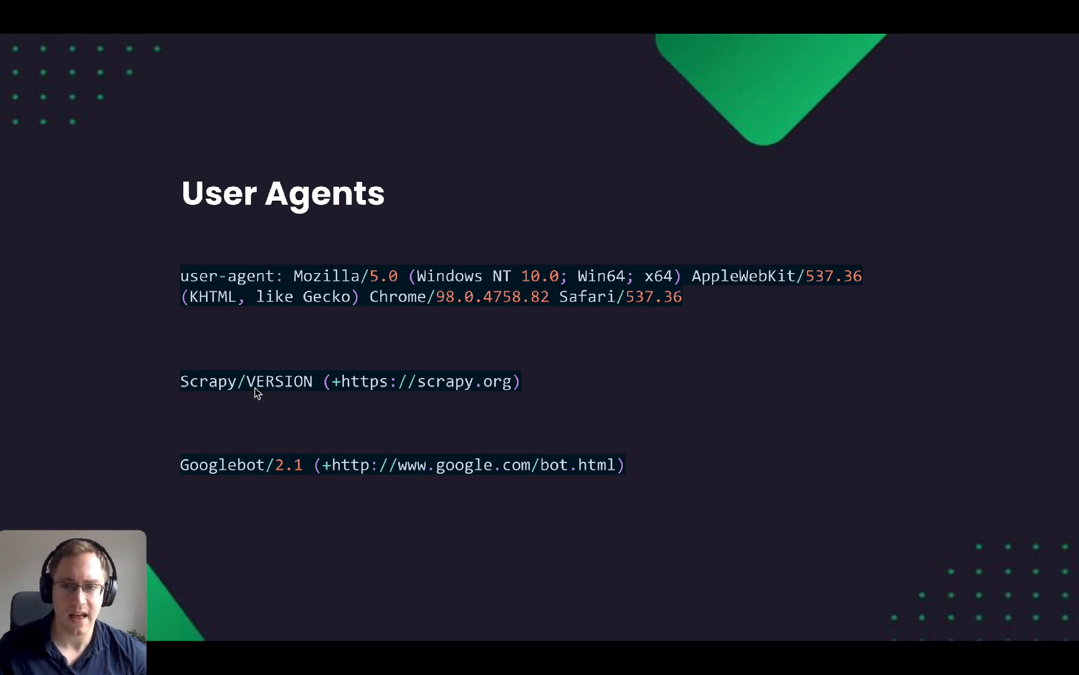
{"action": "mouse_move", "coordinate": [227, 390]}
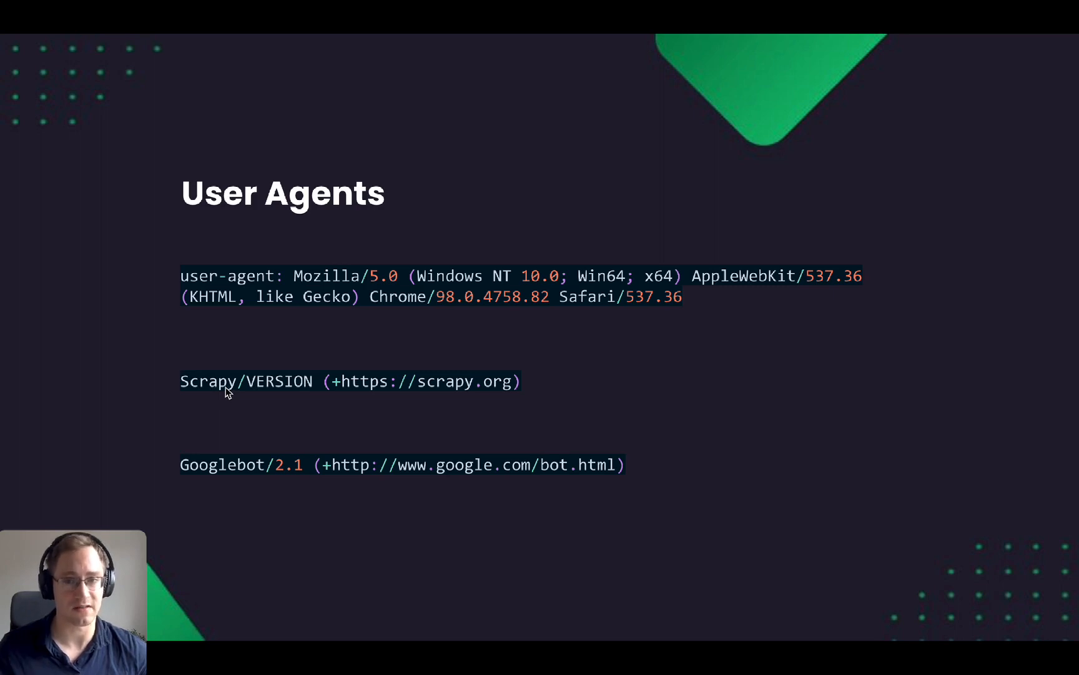
{"action": "mouse_move", "coordinate": [317, 386]}
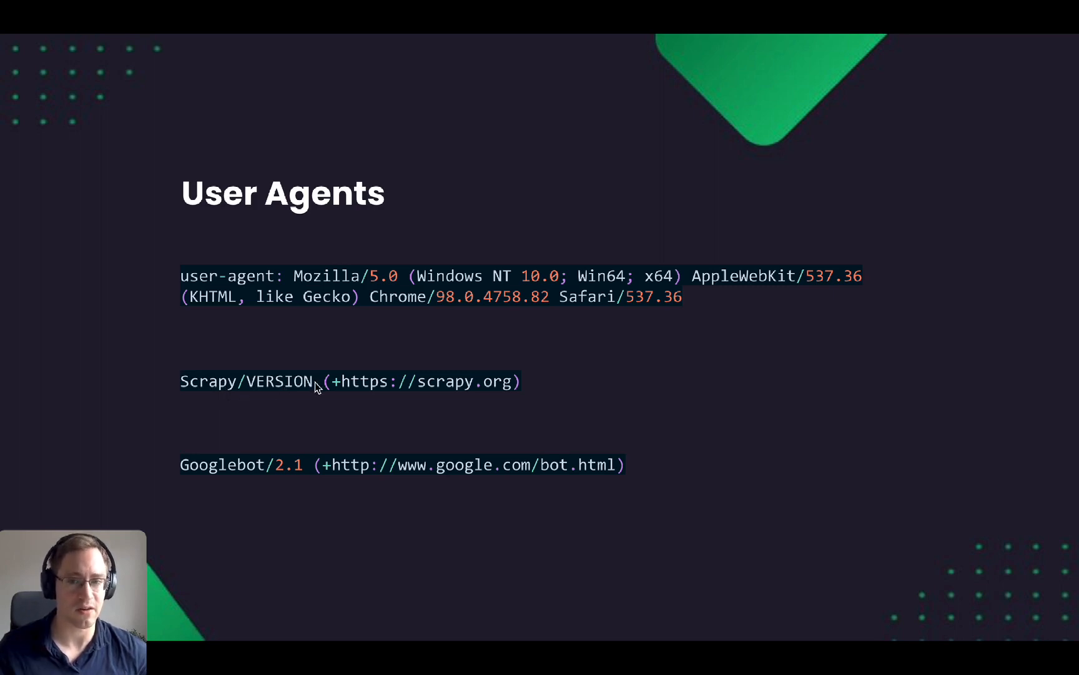
{"action": "mouse_move", "coordinate": [323, 405]}
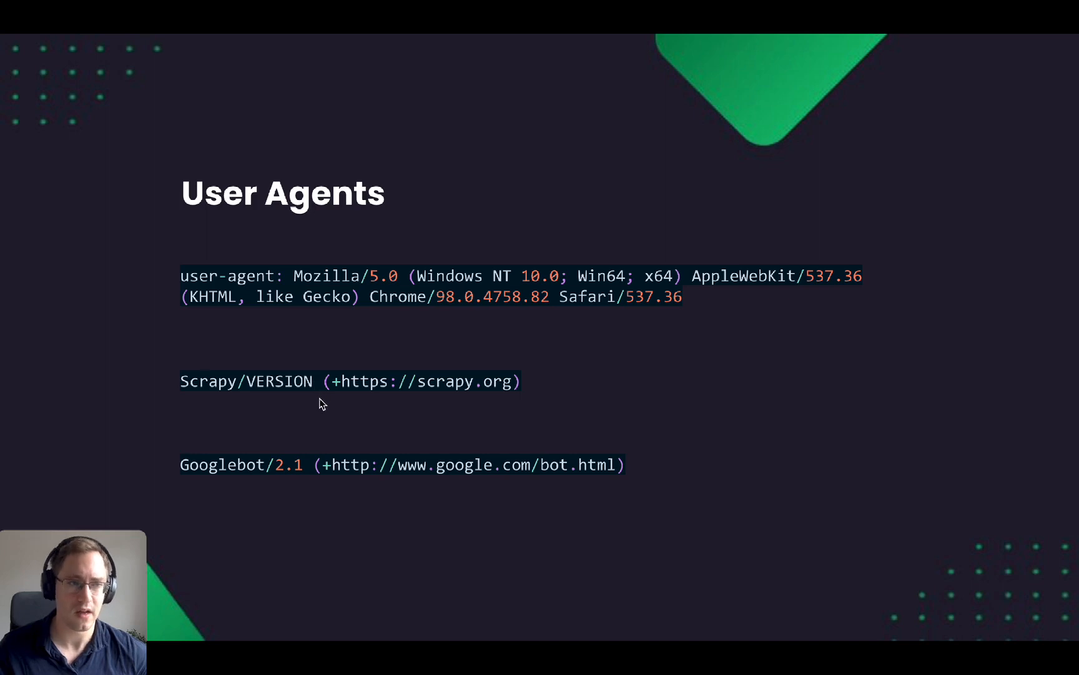
{"action": "mouse_move", "coordinate": [323, 412]}
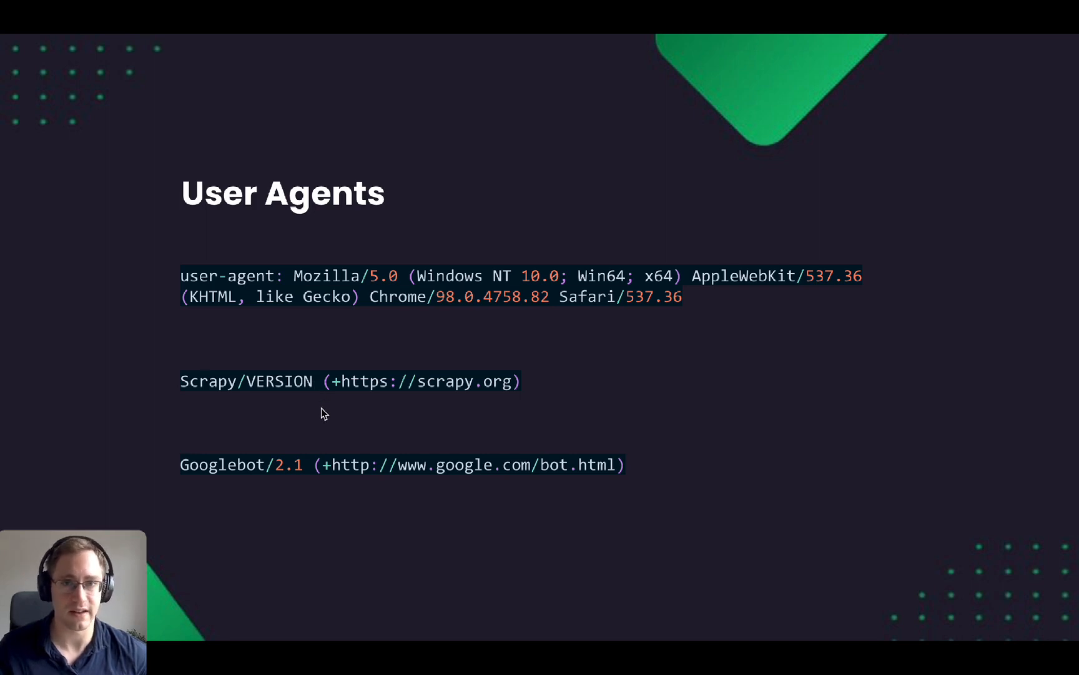
{"action": "mouse_move", "coordinate": [375, 406]}
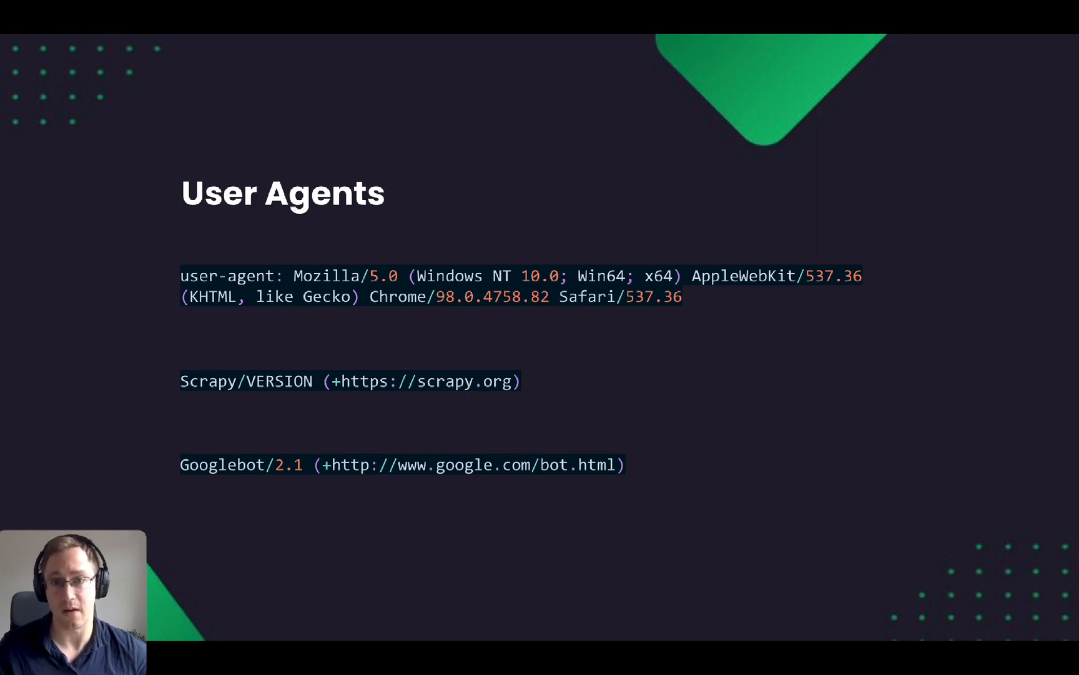
{"action": "mouse_move", "coordinate": [370, 407]}
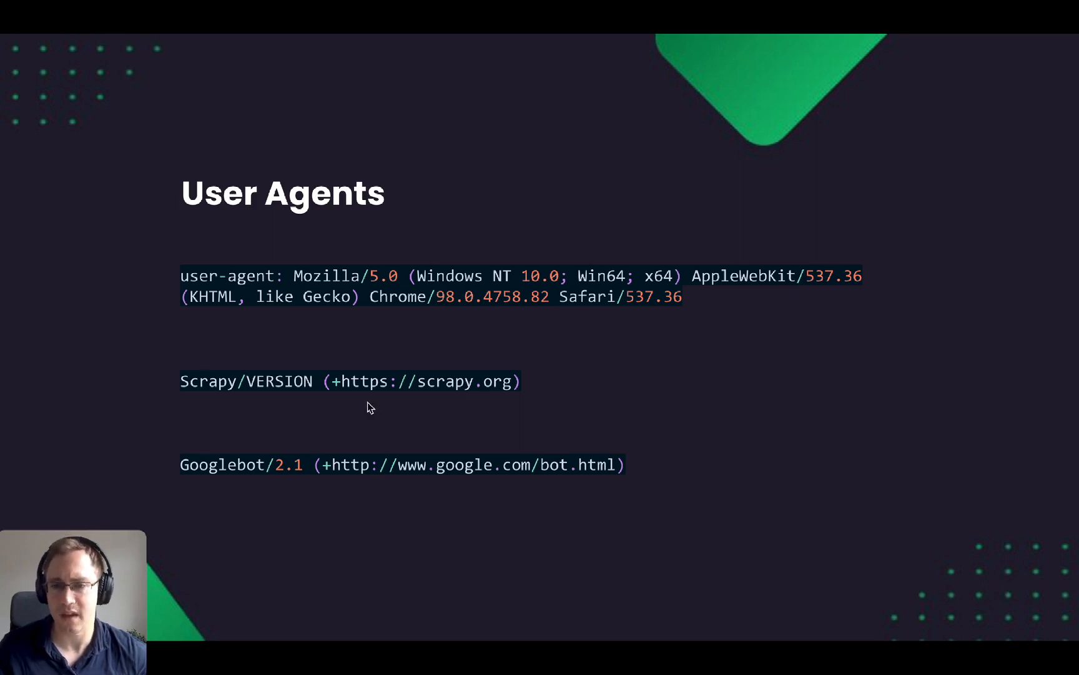
{"action": "mouse_move", "coordinate": [204, 471]}
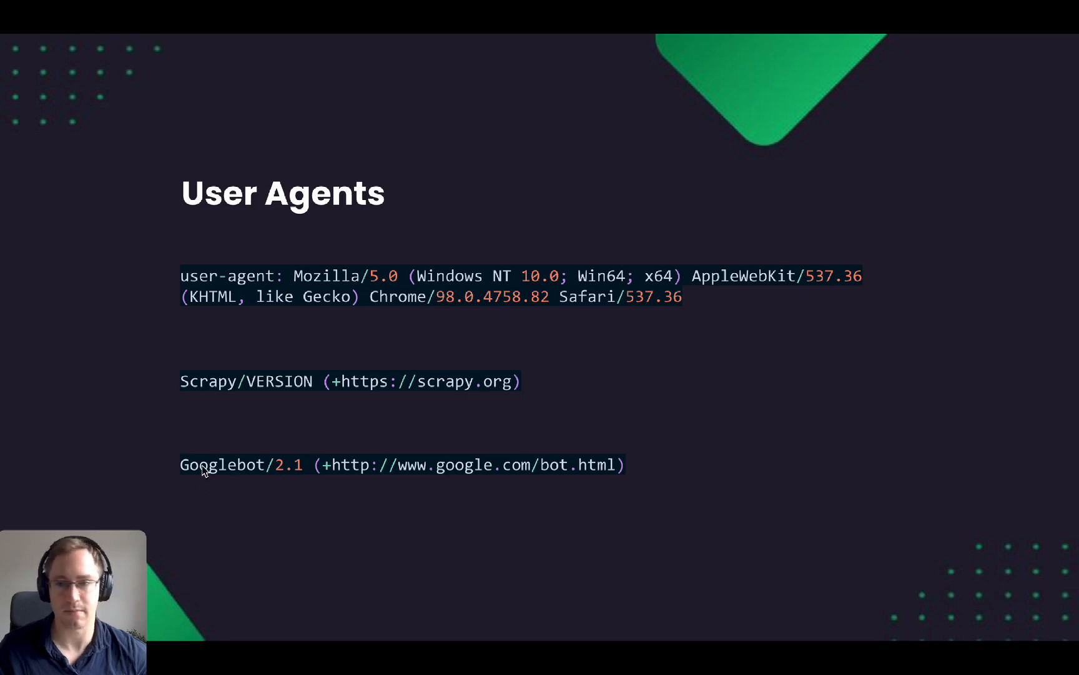
{"action": "mouse_move", "coordinate": [252, 477]}
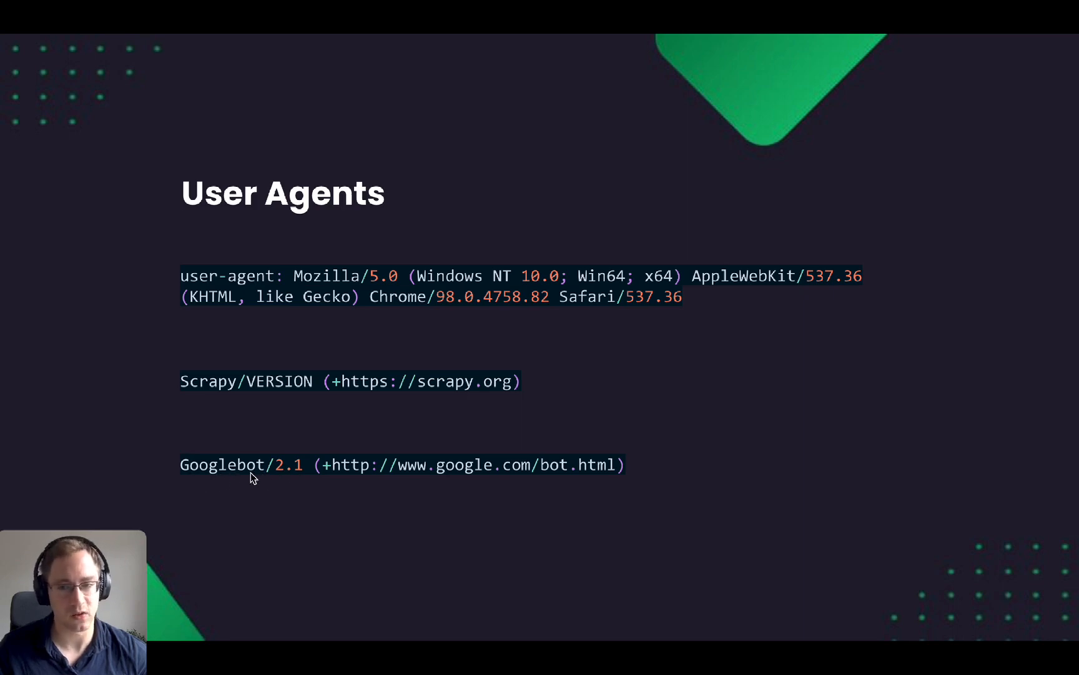
{"action": "mouse_move", "coordinate": [489, 502]}
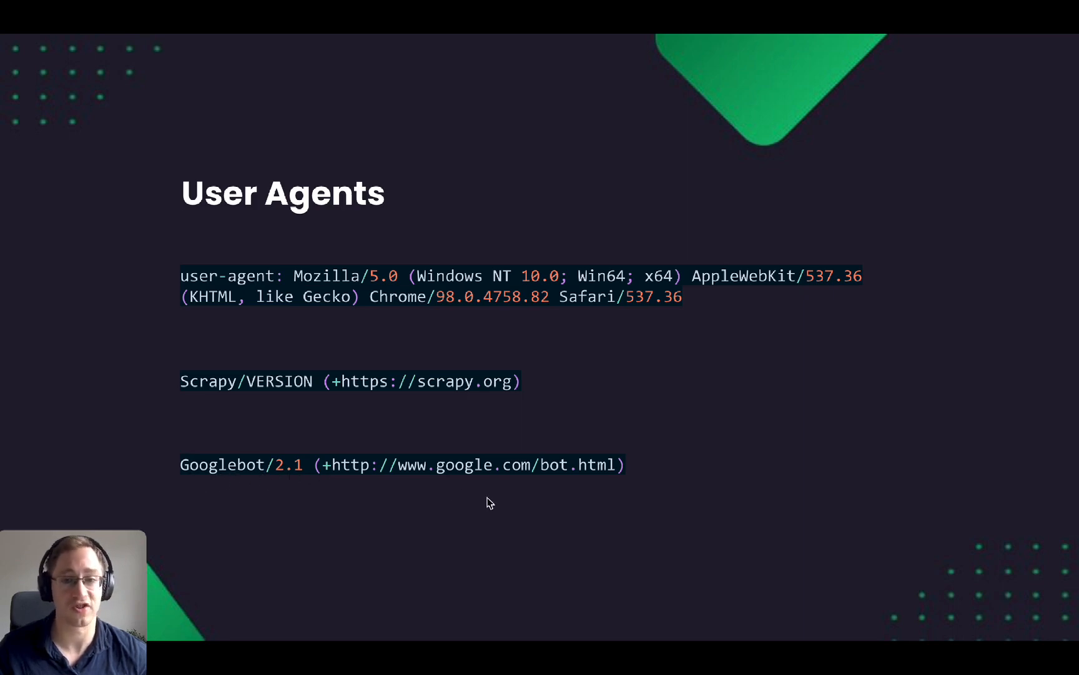
{"action": "mouse_move", "coordinate": [339, 476]}
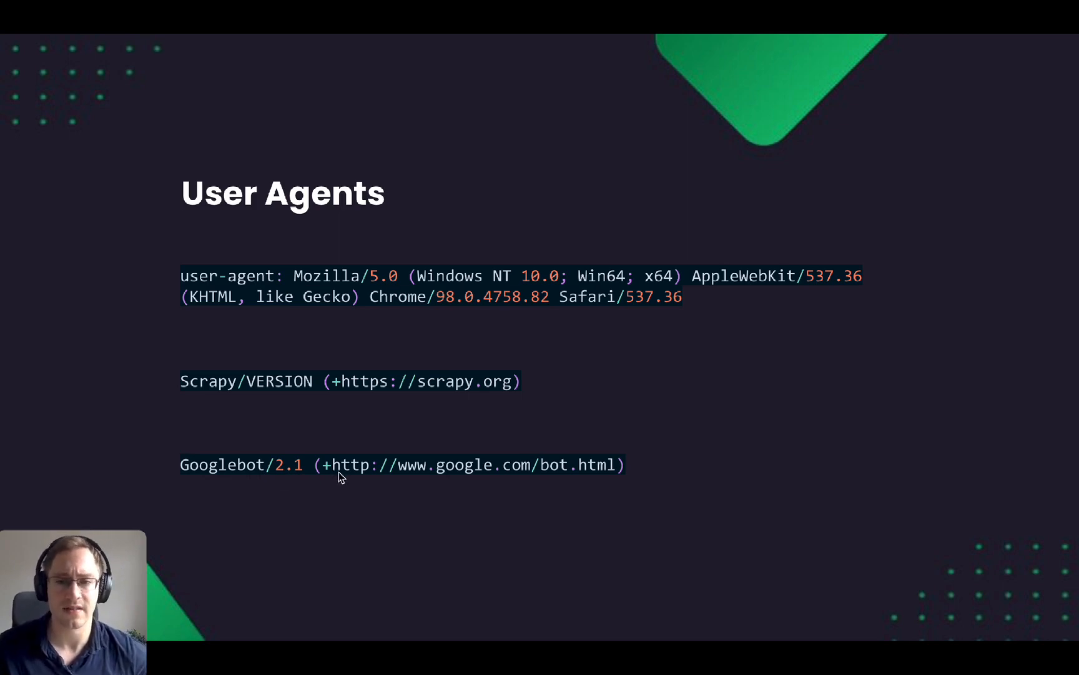
{"action": "mouse_move", "coordinate": [351, 501]}
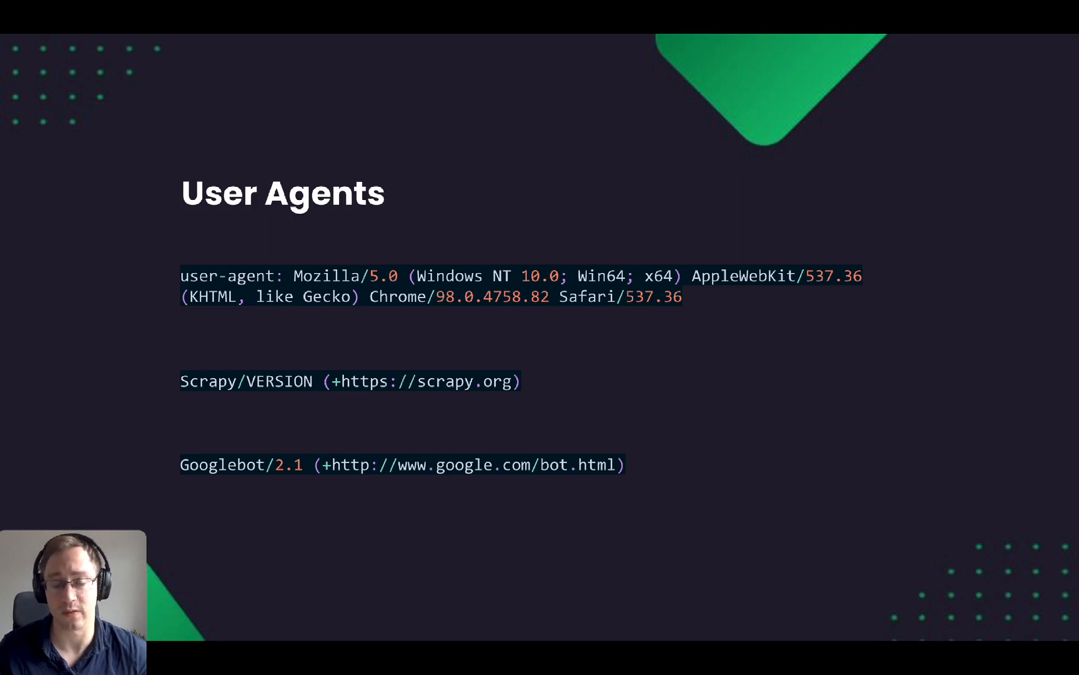
{"action": "mouse_move", "coordinate": [353, 501]}
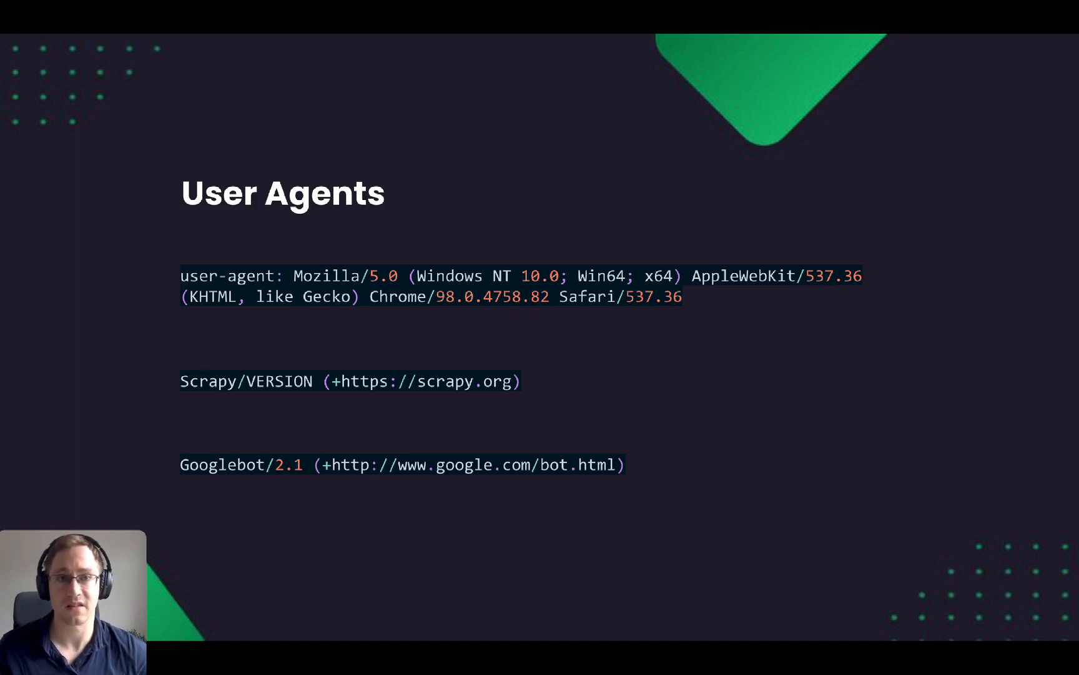
{"action": "mouse_move", "coordinate": [849, 337]}
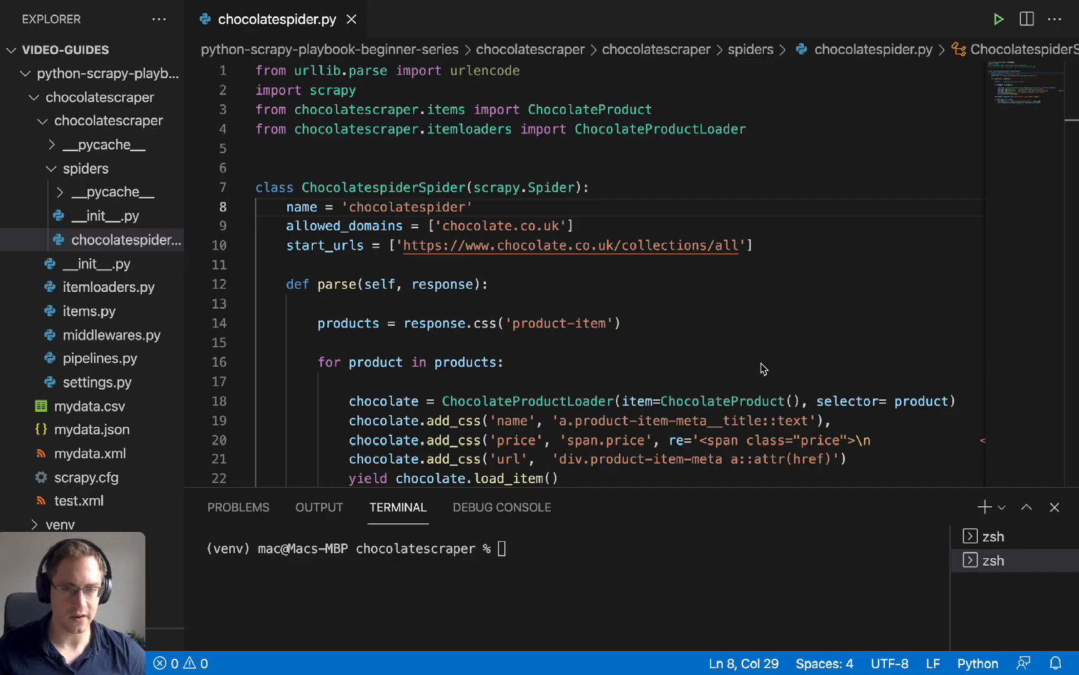
{"action": "mouse_move", "coordinate": [796, 352]}
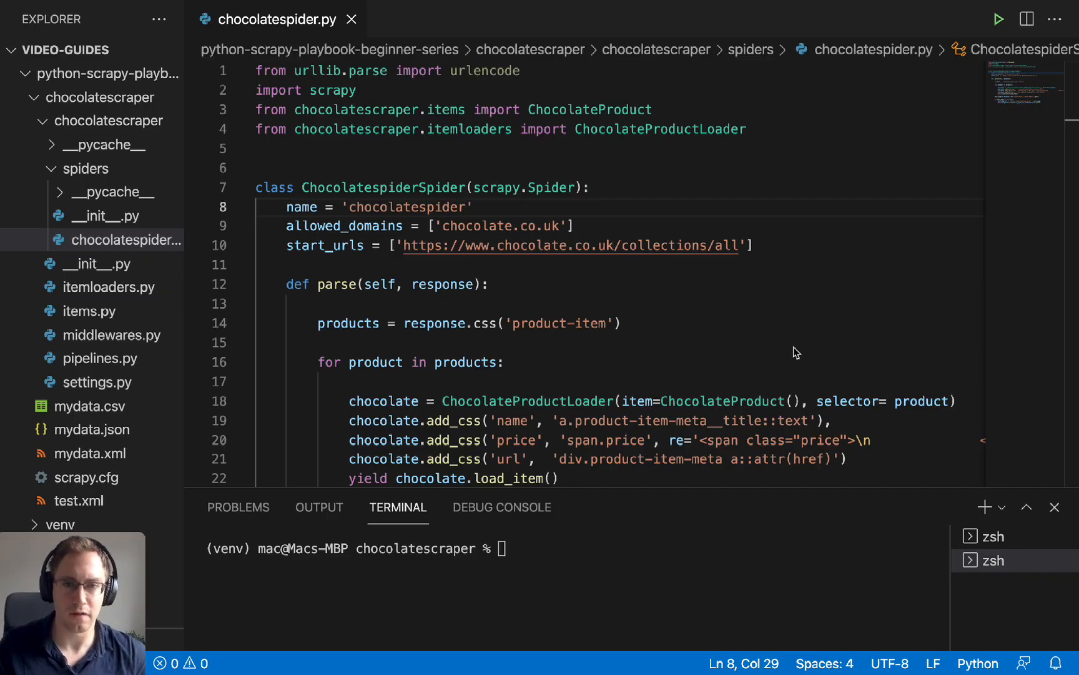
{"action": "mouse_move", "coordinate": [788, 281]}
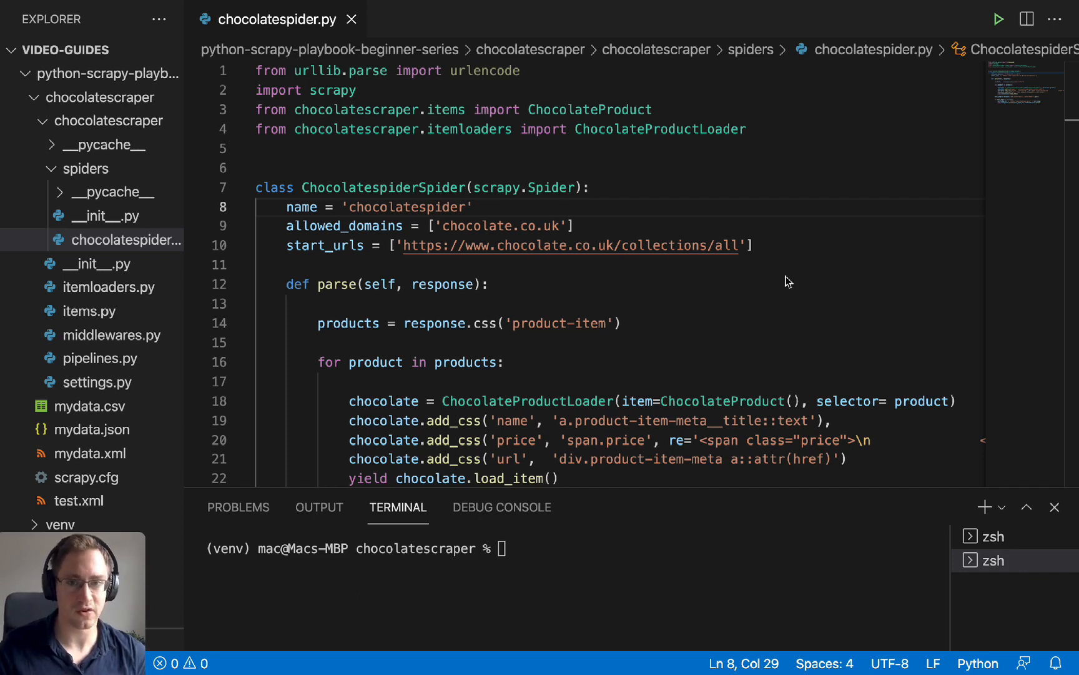
{"action": "mouse_move", "coordinate": [757, 296]}
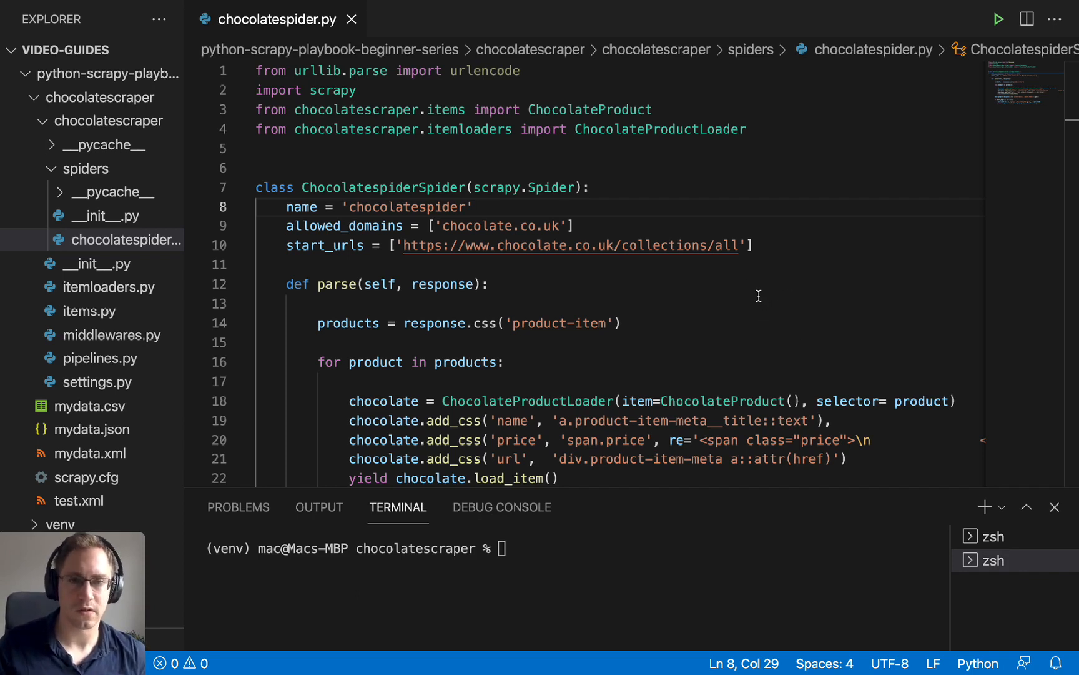
Run pip install scrapy-user-agents in the integrated terminal.
{"action": "left_click", "coordinate": [505, 362]}
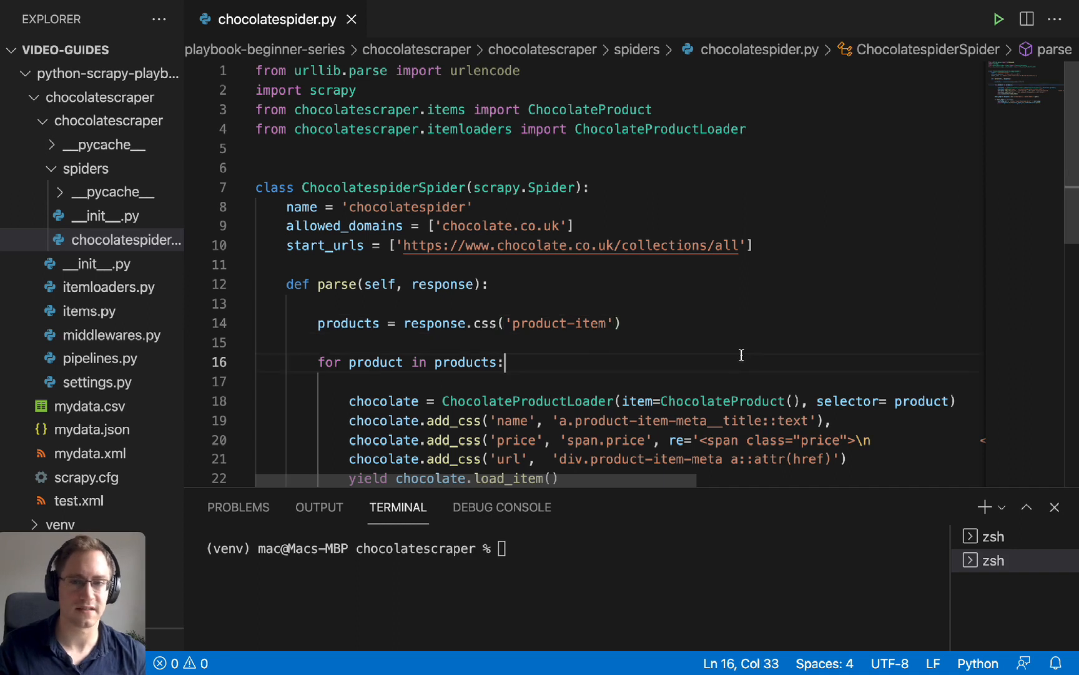
{"action": "mouse_move", "coordinate": [732, 379]}
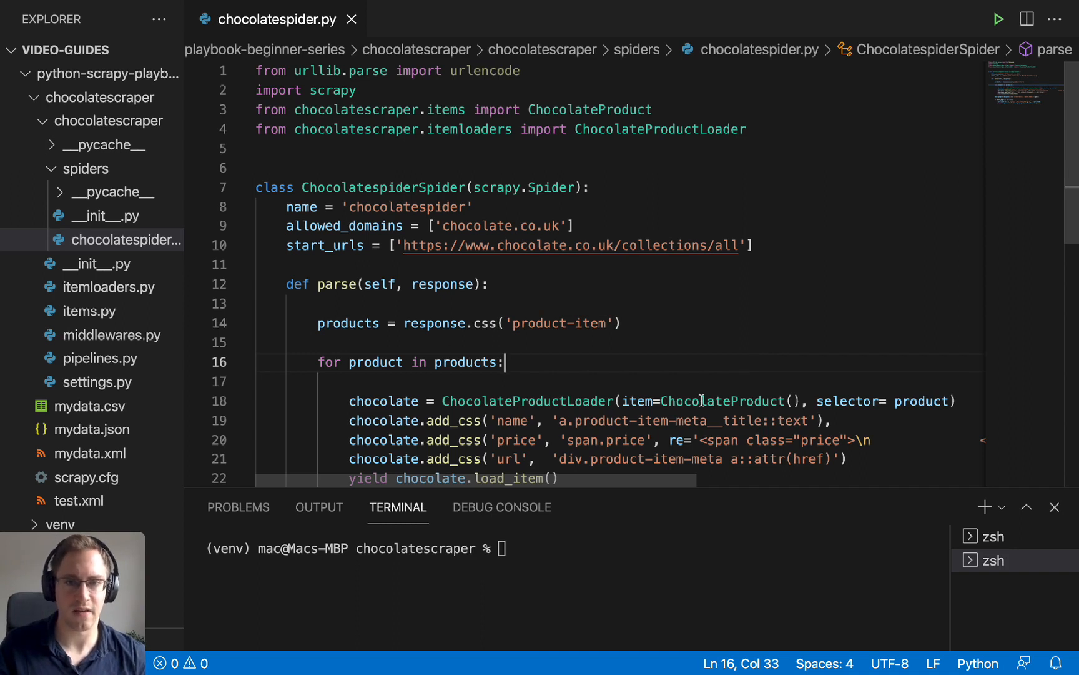
{"action": "mouse_move", "coordinate": [746, 344]}
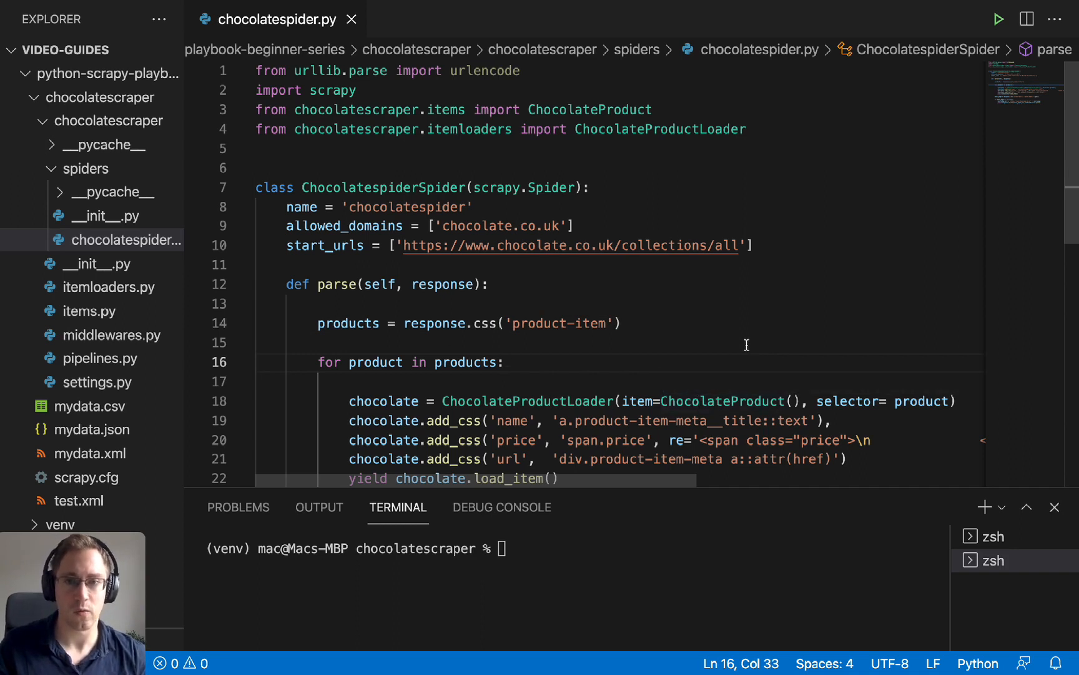
{"action": "mouse_move", "coordinate": [492, 246]}
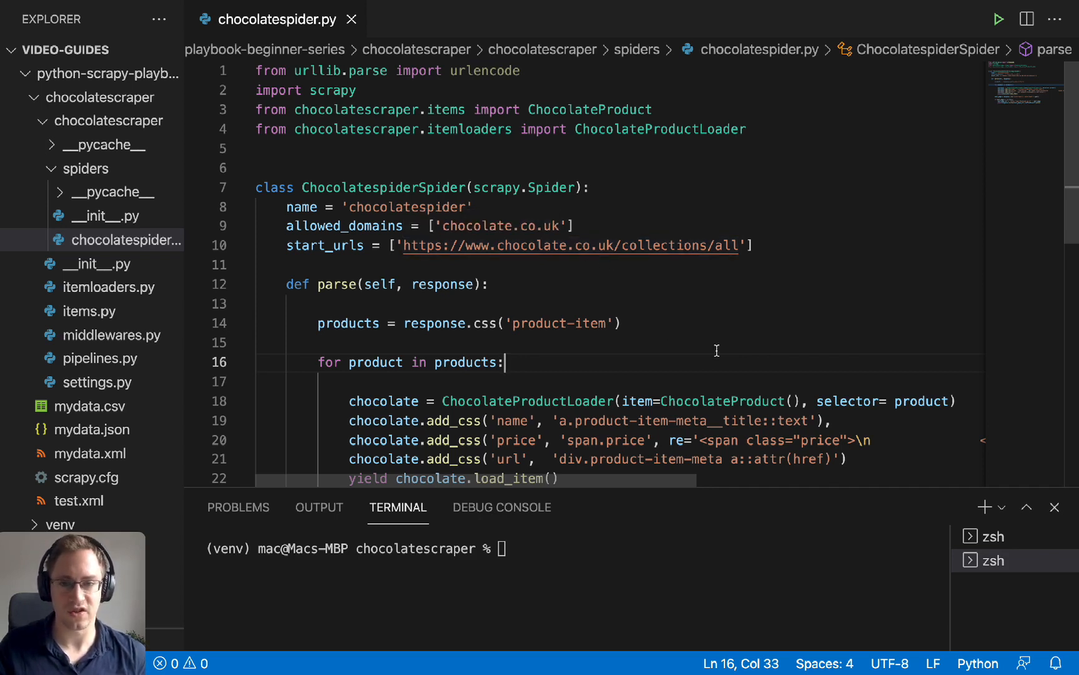
{"action": "mouse_move", "coordinate": [639, 560]}
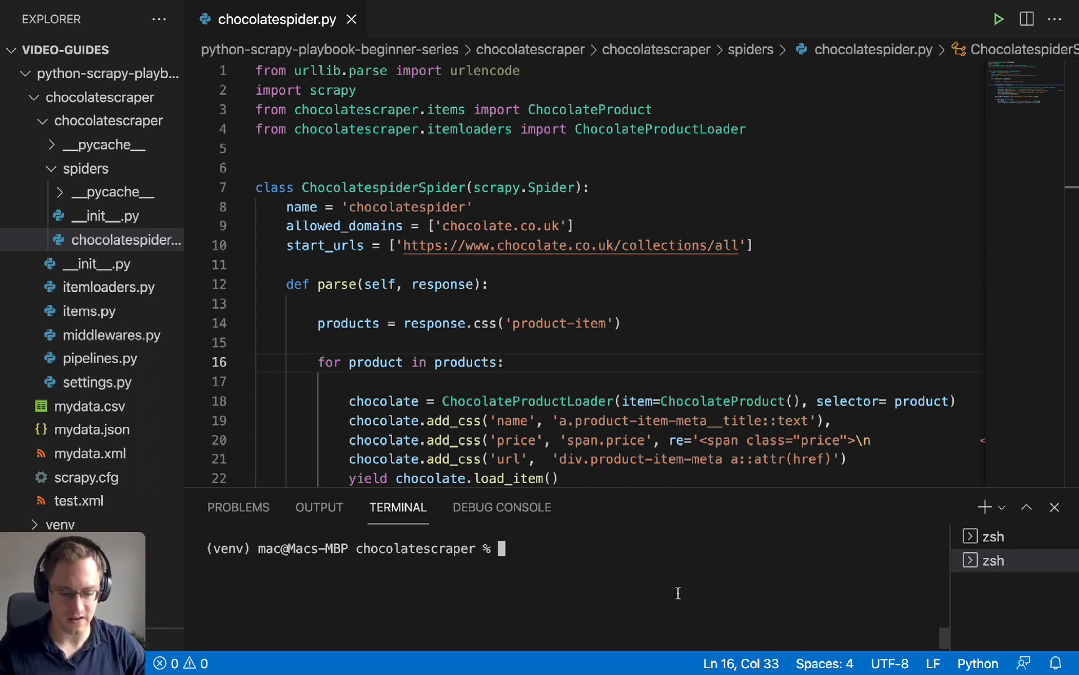
{"action": "type", "text": "pip insta"}
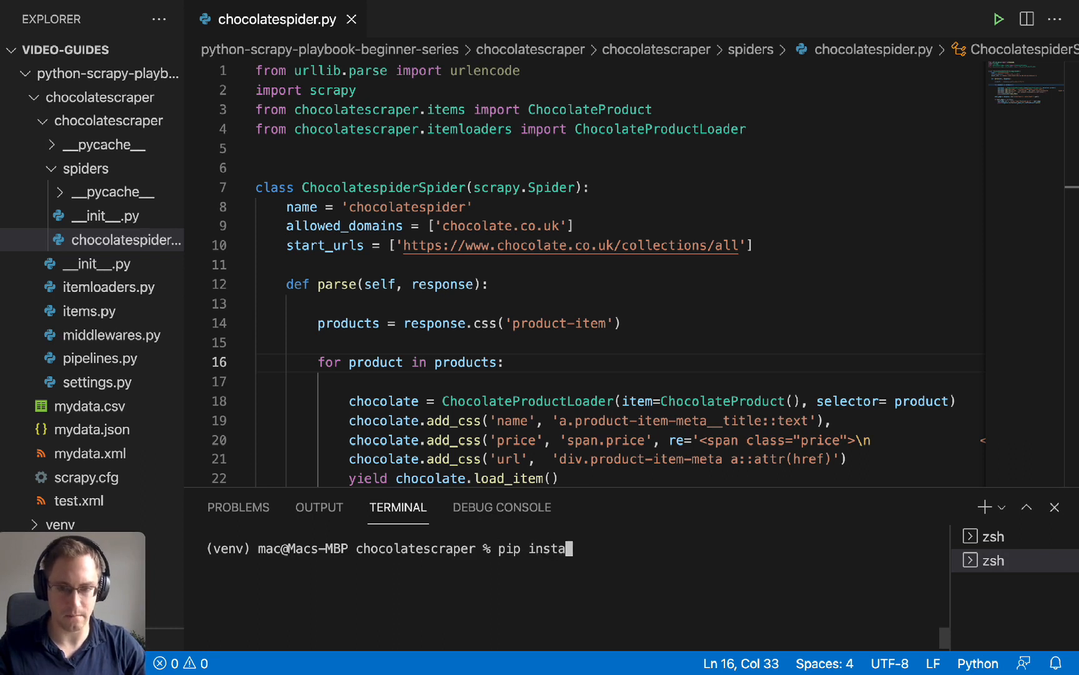
{"action": "type", "text": "ll scra"}
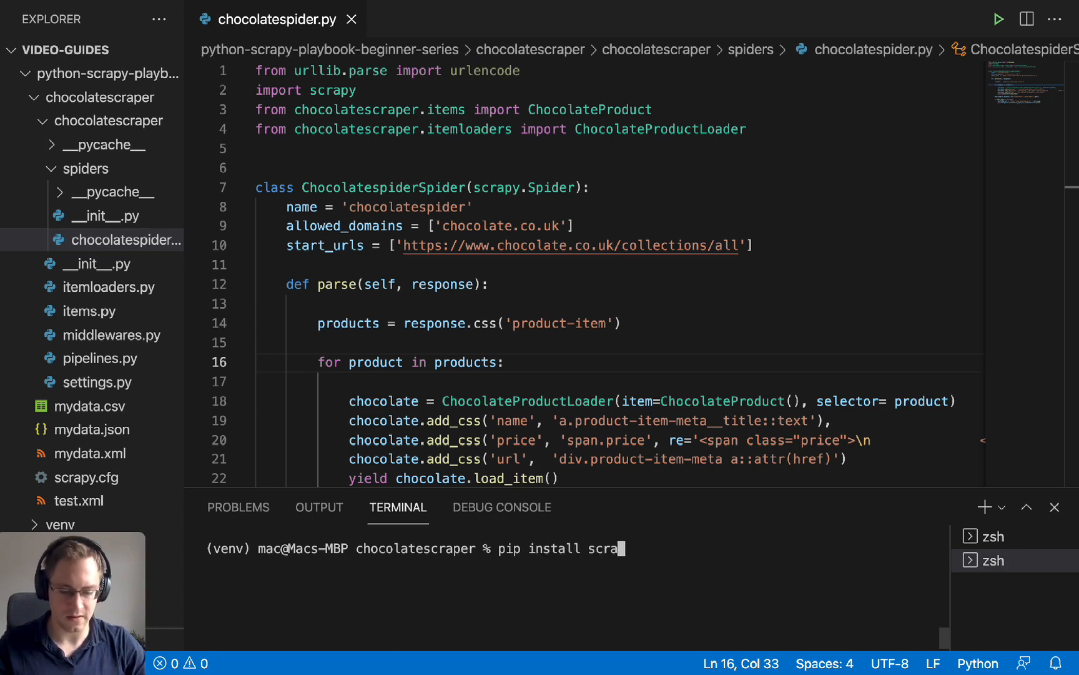
{"action": "type", "text": "py-user-a"}
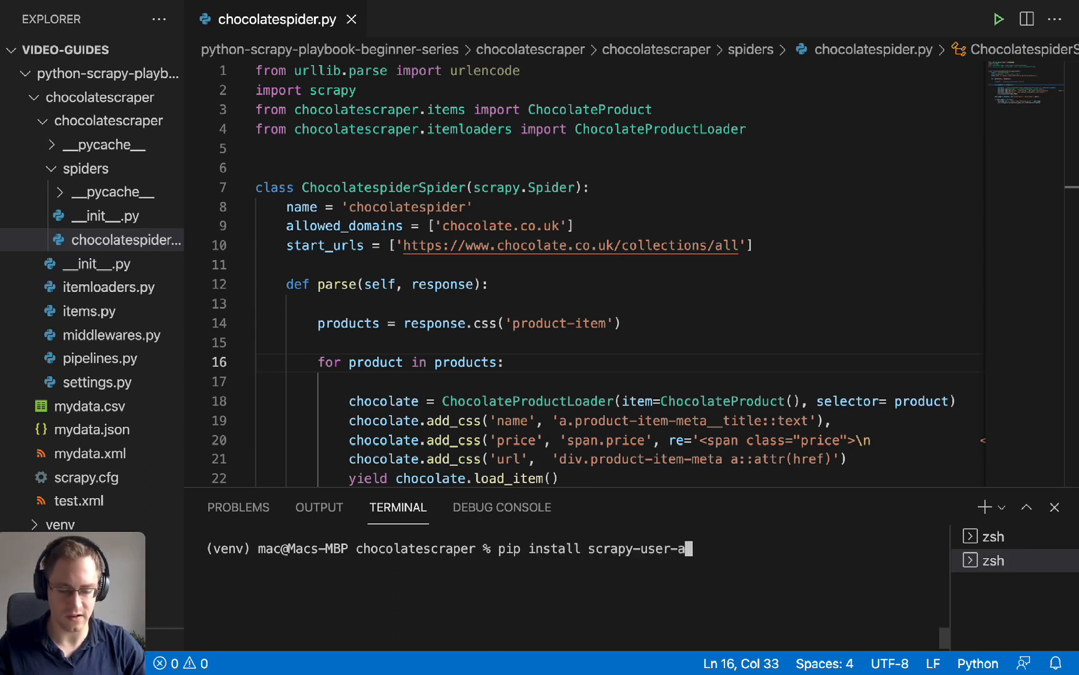
{"action": "type", "text": "gents"}
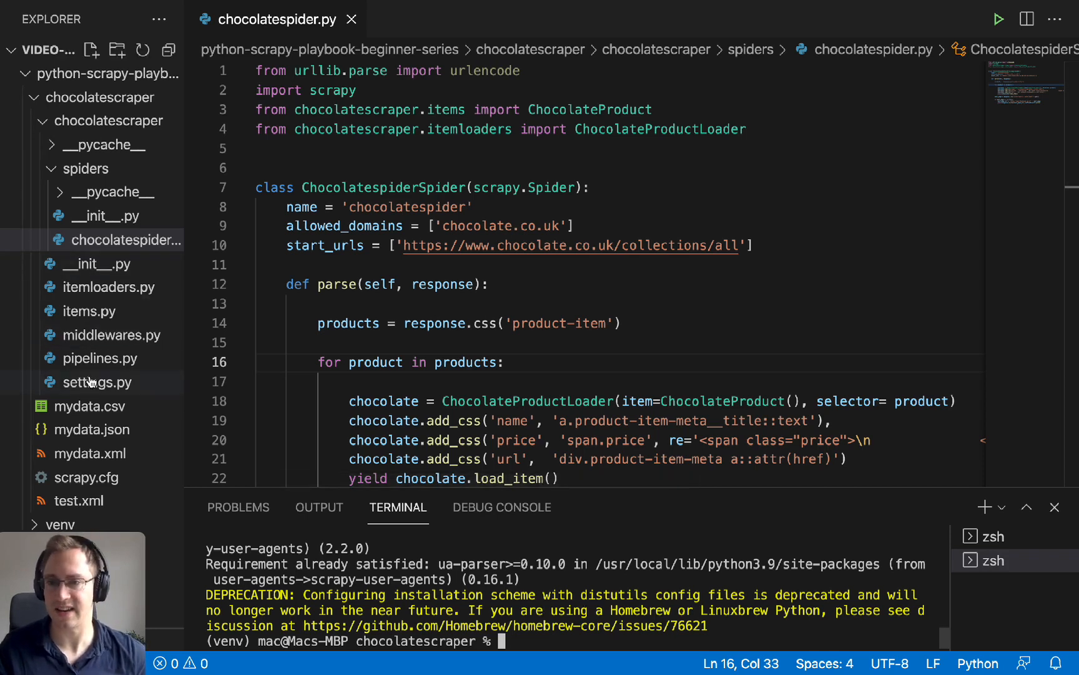
In settings.py enable DOWNLOADER_MIDDLEWARES with UserAgentMiddleware set to None and RandomUserAgentMiddleware at 400.
{"action": "left_click", "coordinate": [97, 382]}
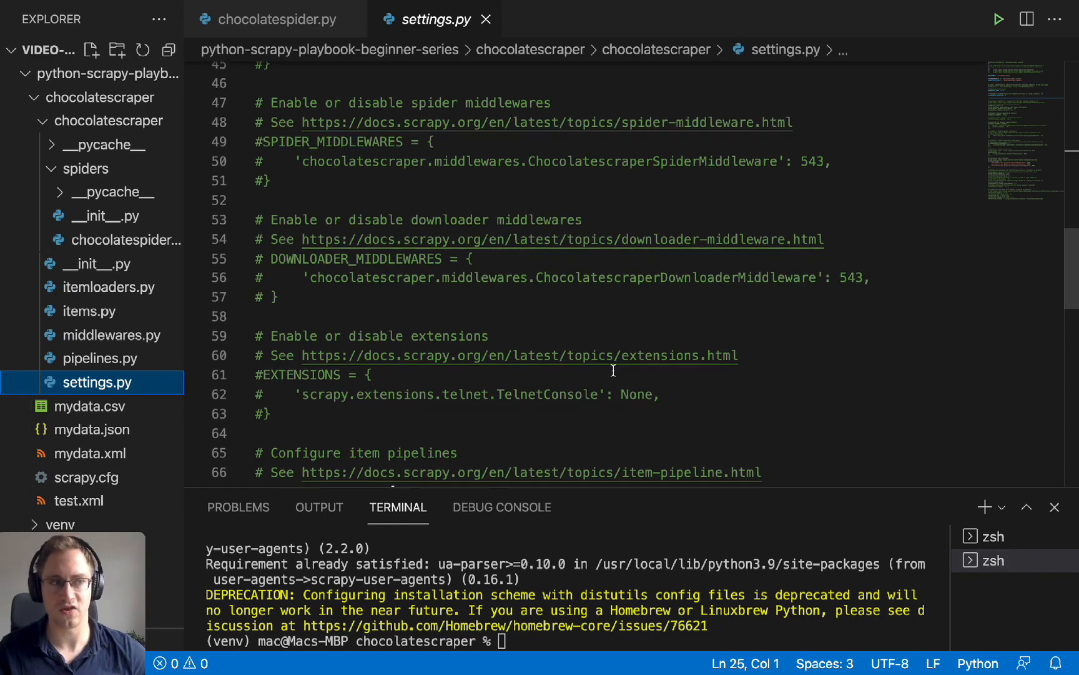
{"action": "scroll", "scroll_direction": "down", "scroll_amount": 3}
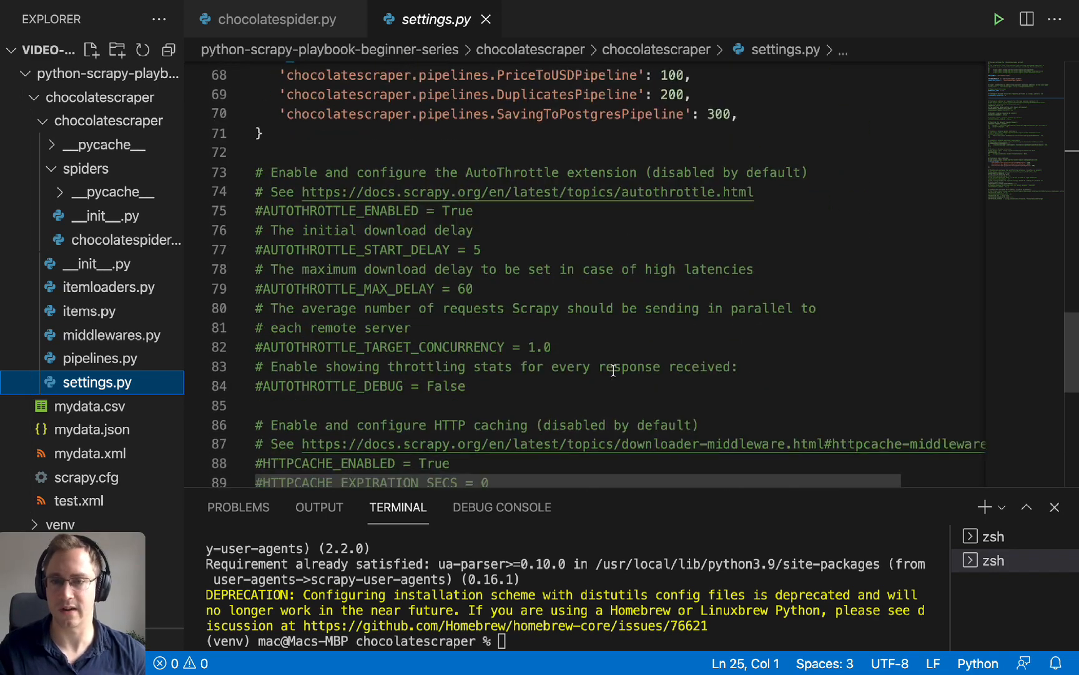
{"action": "scroll", "scroll_direction": "up", "scroll_amount": 3}
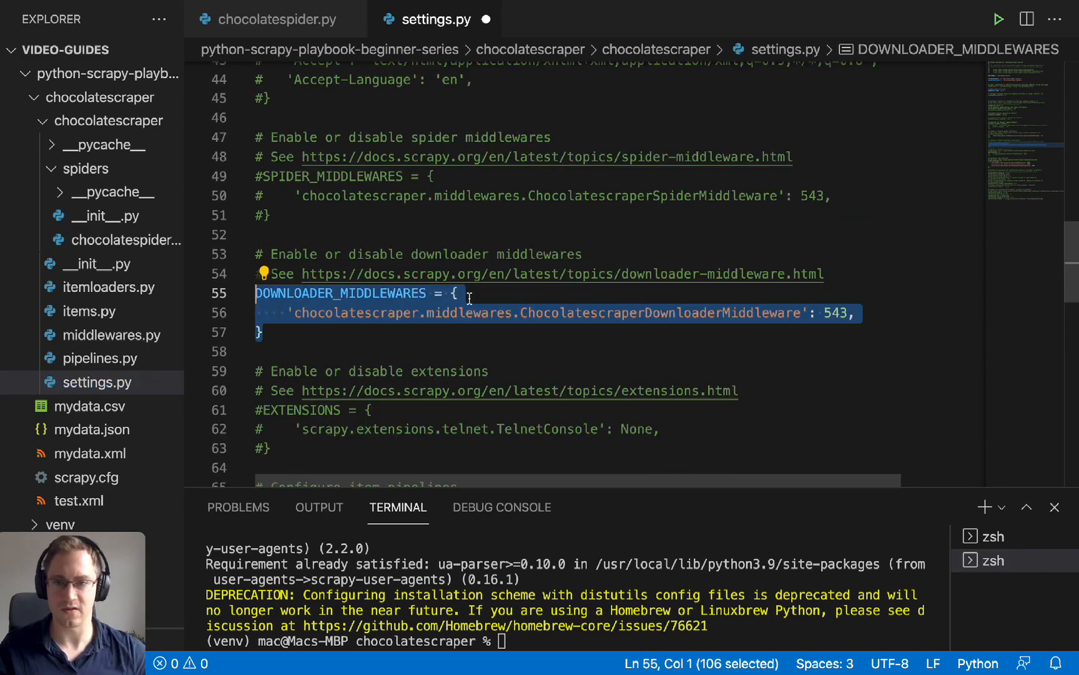
{"action": "left_click", "coordinate": [856, 313]}
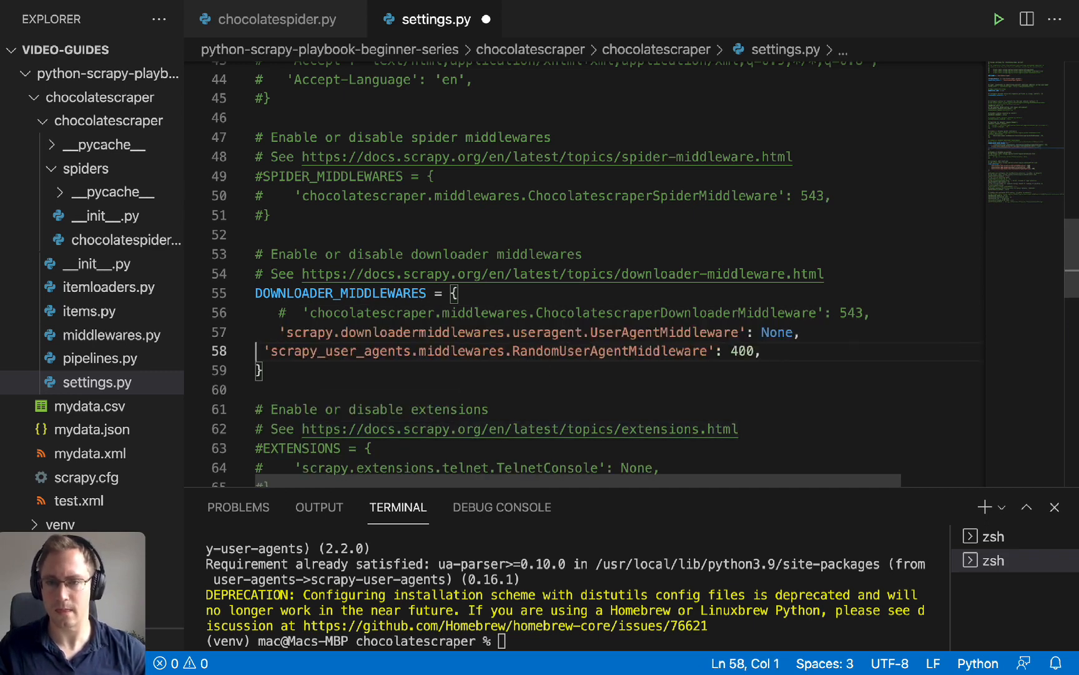
{"action": "left_click", "coordinate": [369, 371]}
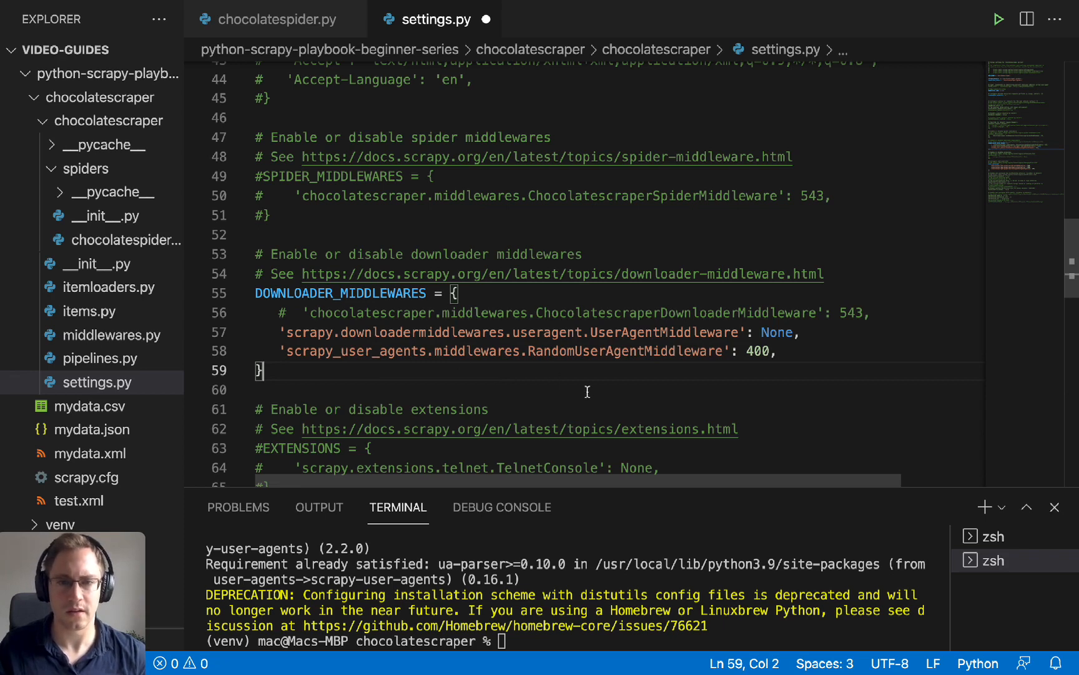
{"action": "mouse_move", "coordinate": [512, 362]}
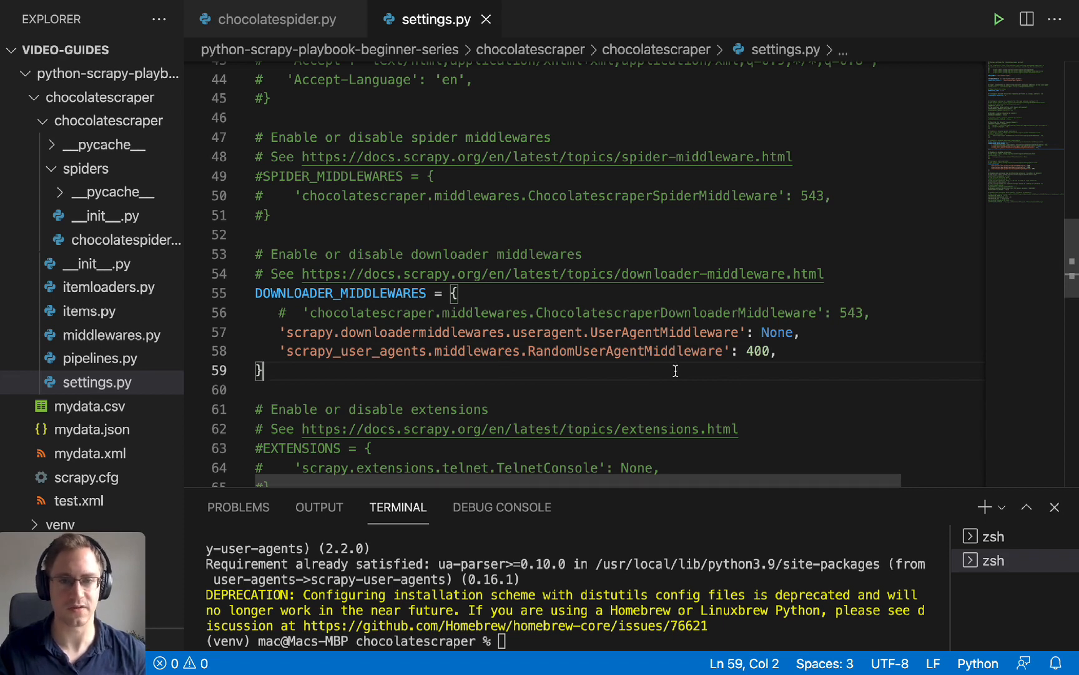
{"action": "mouse_move", "coordinate": [599, 378]}
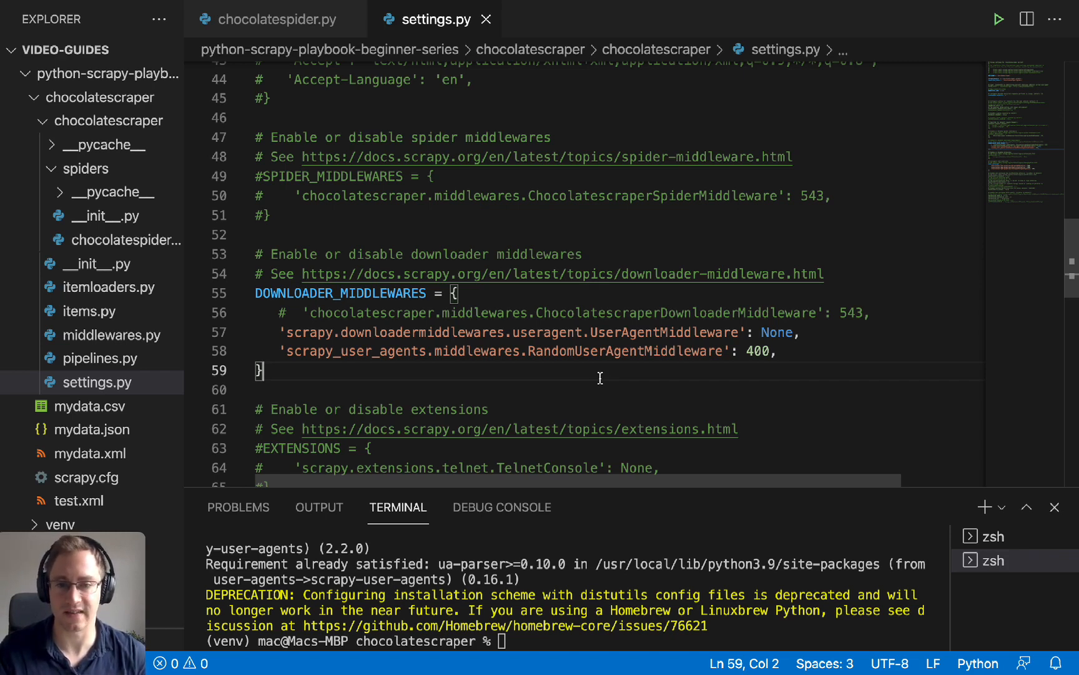
{"action": "mouse_move", "coordinate": [647, 599]}
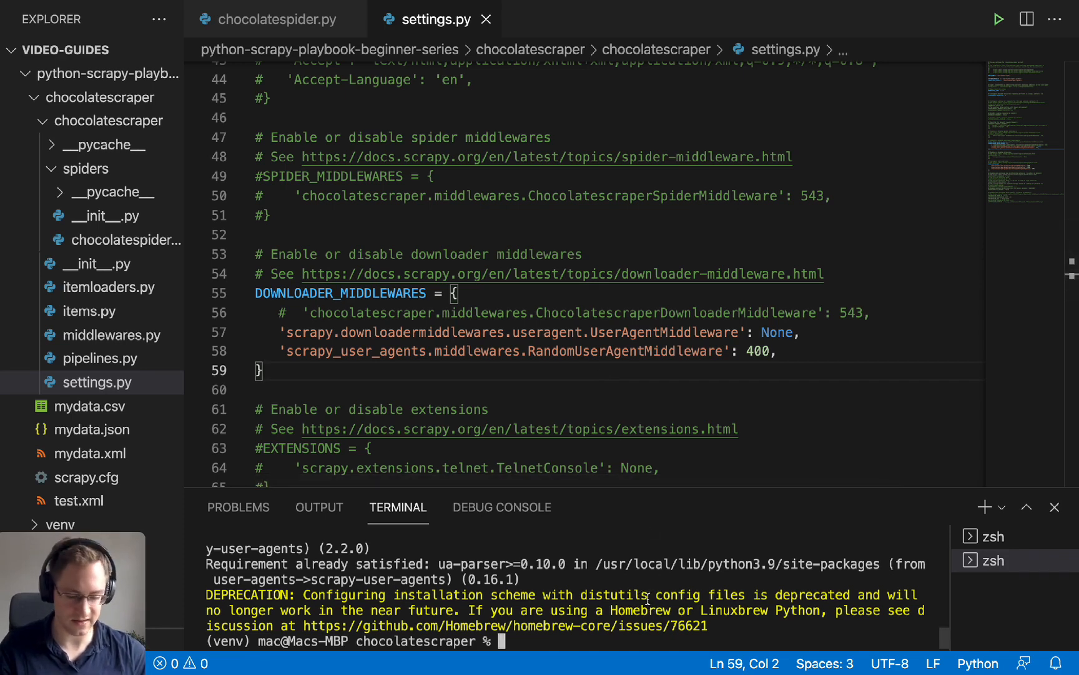
{"action": "type", "text": "scrapy crawl chocolatespider"}
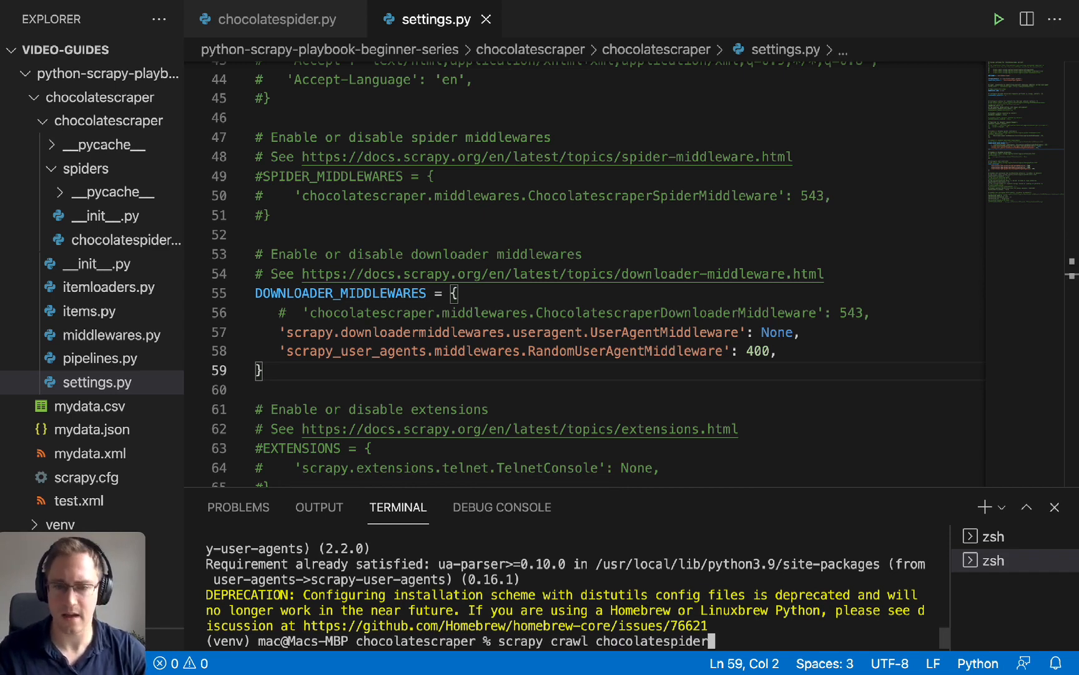
{"action": "key", "text": "Return"}
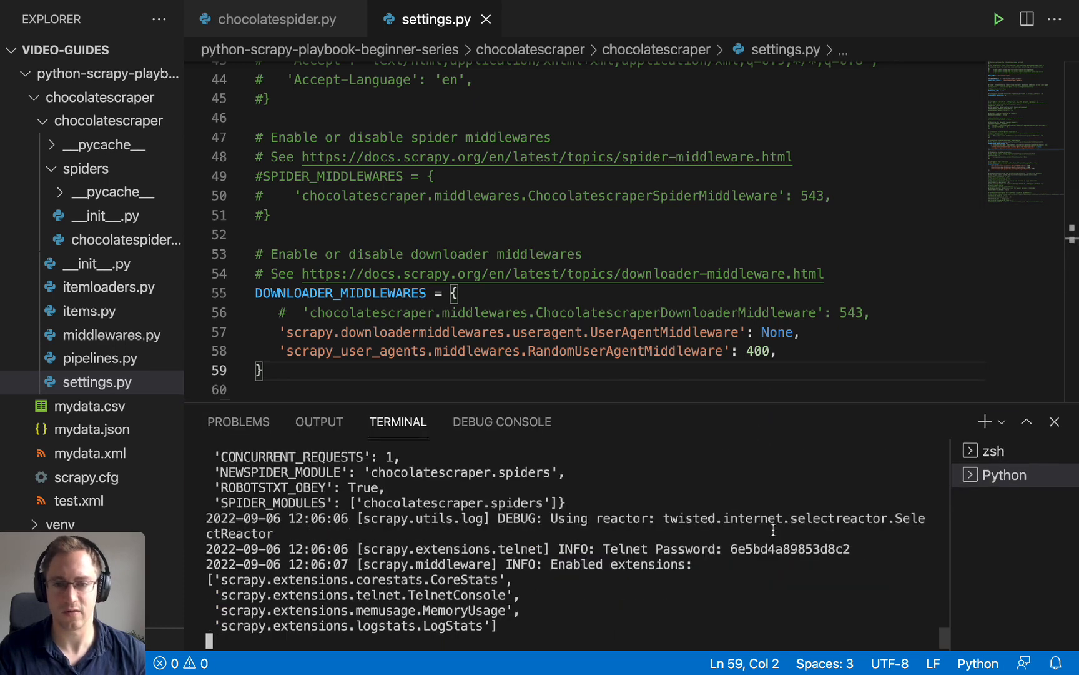
{"action": "mouse_move", "coordinate": [802, 566]}
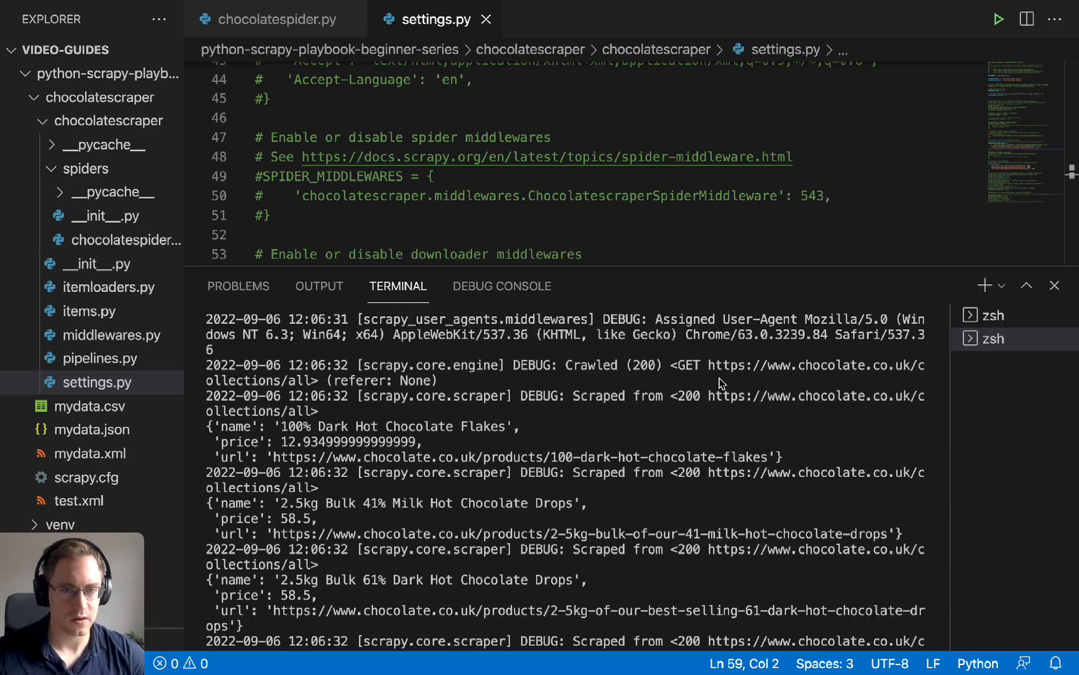
{"action": "mouse_move", "coordinate": [698, 332]}
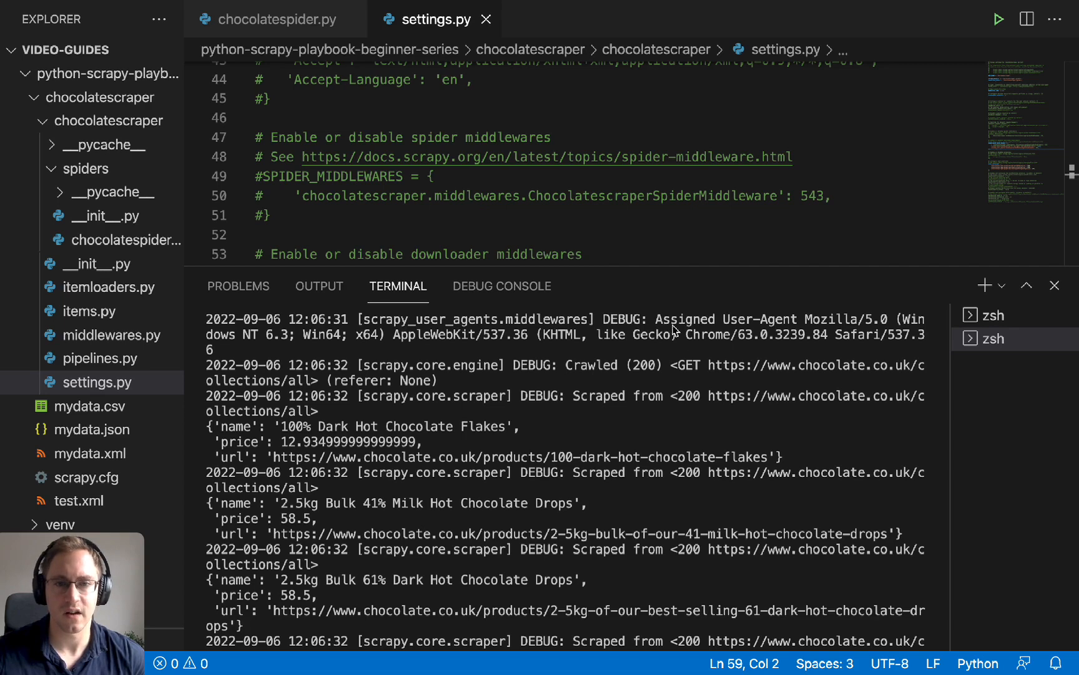
{"action": "mouse_move", "coordinate": [384, 331]}
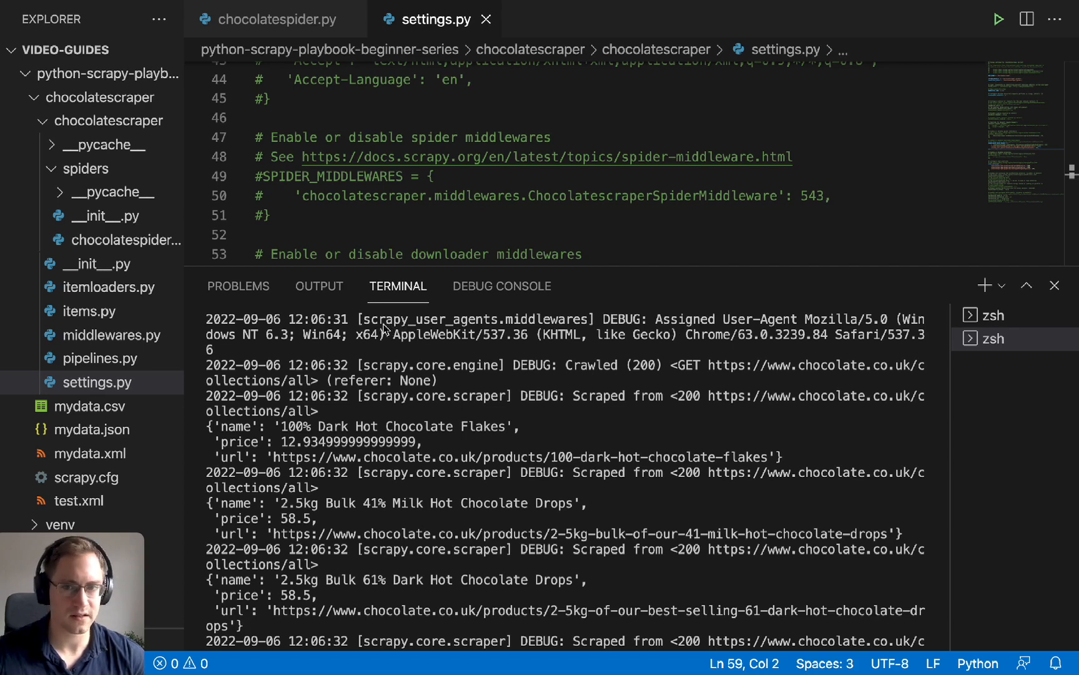
{"action": "mouse_move", "coordinate": [384, 329]}
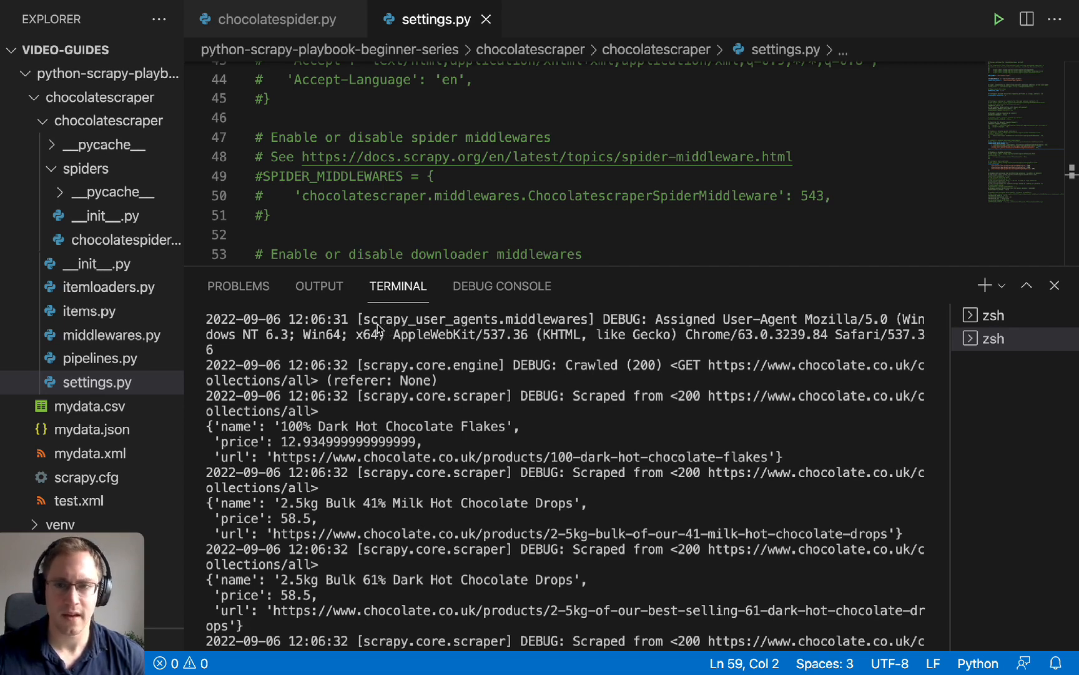
{"action": "mouse_move", "coordinate": [553, 329]}
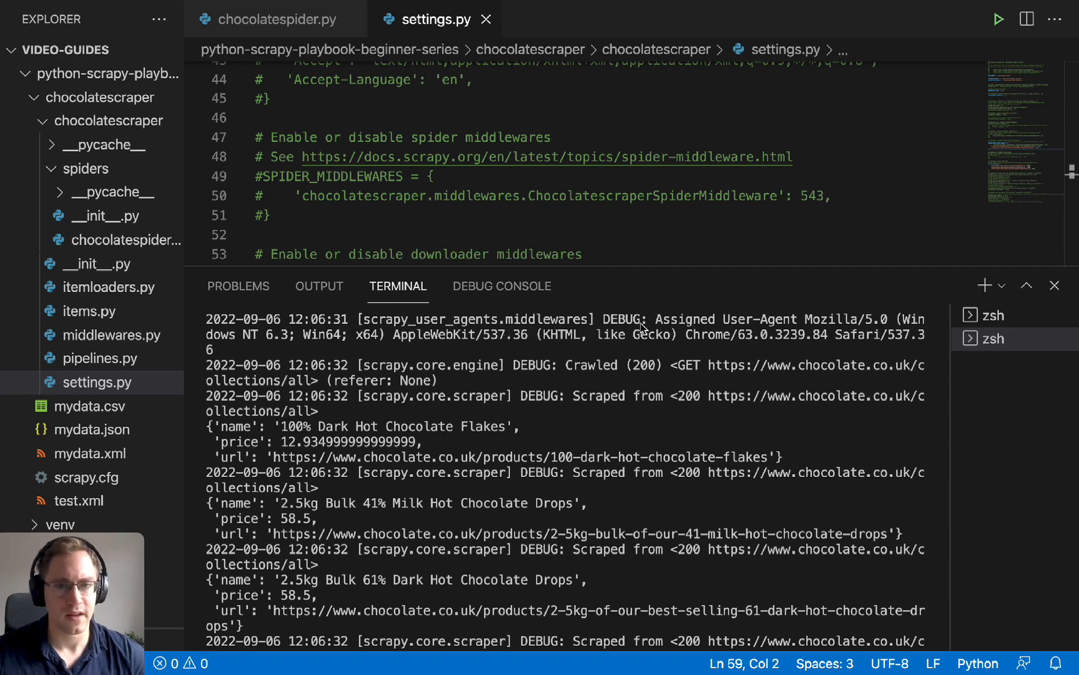
{"action": "mouse_move", "coordinate": [747, 323]}
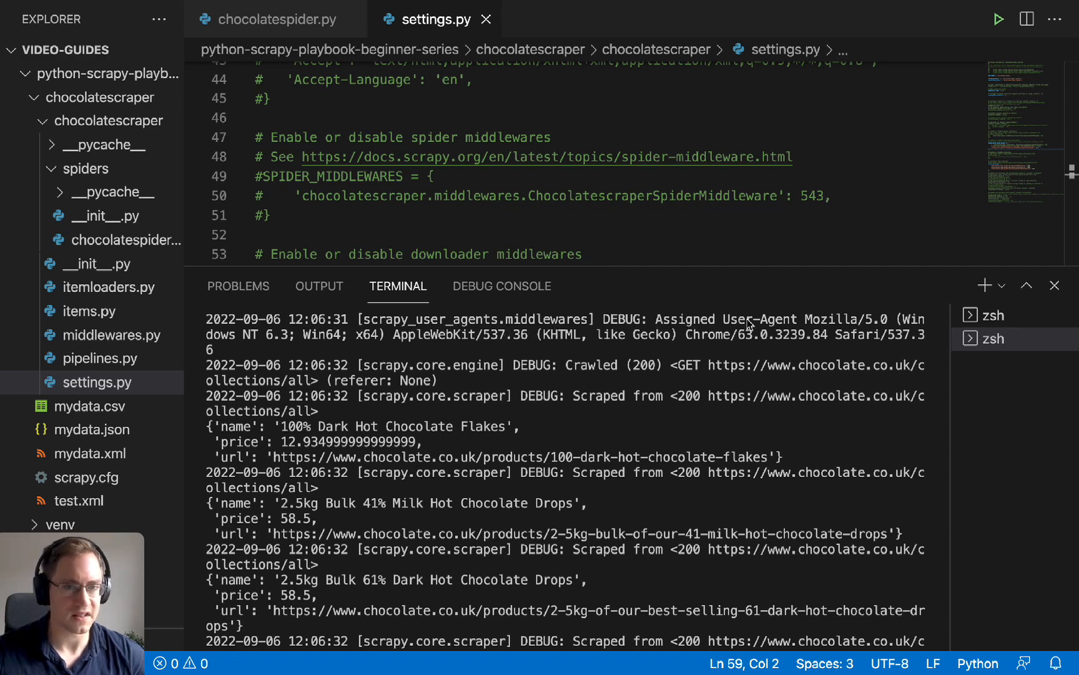
{"action": "mouse_move", "coordinate": [809, 320]}
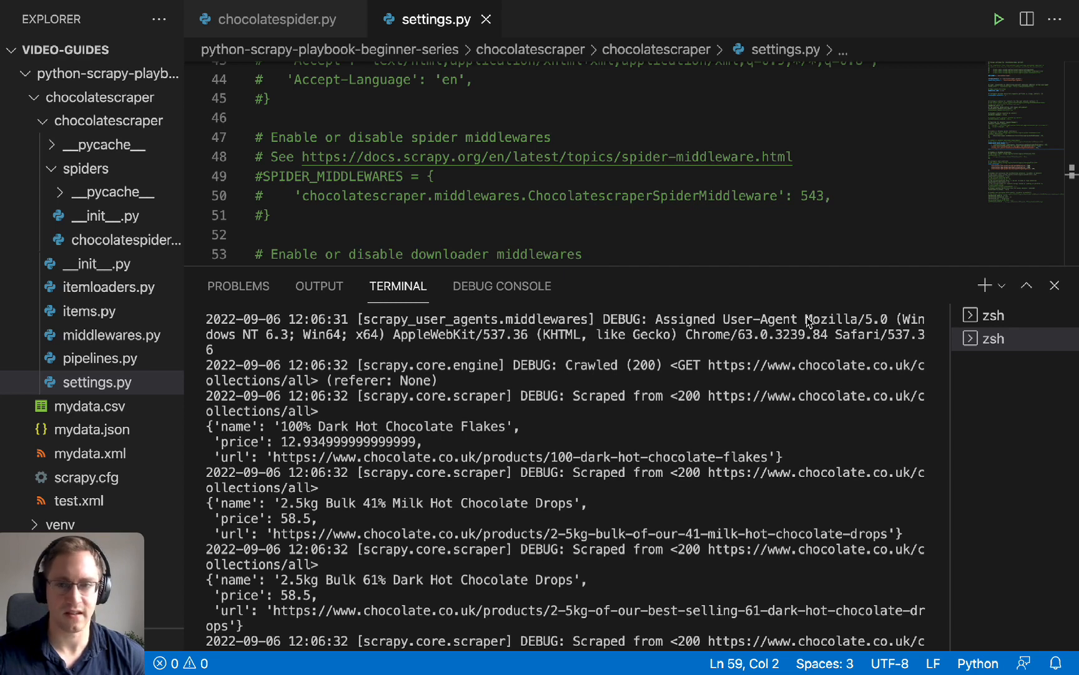
{"action": "mouse_move", "coordinate": [772, 349]}
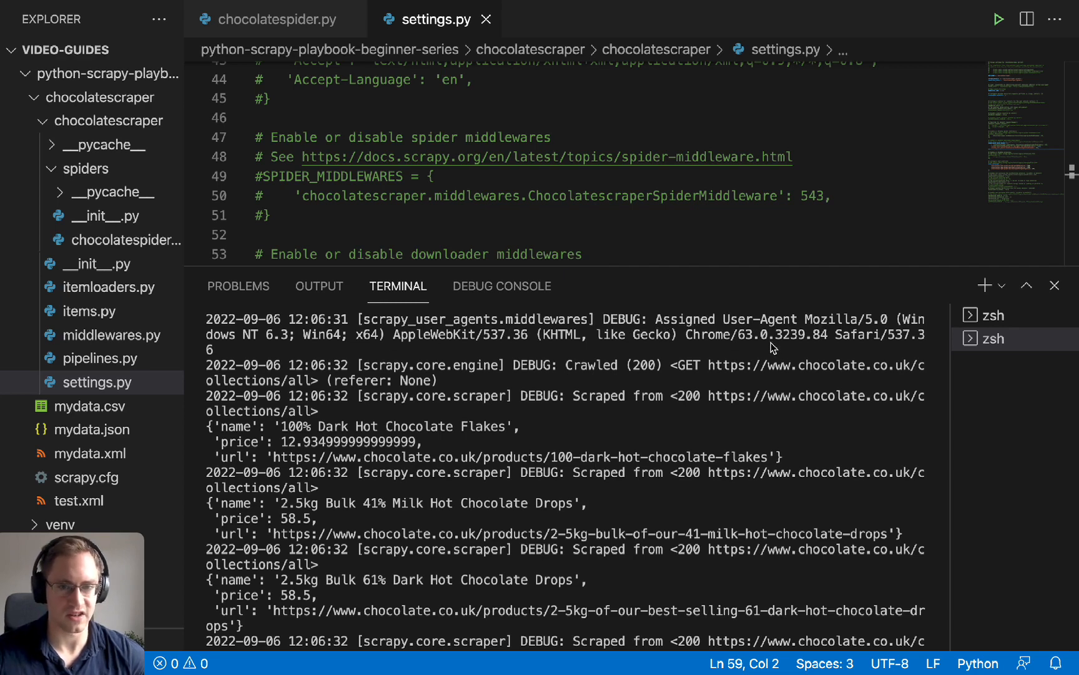
{"action": "mouse_move", "coordinate": [626, 375]}
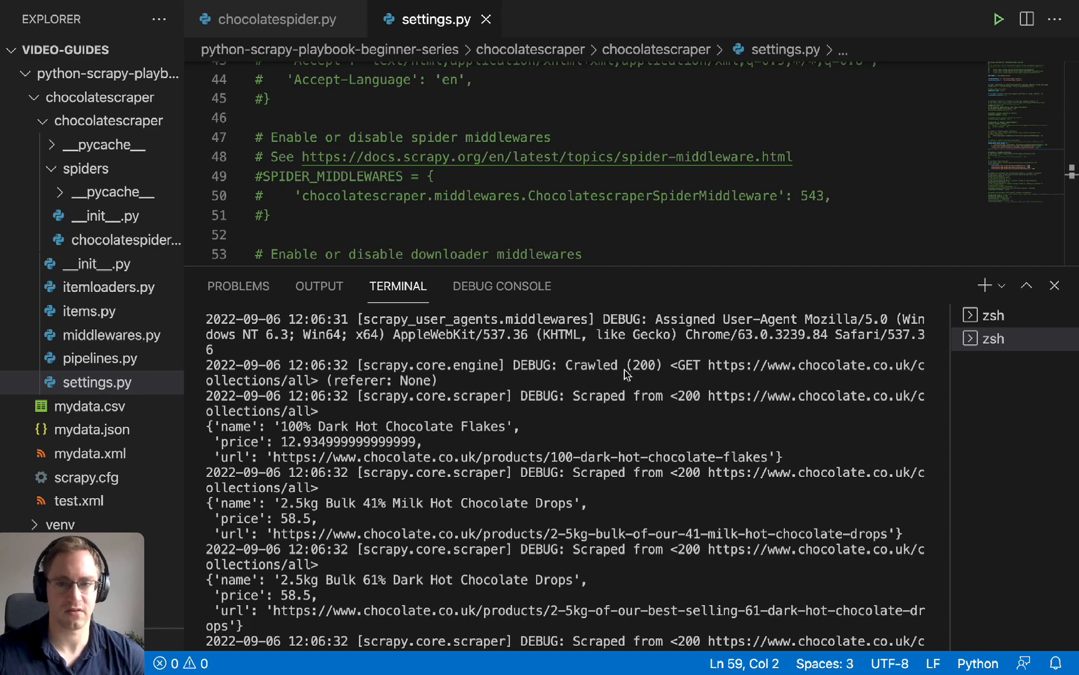
{"action": "mouse_move", "coordinate": [645, 521]}
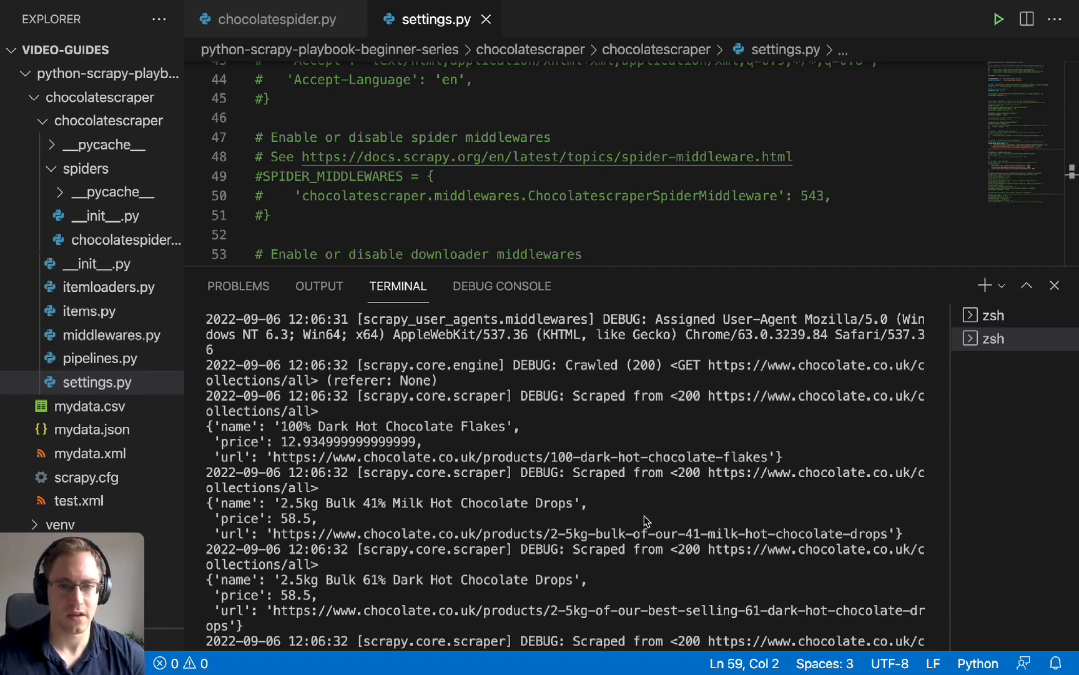
{"action": "mouse_move", "coordinate": [769, 596]}
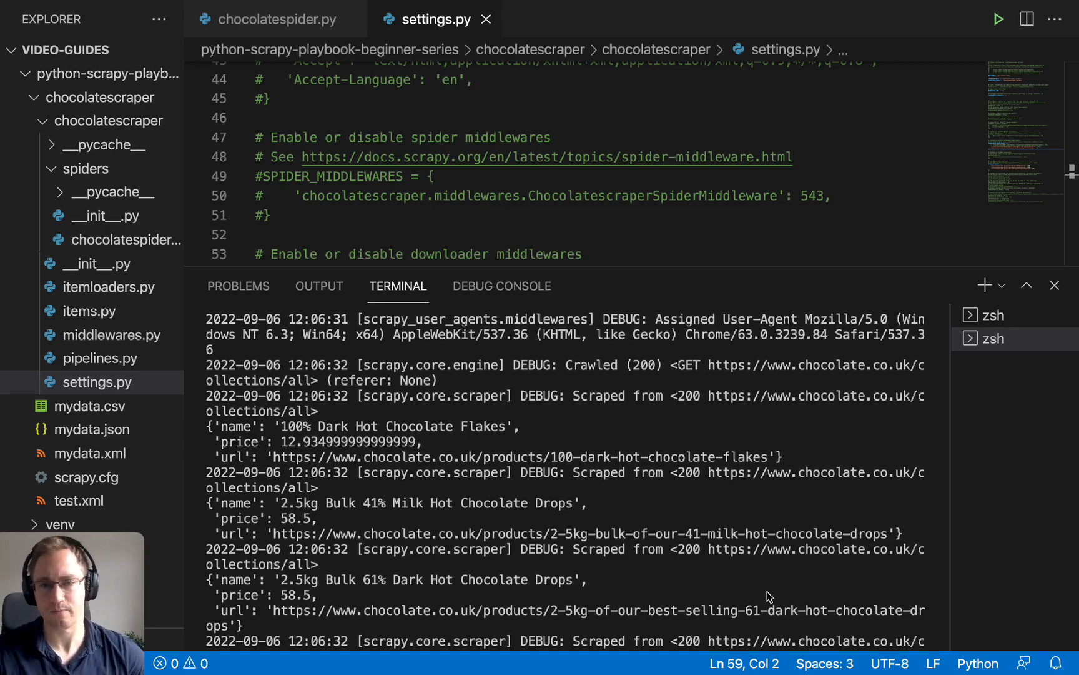
{"action": "mouse_move", "coordinate": [755, 516]}
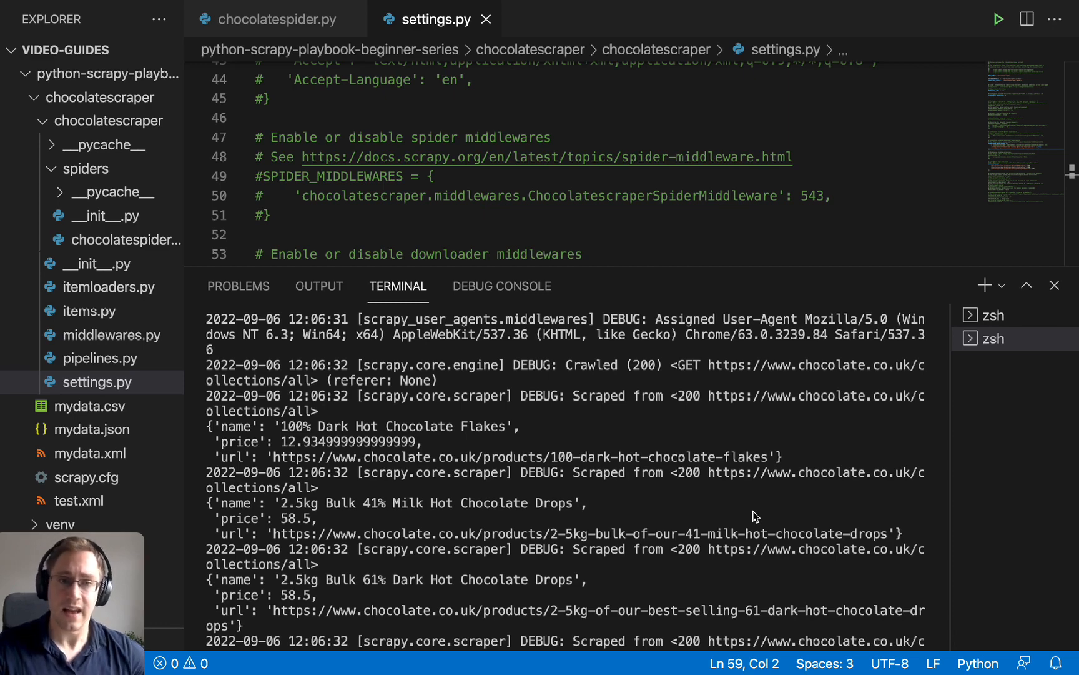
Review the proxy comparison of free plans from ScrapeOps, ScraperAPI, ScrapingBee and ScrapeStack.
{"action": "left_click", "coordinate": [451, 18]}
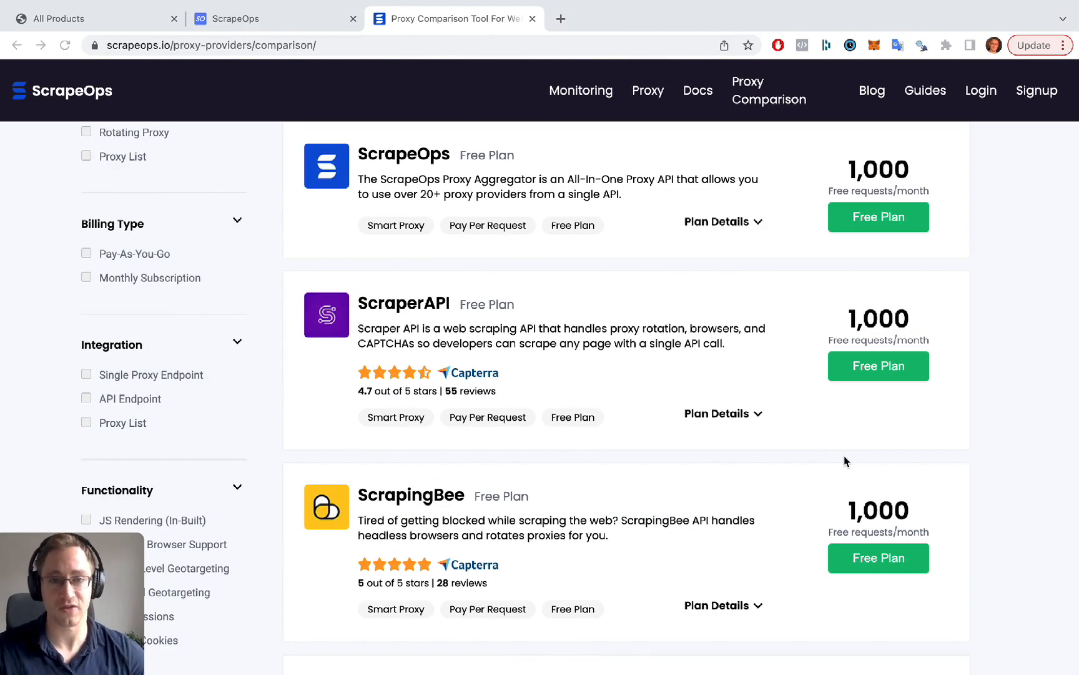
{"action": "mouse_move", "coordinate": [723, 405]}
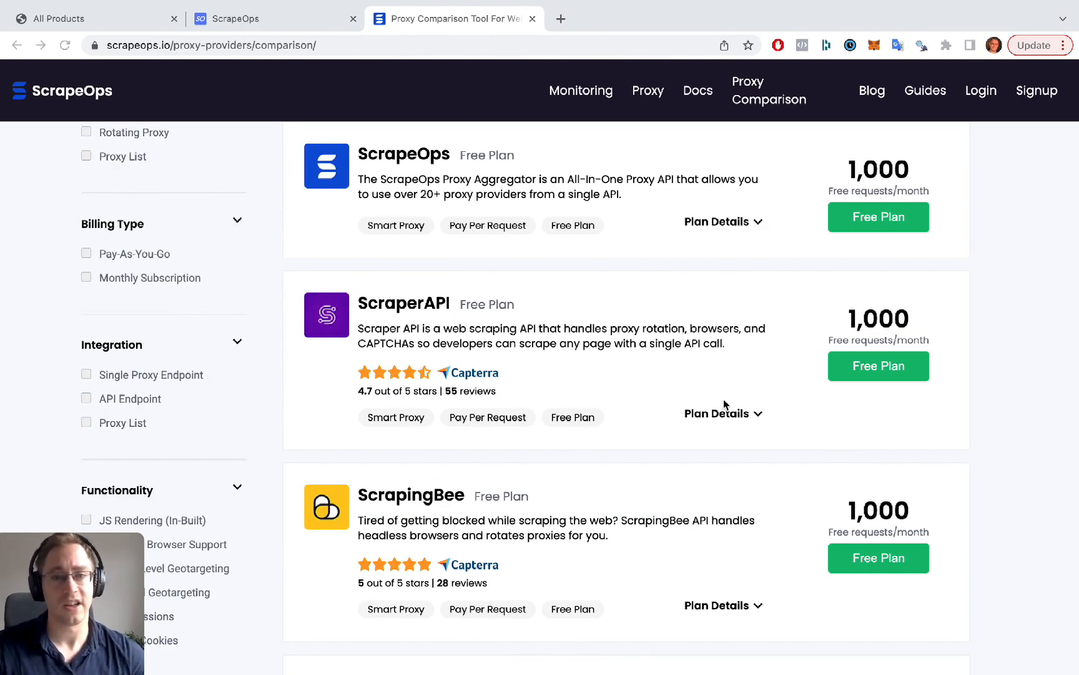
{"action": "scroll", "scroll_direction": "down", "scroll_amount": 3}
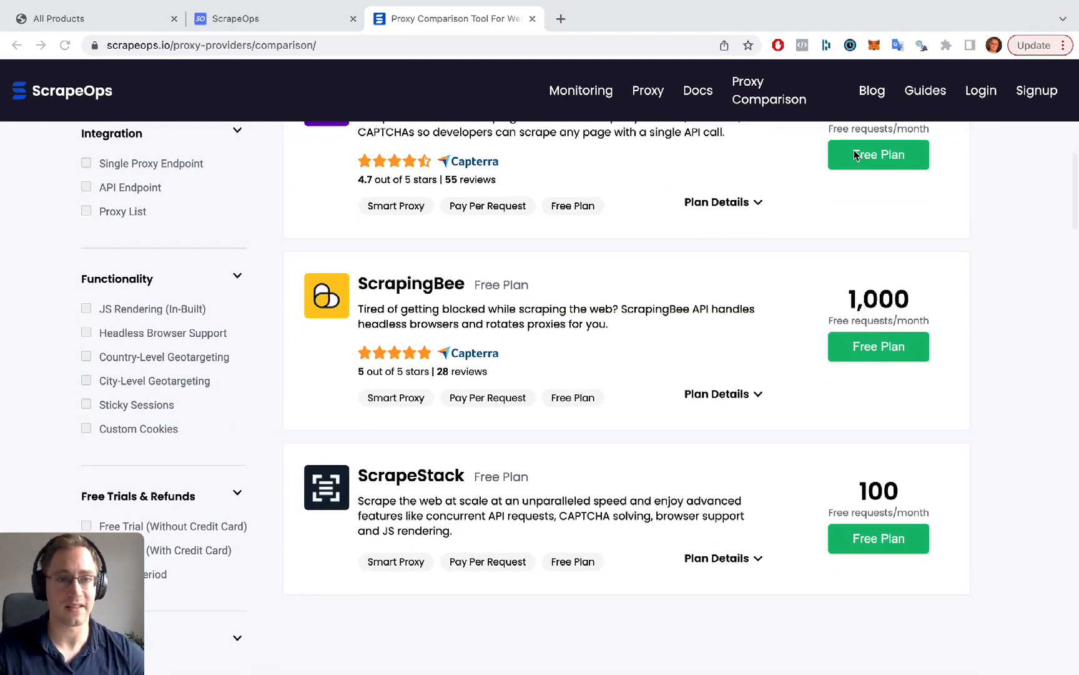
{"action": "scroll", "scroll_direction": "up", "scroll_amount": 3}
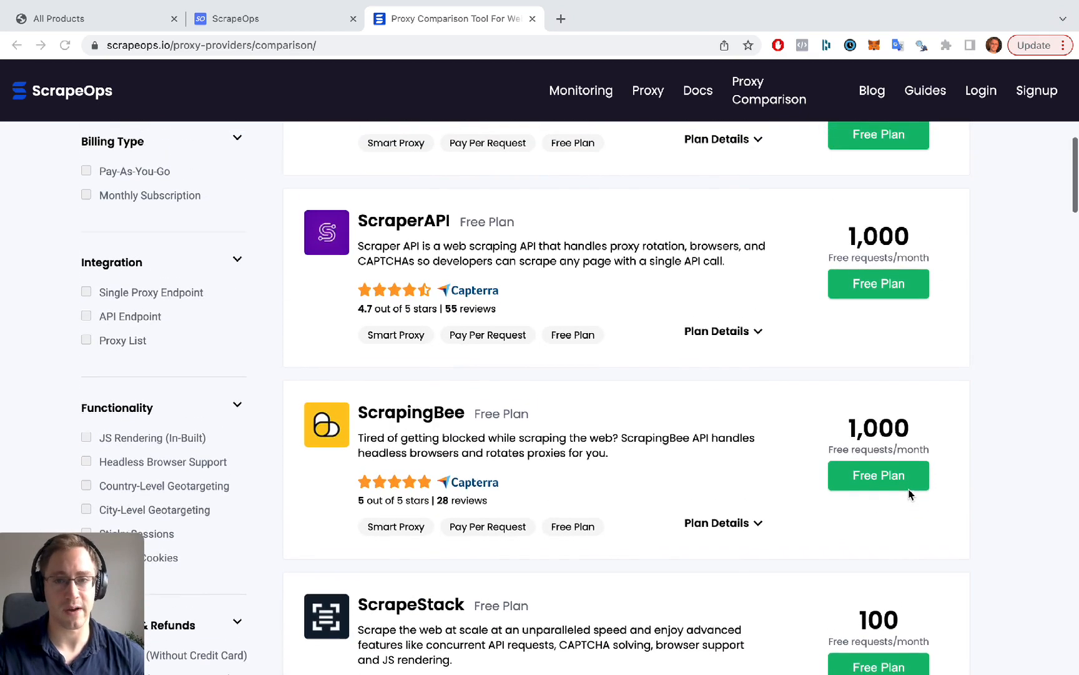
{"action": "scroll", "scroll_direction": "up", "scroll_amount": 3}
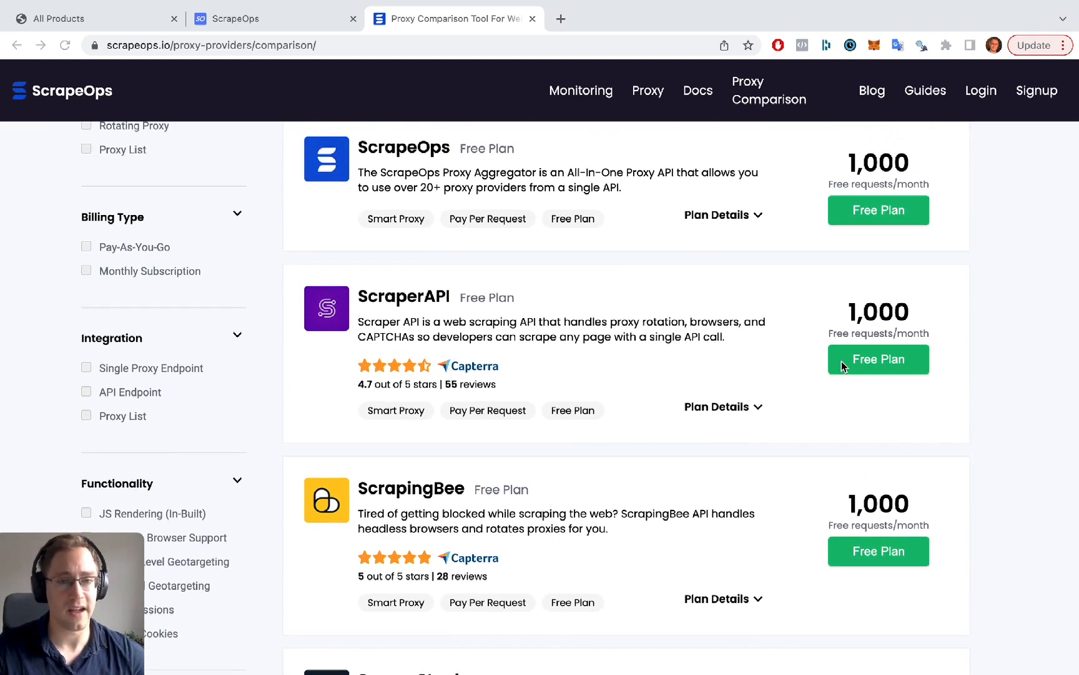
{"action": "mouse_move", "coordinate": [567, 436]}
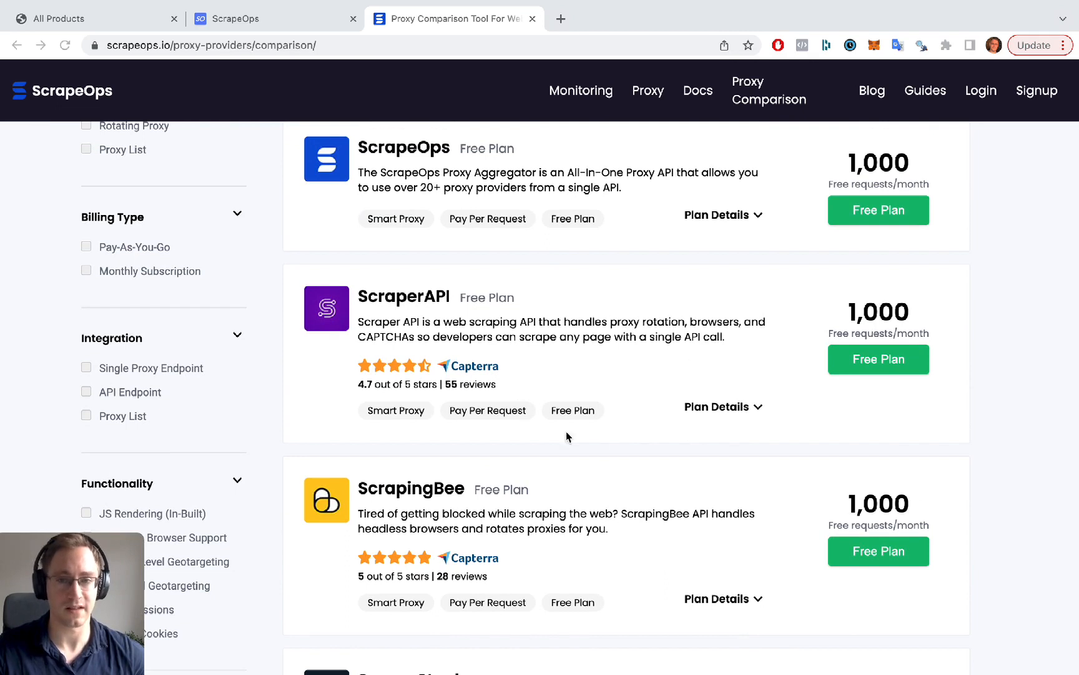
{"action": "mouse_move", "coordinate": [750, 337]}
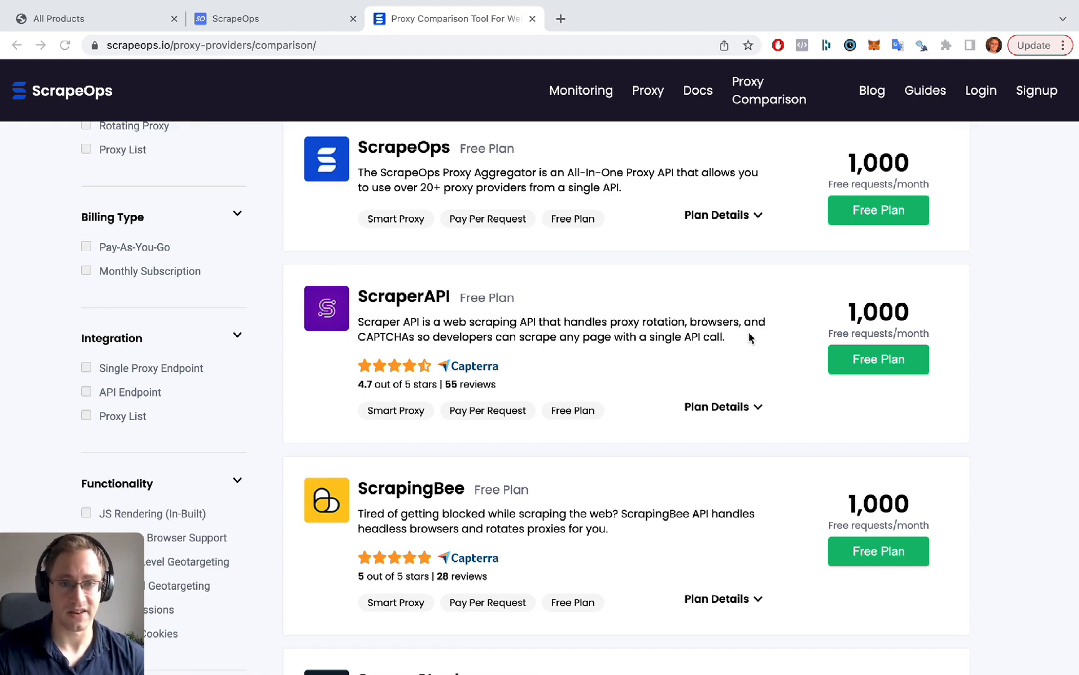
{"action": "mouse_move", "coordinate": [866, 332]}
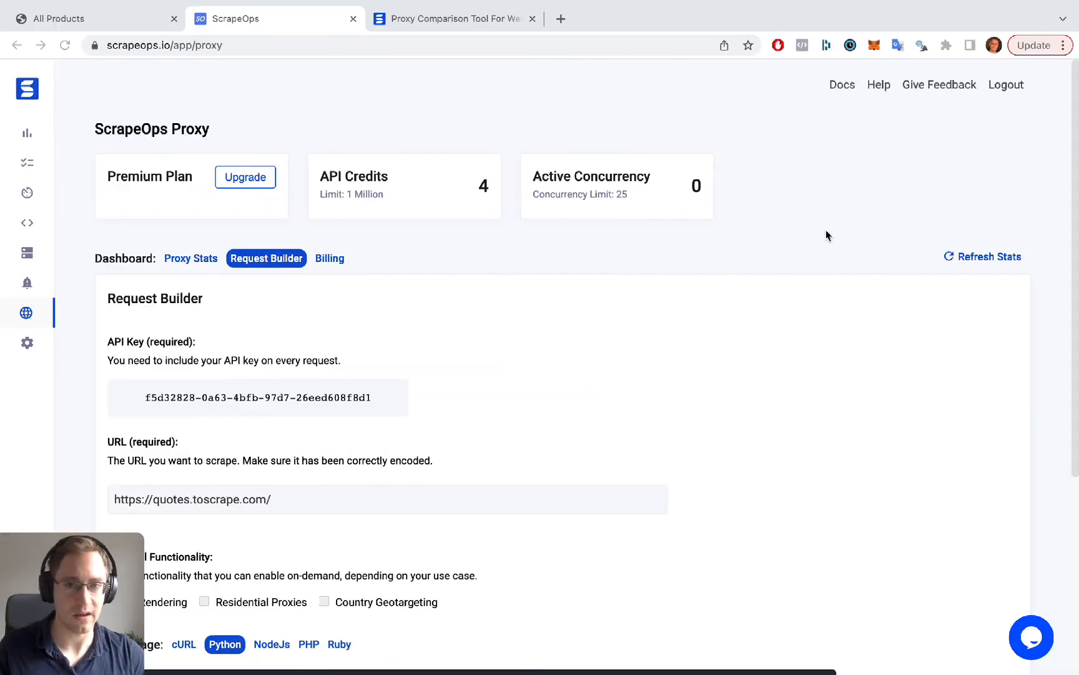
{"action": "mouse_move", "coordinate": [173, 145]}
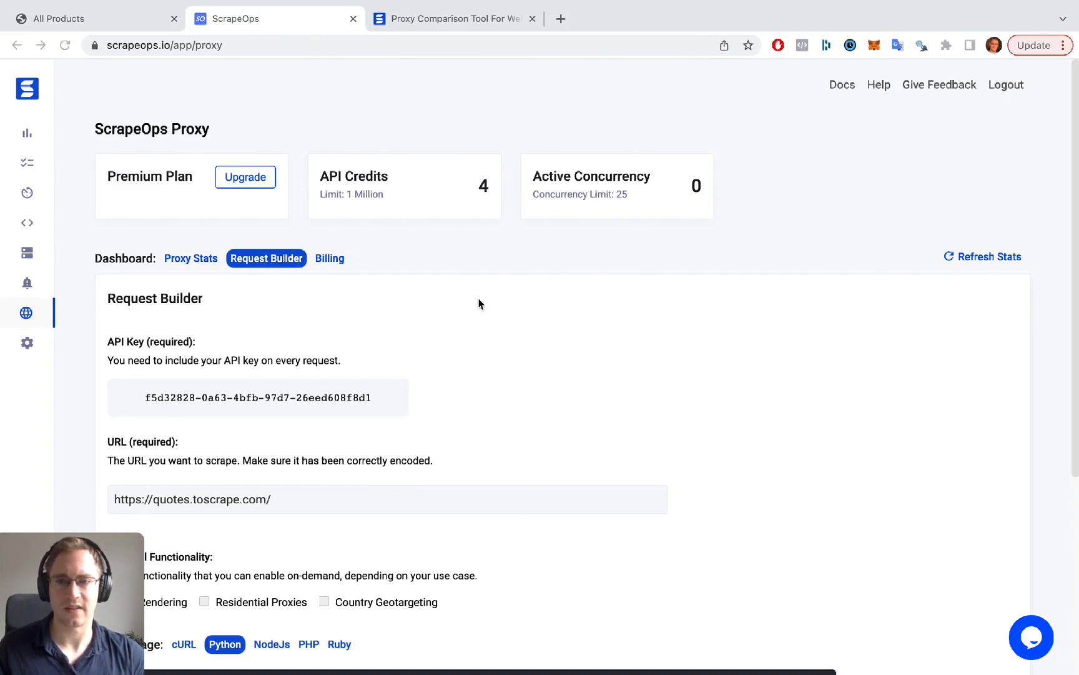
{"action": "mouse_move", "coordinate": [382, 107]}
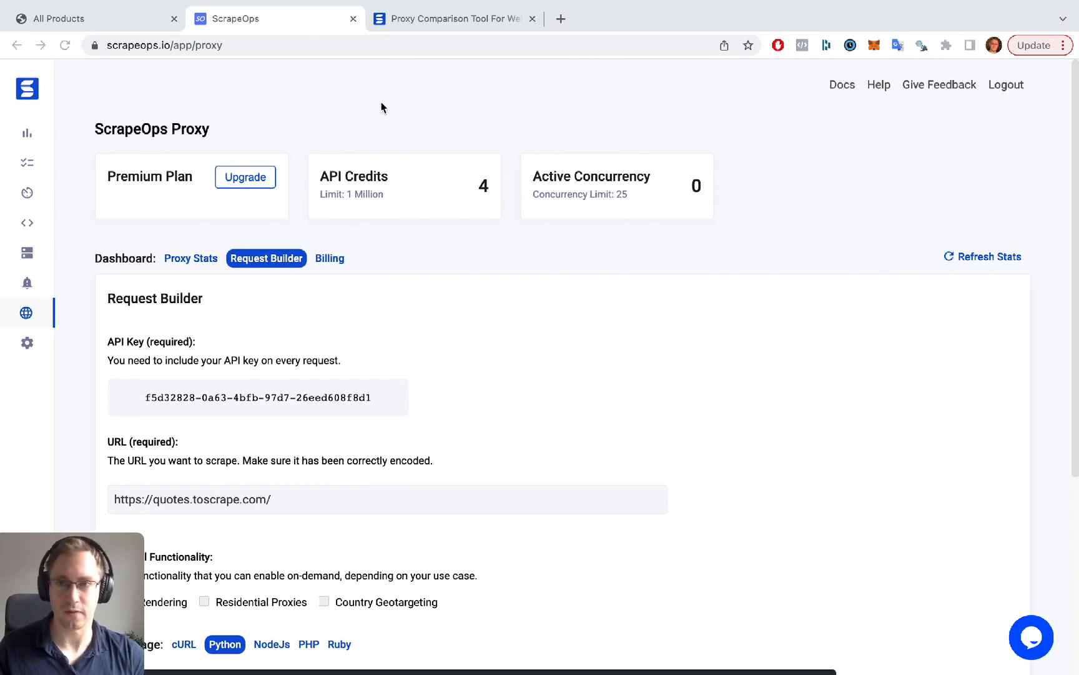
{"action": "mouse_move", "coordinate": [34, 315]}
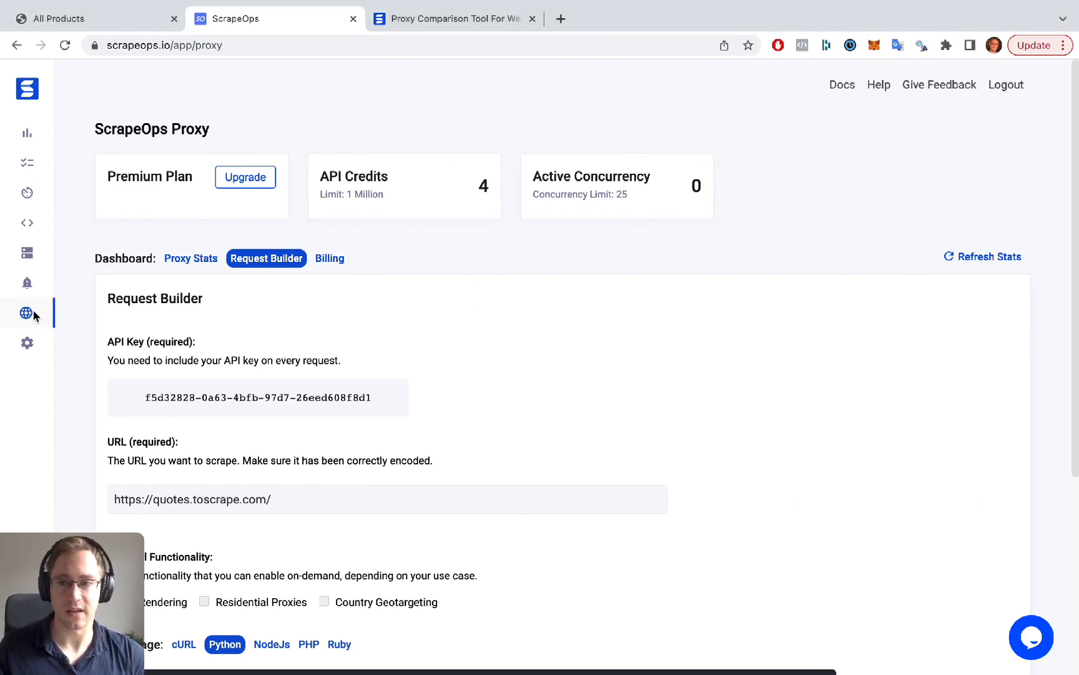
{"action": "mouse_move", "coordinate": [27, 314]}
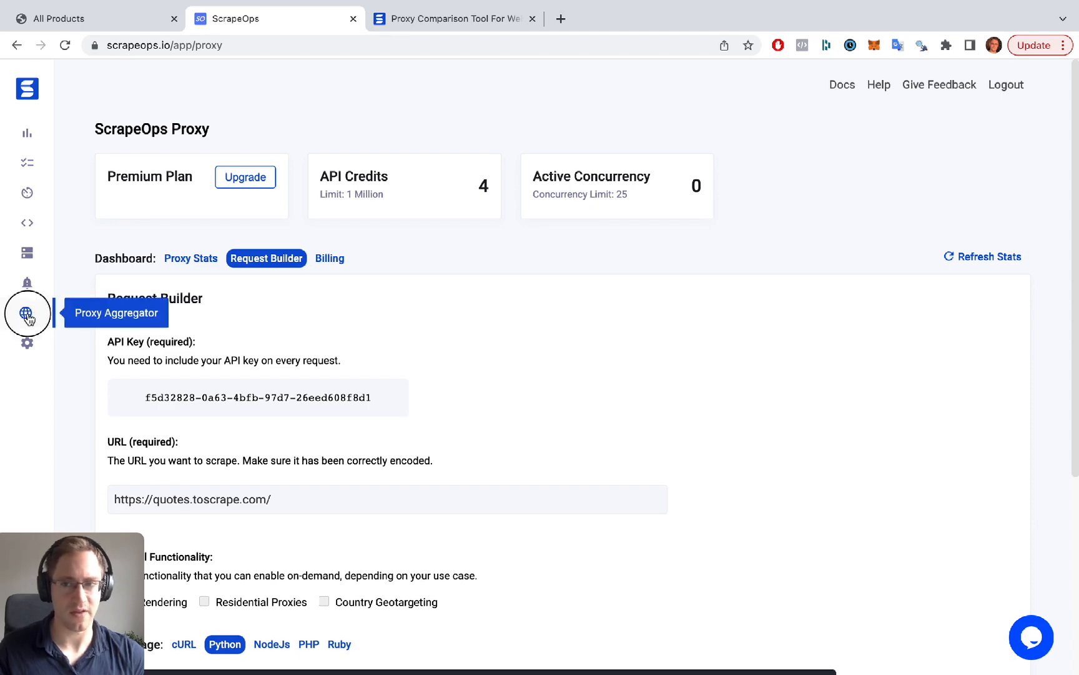
Scroll the Request Builder down to the account API key for copying.
{"action": "scroll", "scroll_direction": "down", "scroll_amount": 3}
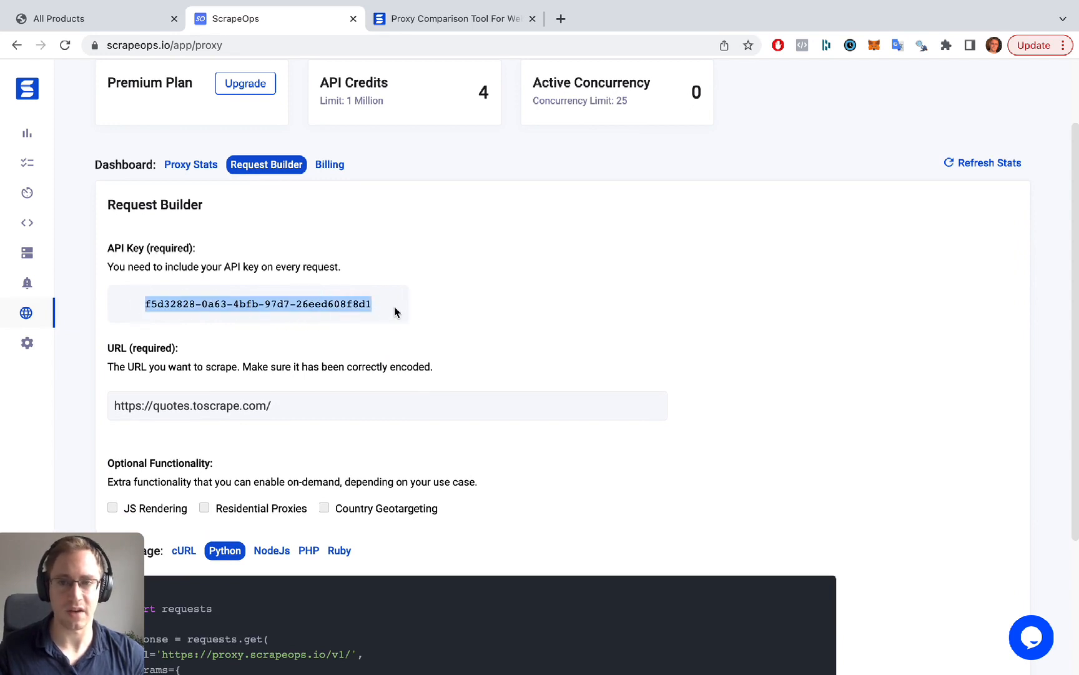
{"action": "mouse_move", "coordinate": [472, 302]}
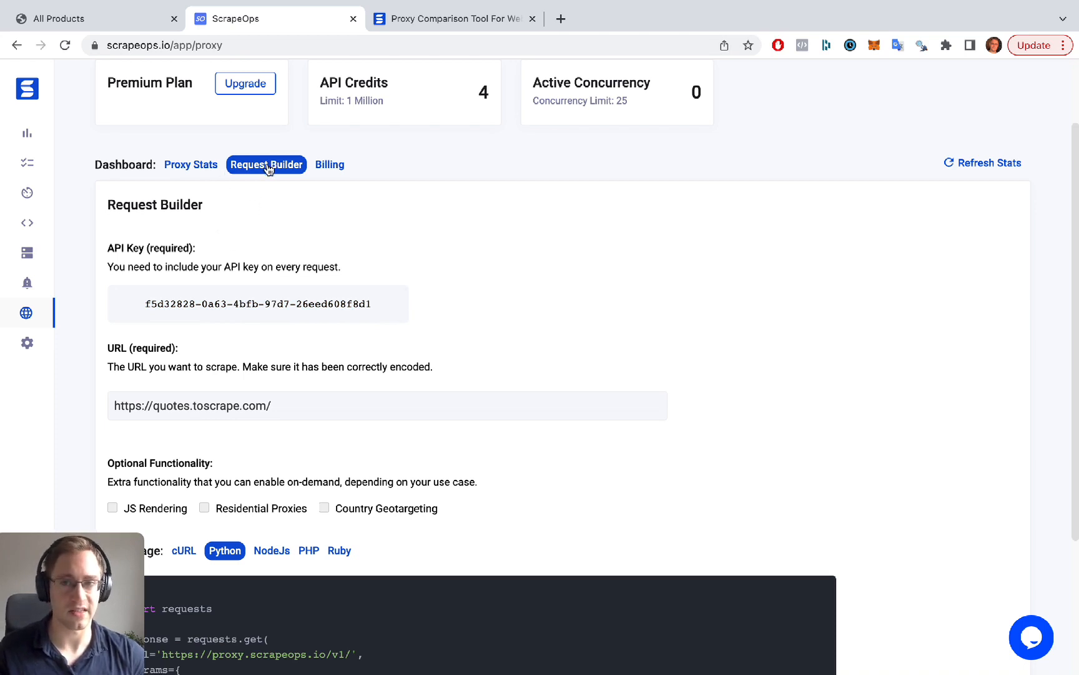
{"action": "mouse_move", "coordinate": [337, 306]}
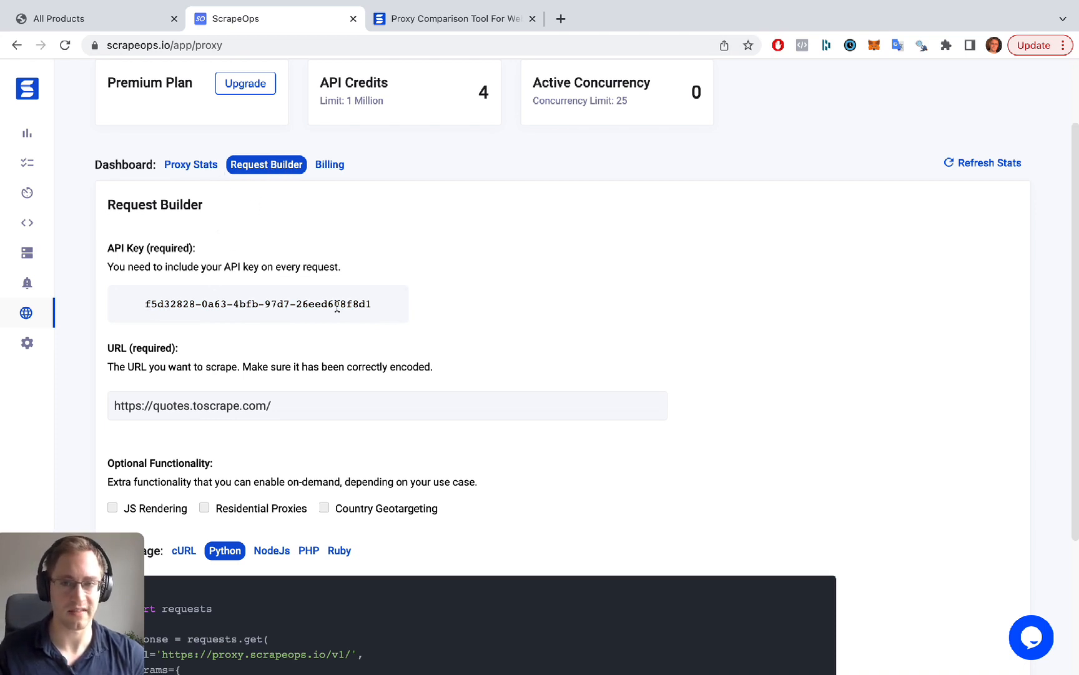
{"action": "mouse_move", "coordinate": [403, 325]}
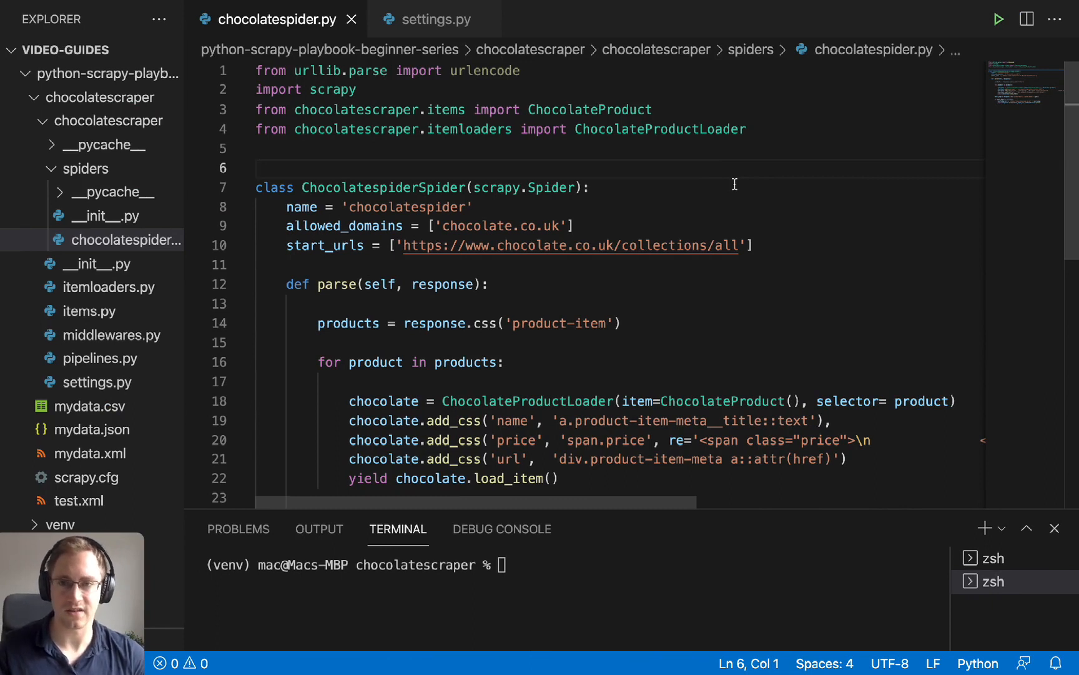
{"action": "type", "text": "API_KEY = 'YOUR_API_KEY'"}
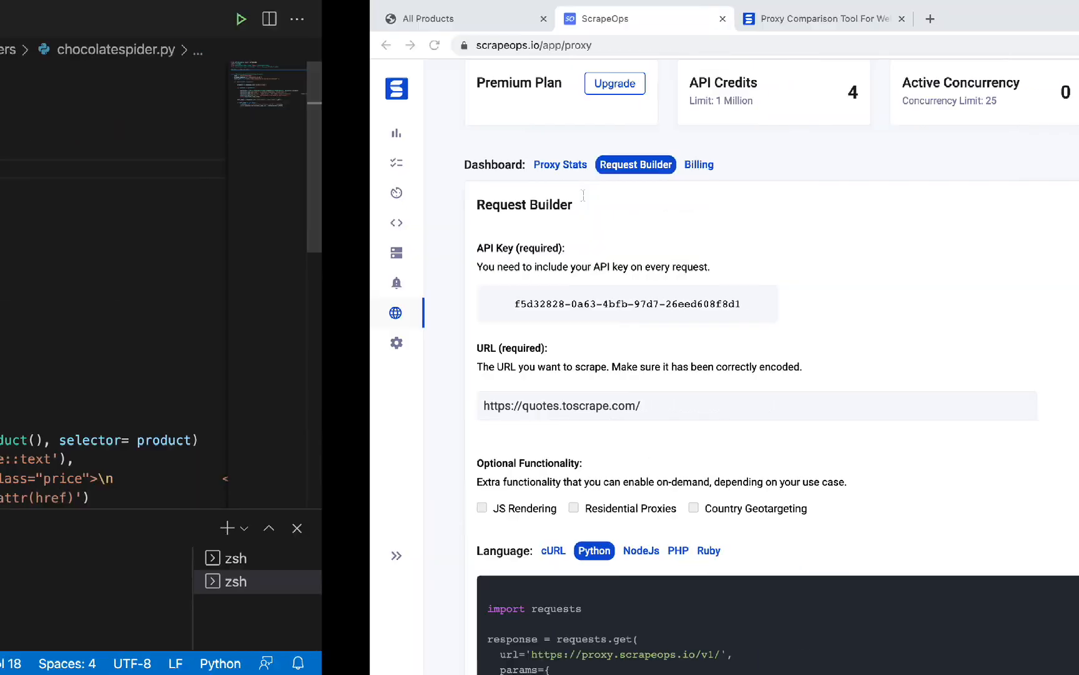
{"action": "triple_click", "coordinate": [258, 304]}
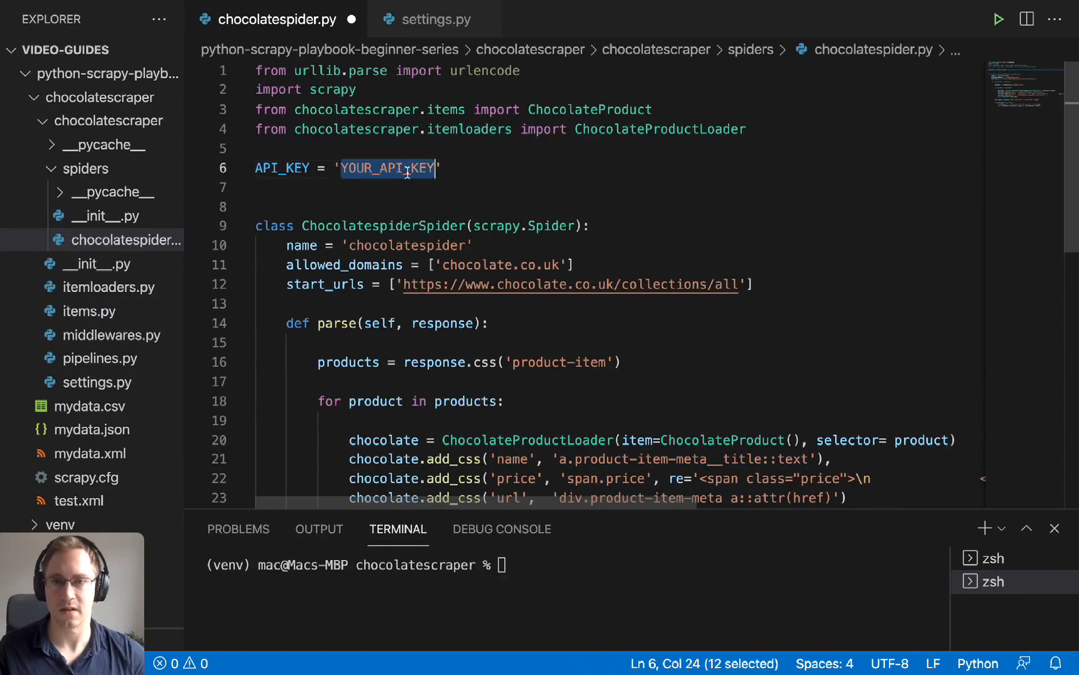
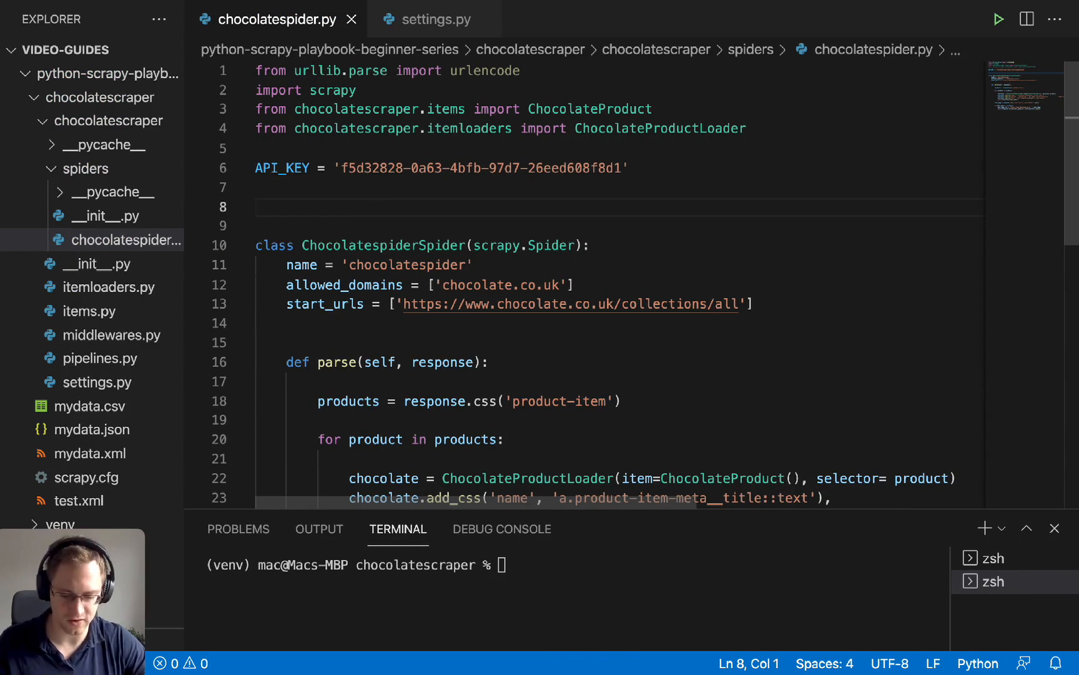
Define get_proxy_url(url) with a payload dict {'api_key': API_KEY, 'url': url}.
{"action": "type", "text": "def"}
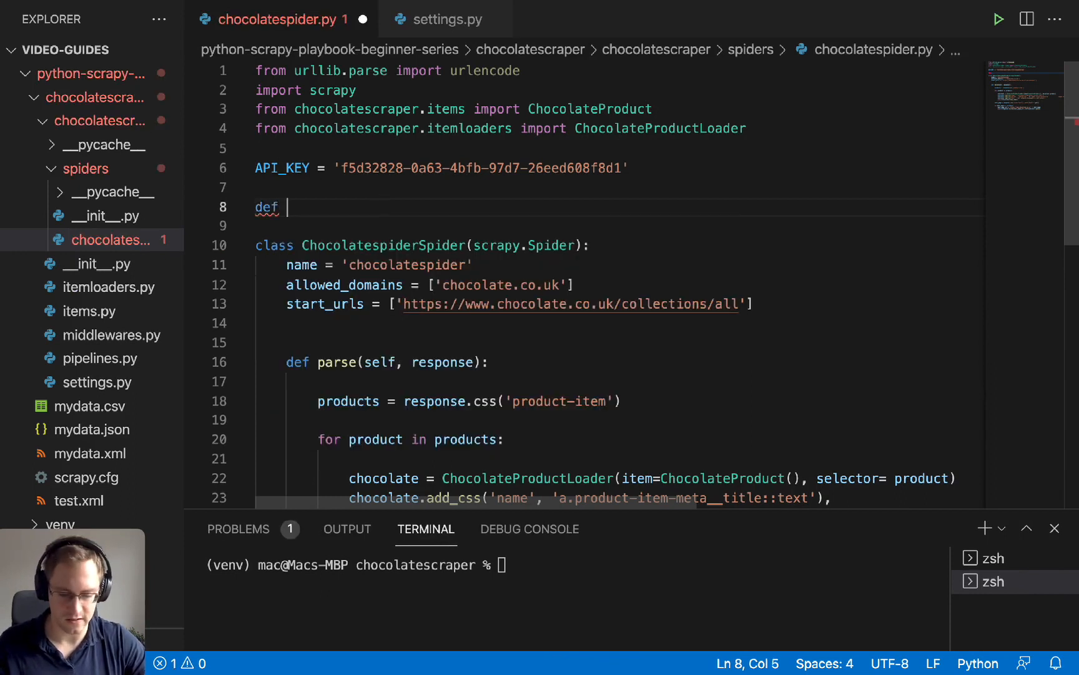
{"action": "type", "text": "get_"}
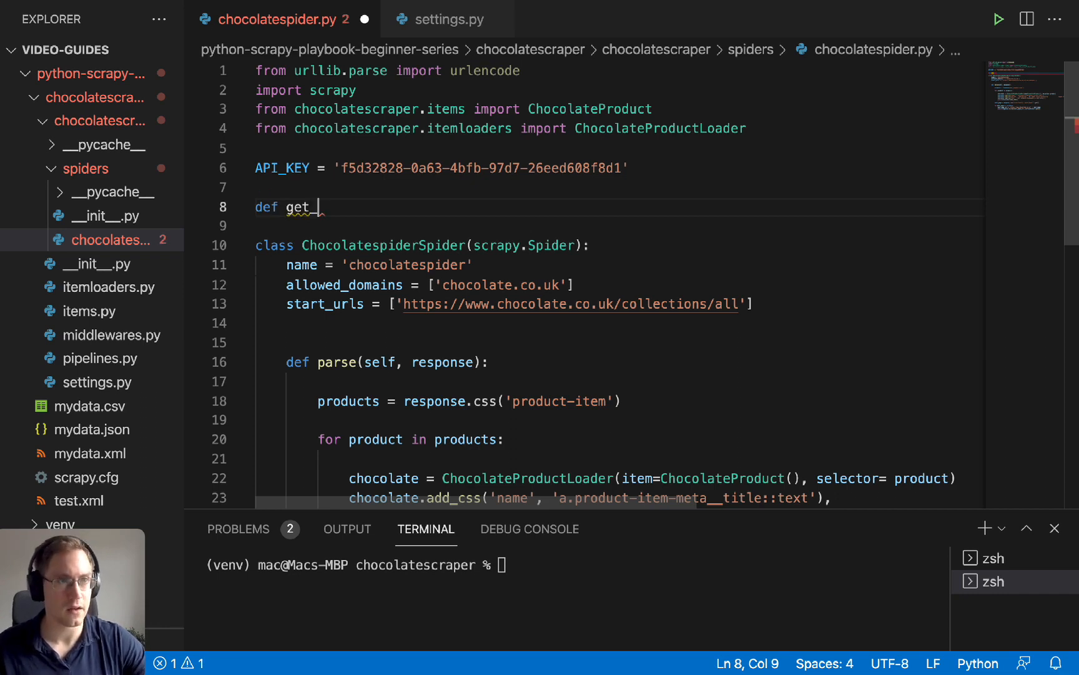
{"action": "type", "text": "proxy"}
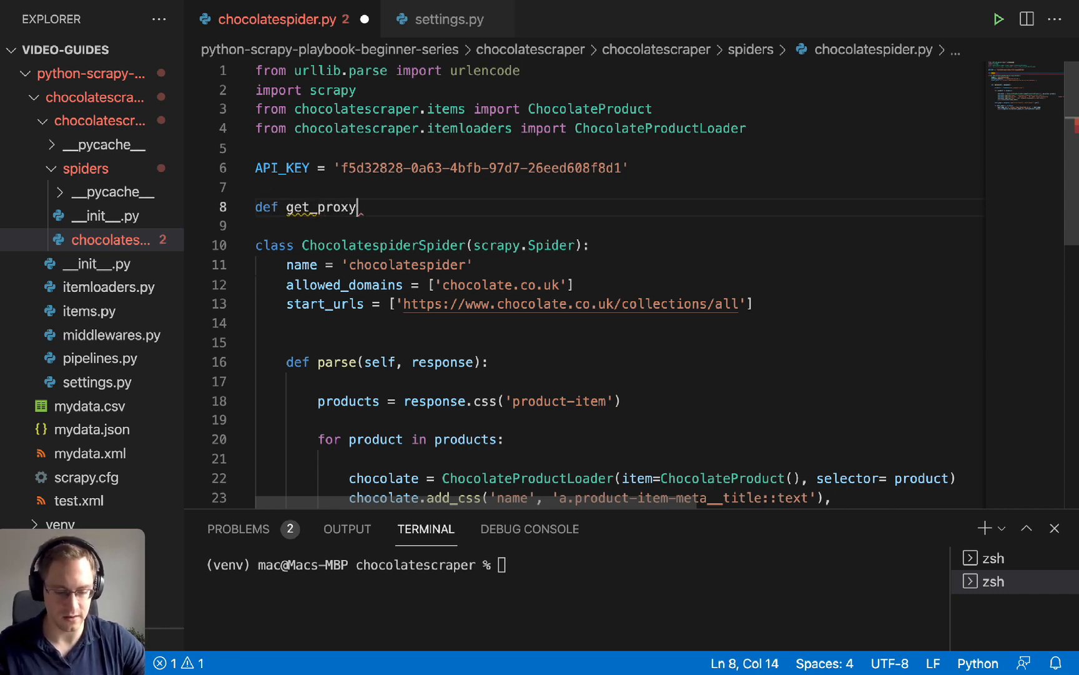
{"action": "type", "text": "_url"}
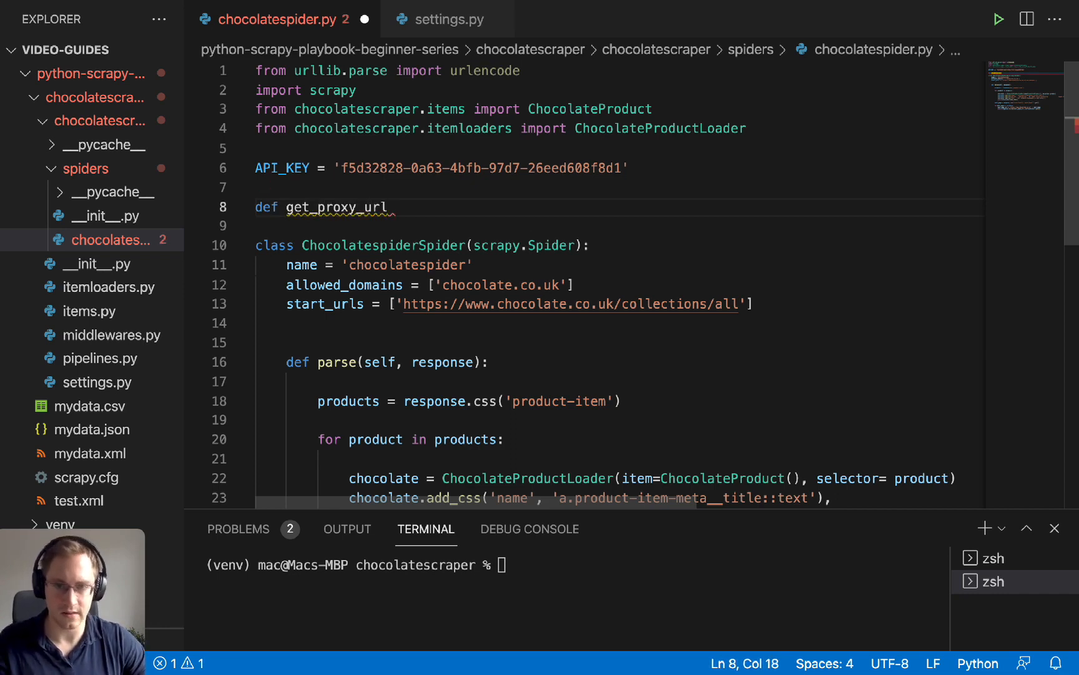
{"action": "type", "text": "():"}
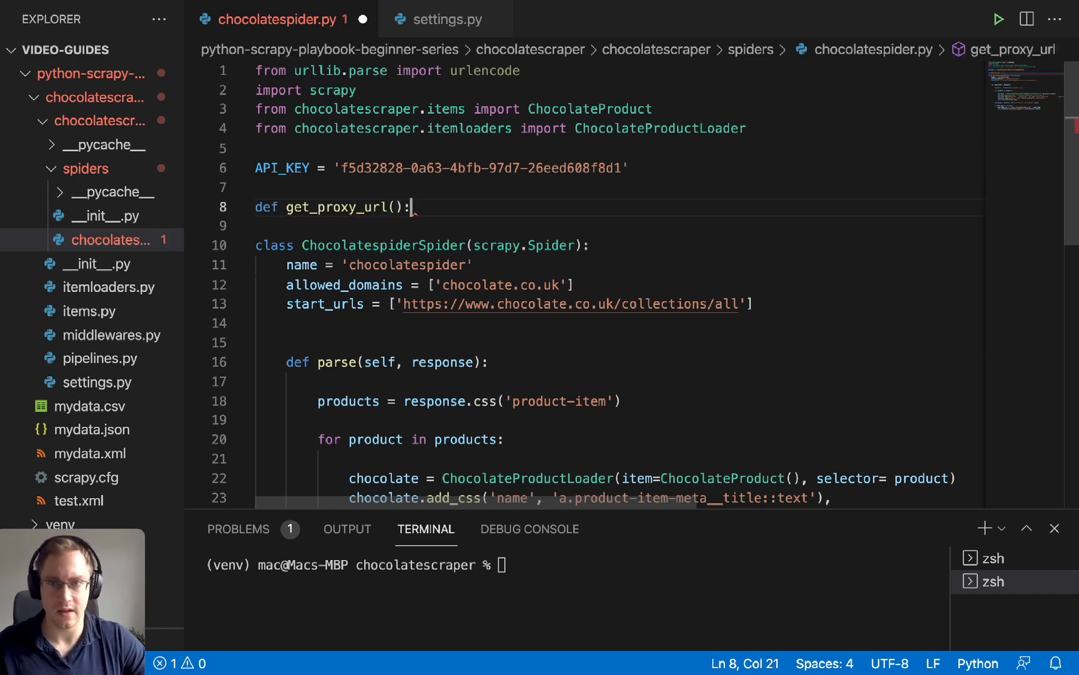
{"action": "type", "text": "url"}
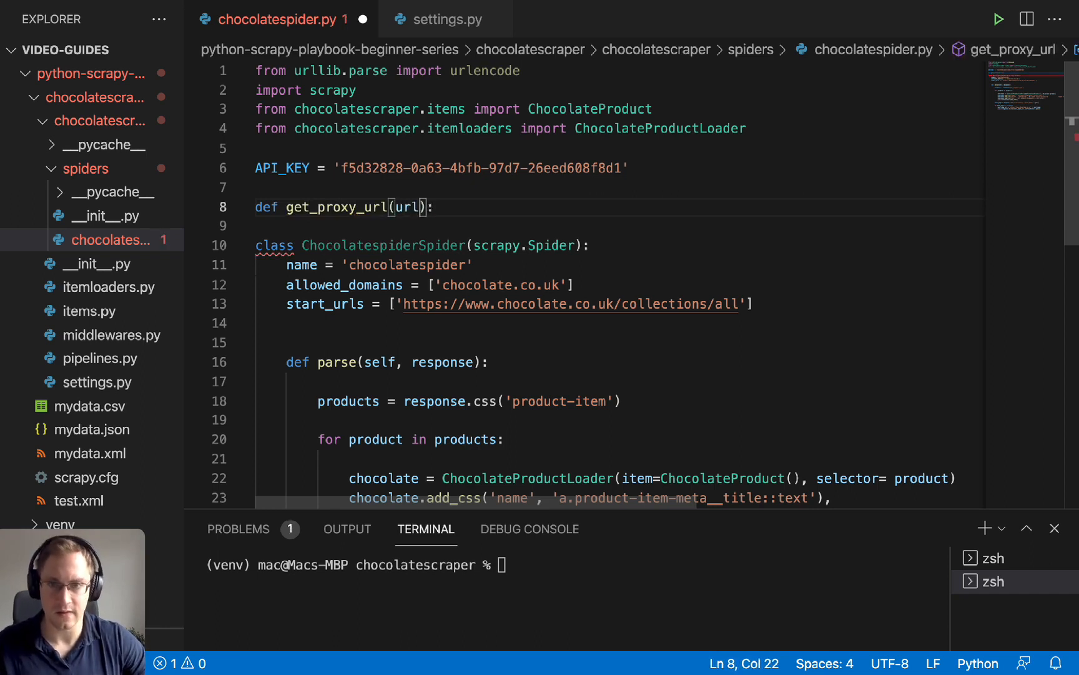
{"action": "key", "text": "Return"}
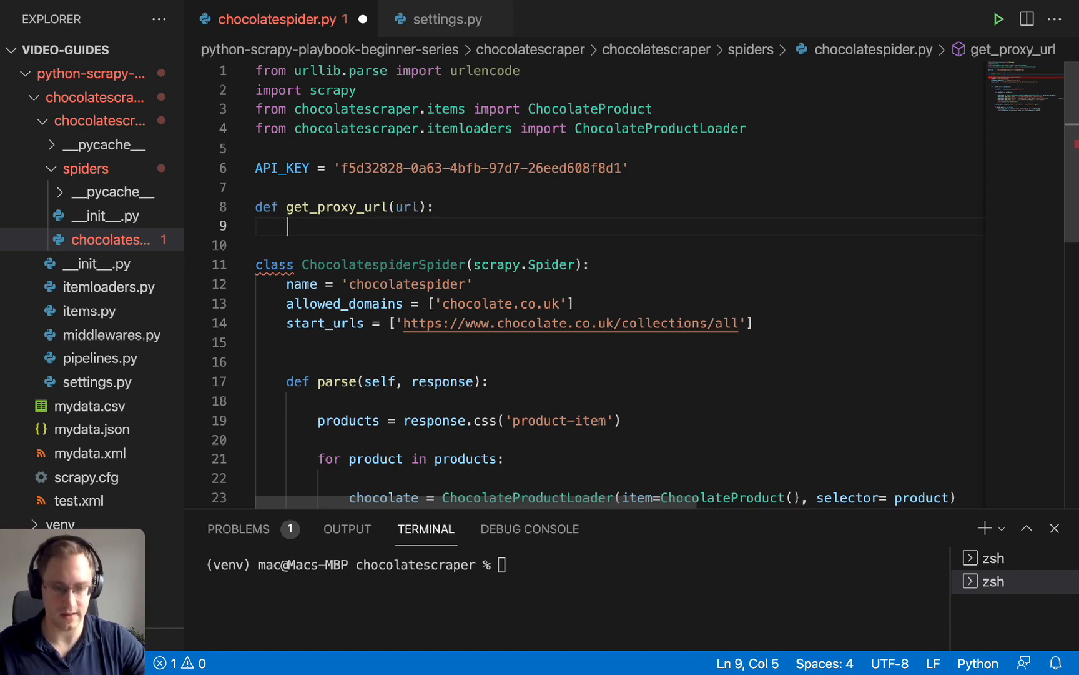
{"action": "type", "text": "payla"}
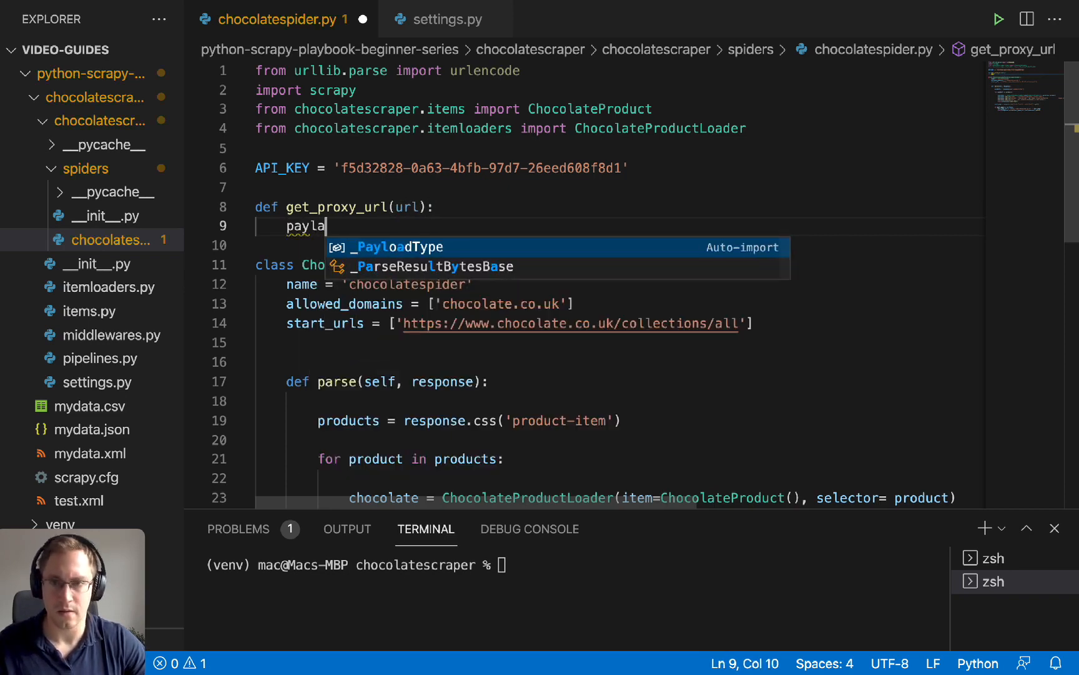
{"action": "type", "text": "a"}
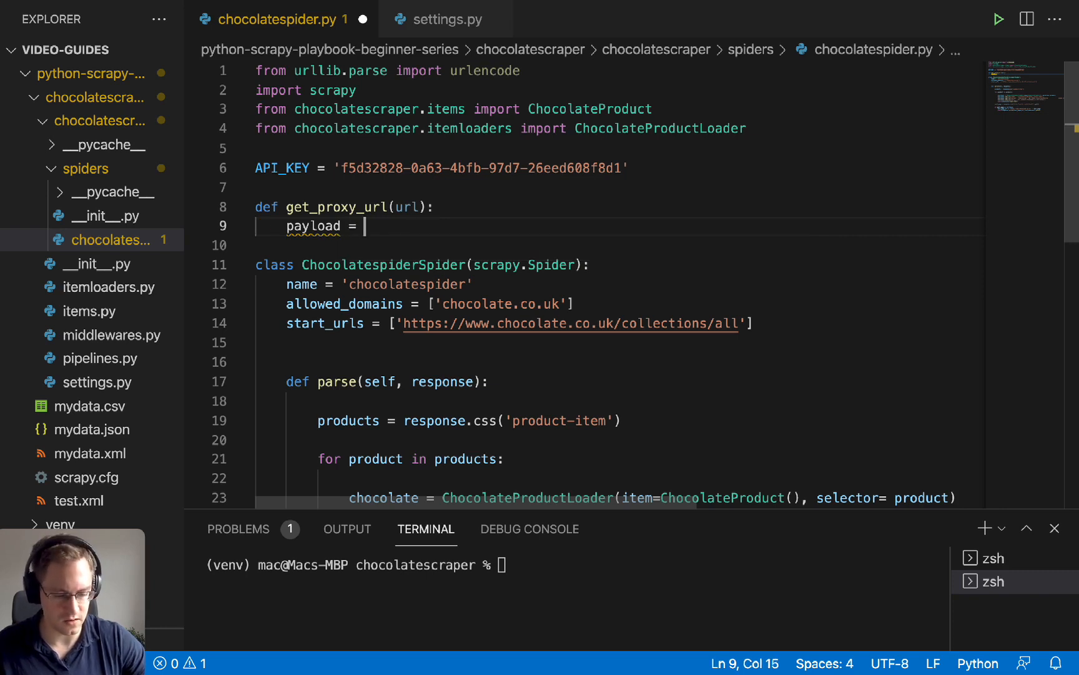
{"action": "type", "text": "{}"}
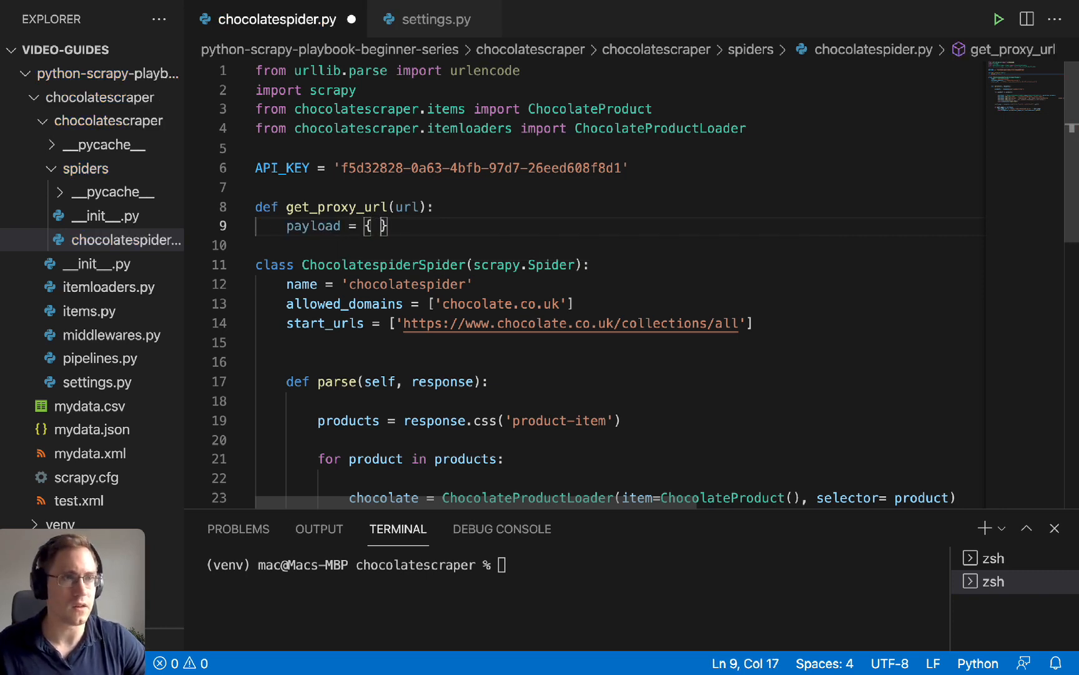
{"action": "type", "text": "'api'"}
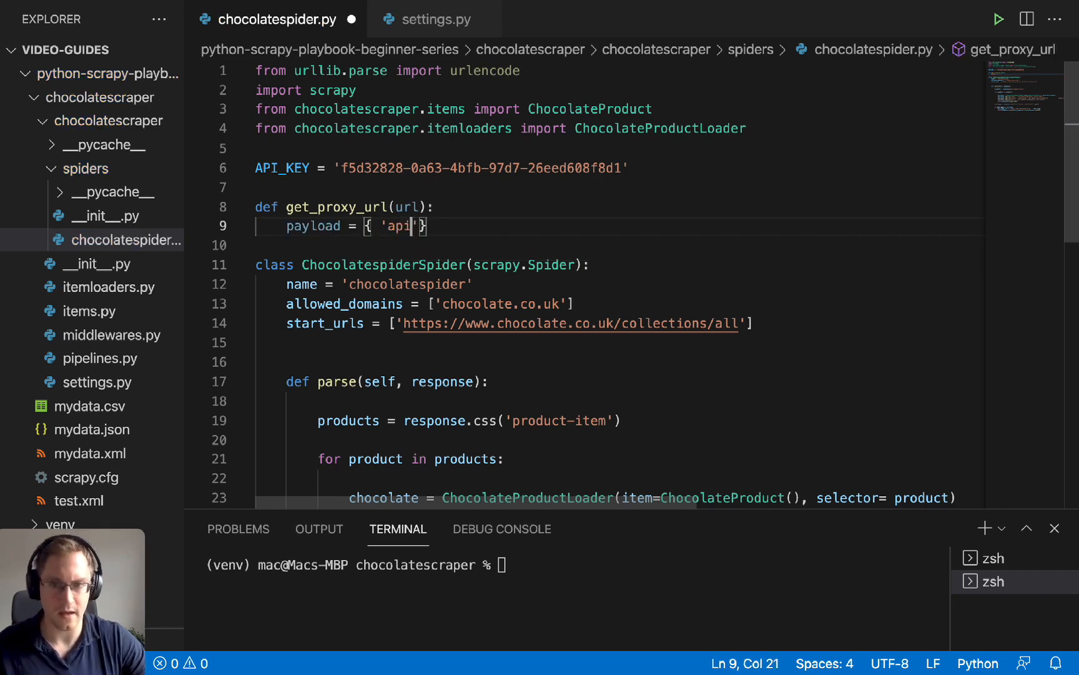
{"action": "type", "text": "_key"}
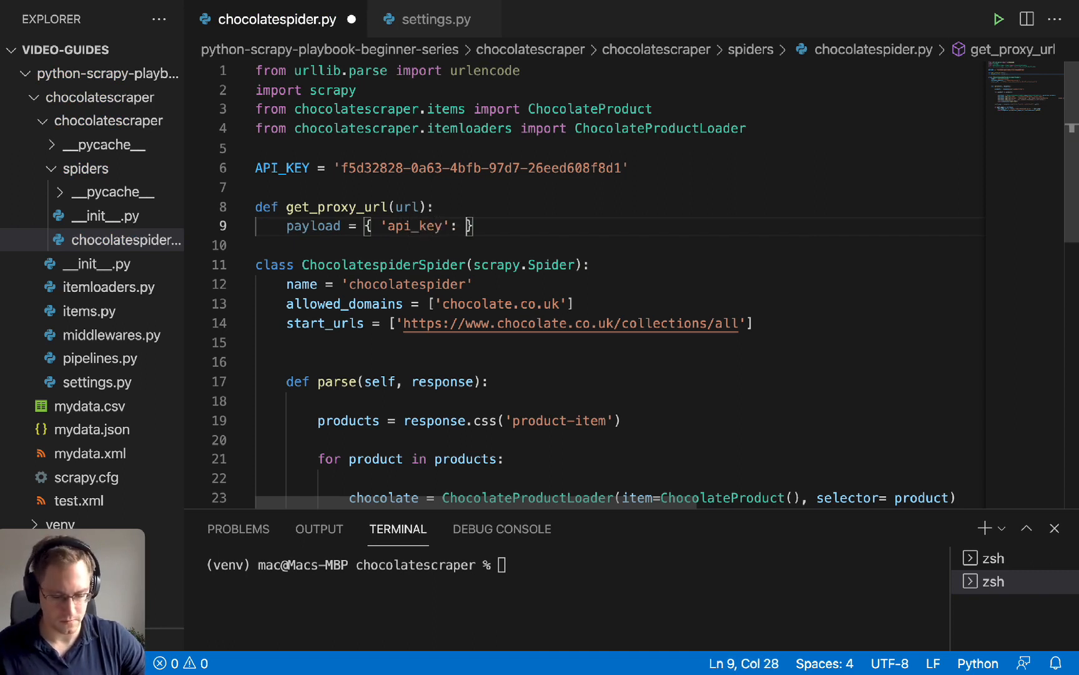
{"action": "type", "text": "API_KEY, '"}
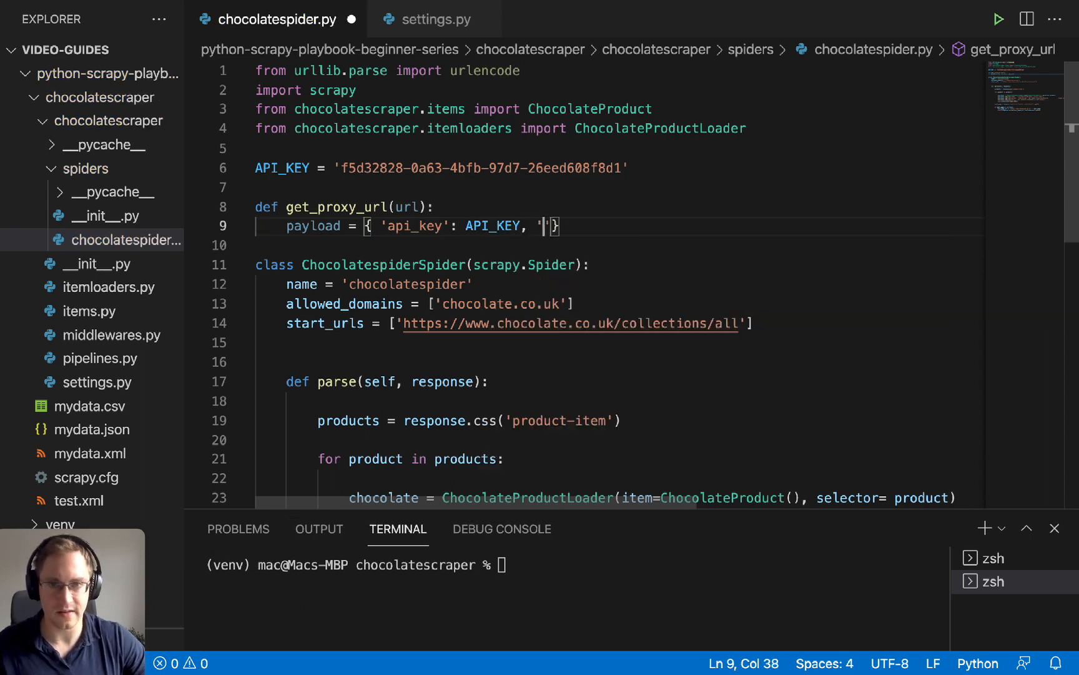
{"action": "type", "text": "url"}
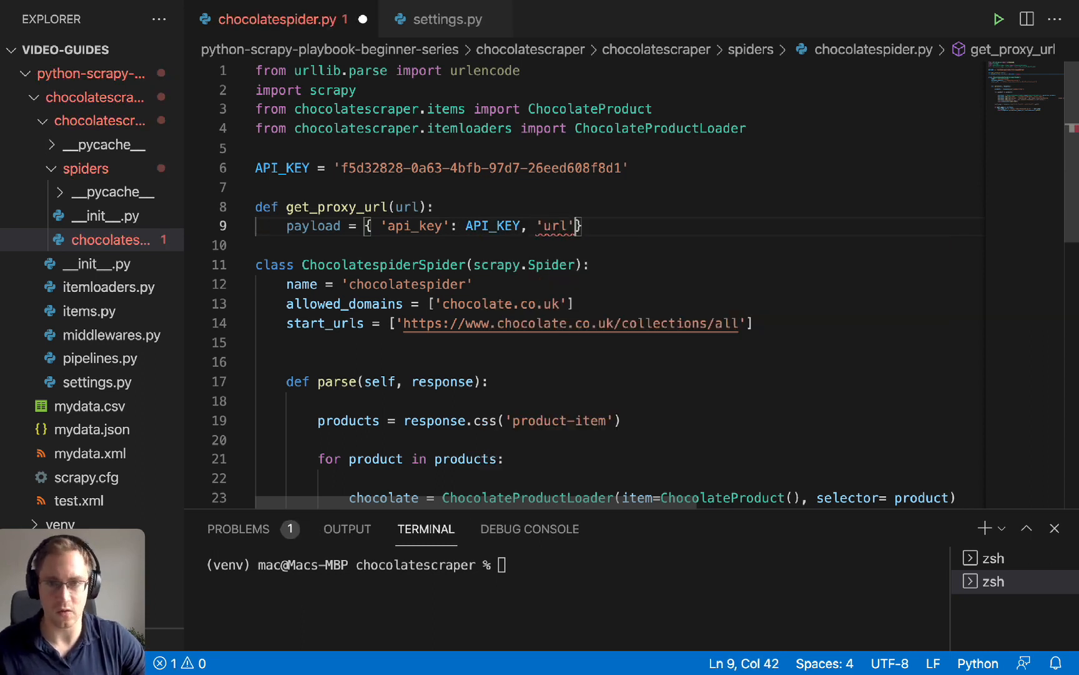
{"action": "type", "text": ": url"}
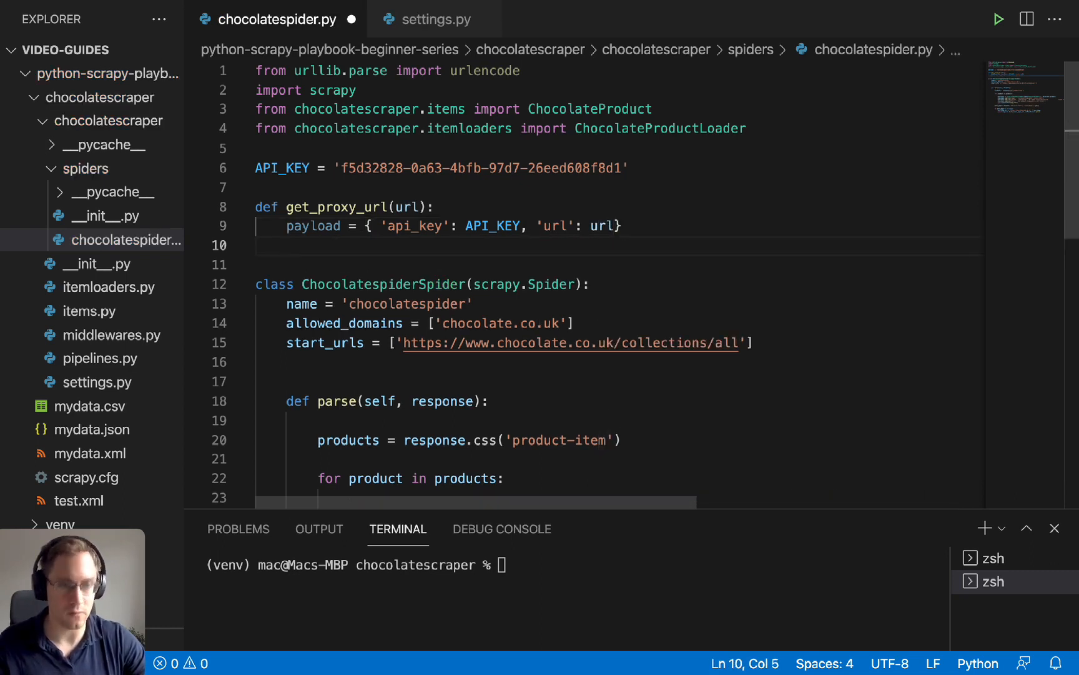
{"action": "type", "text": "pa"}
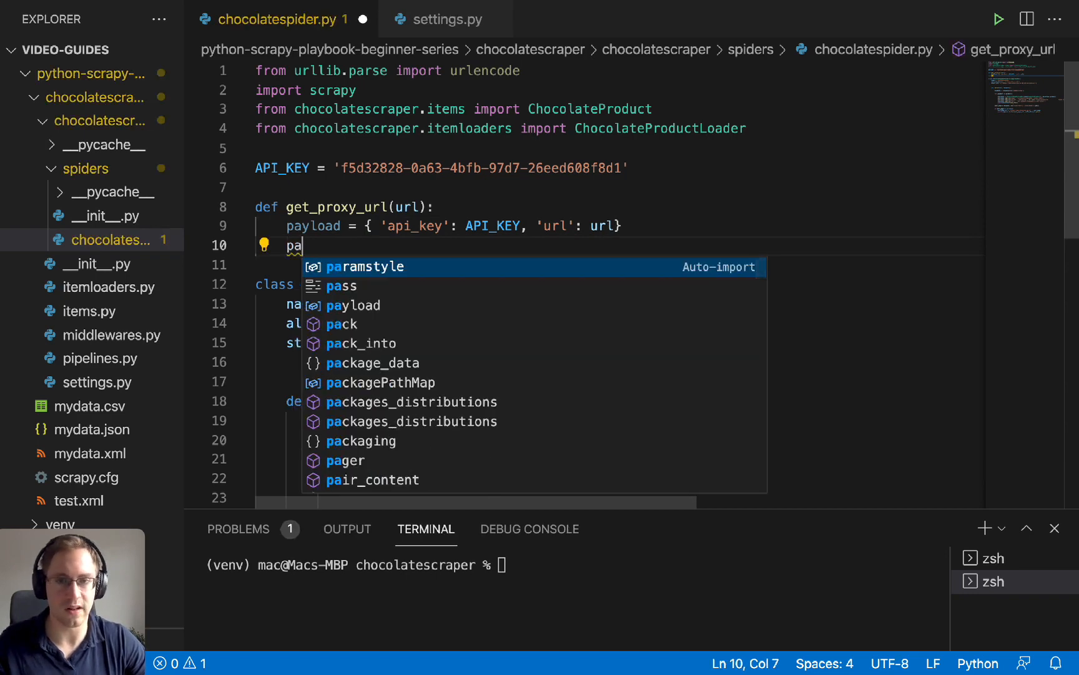
{"action": "key", "text": "Backspace"}
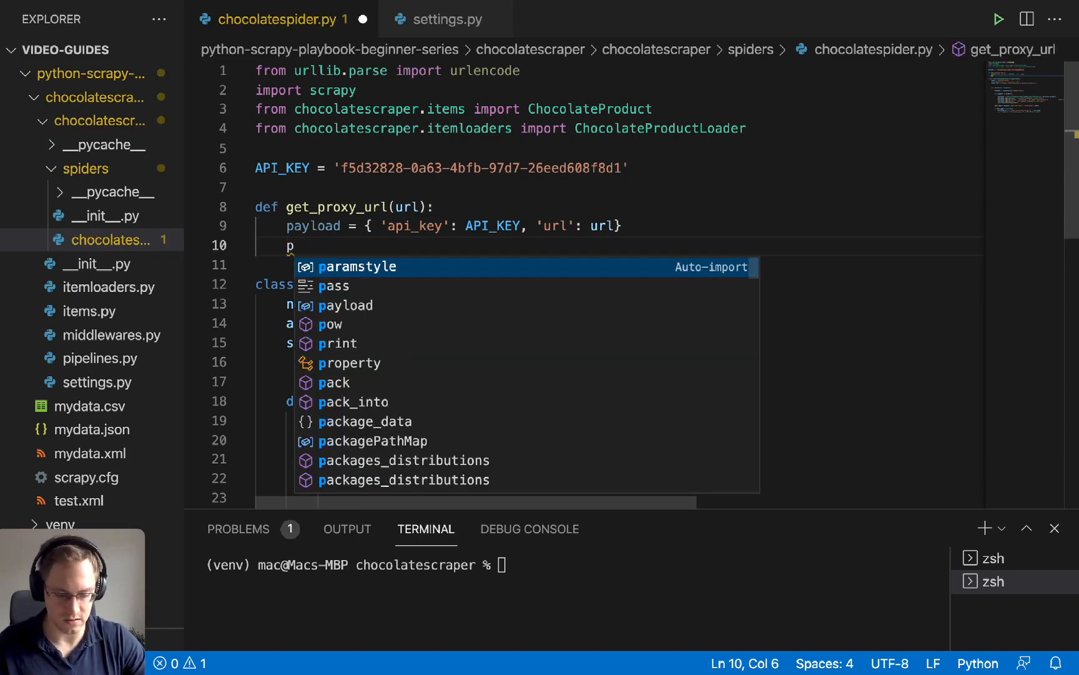
{"action": "type", "text": "roxy_url"}
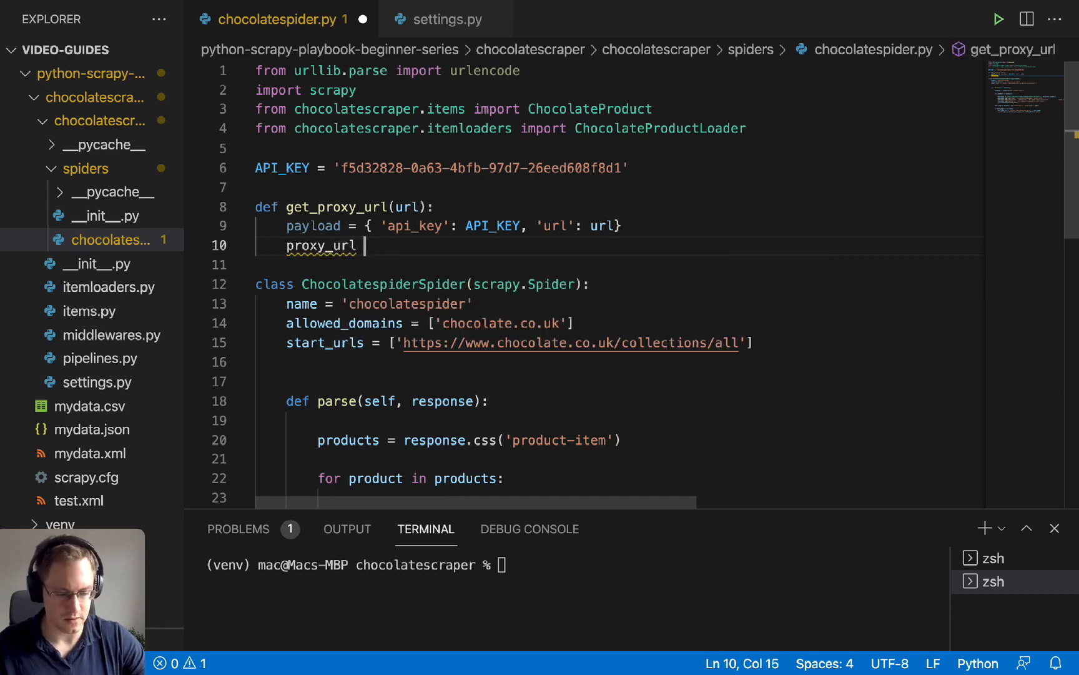
{"action": "type", "text": "= '"}
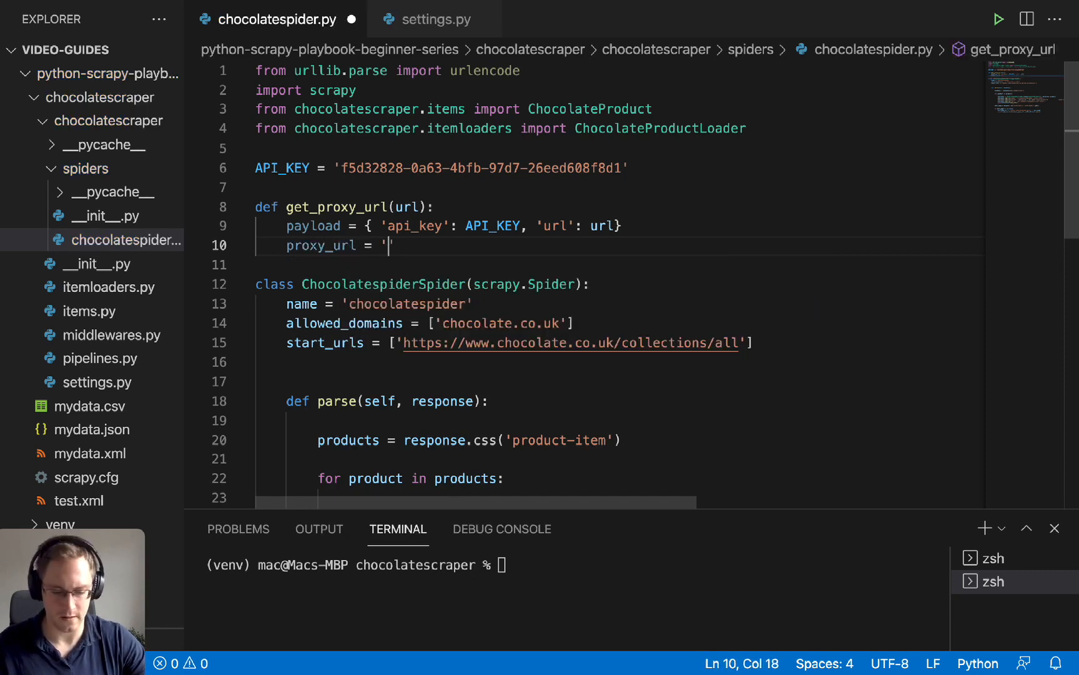
{"action": "type", "text": "http"}
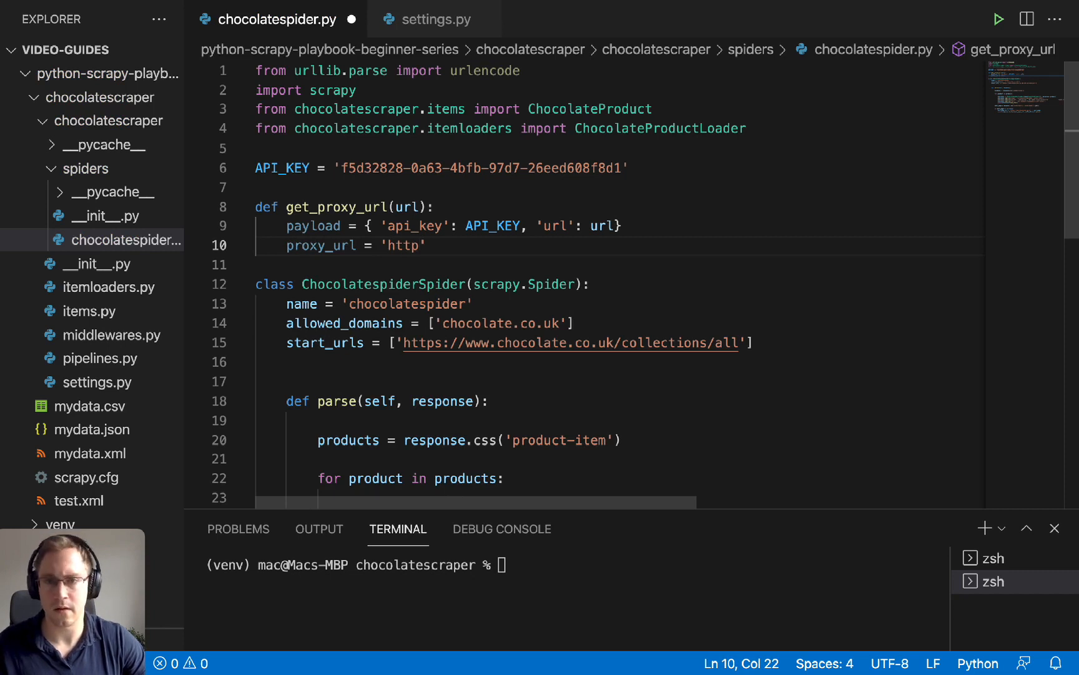
{"action": "type", "text": "s://"}
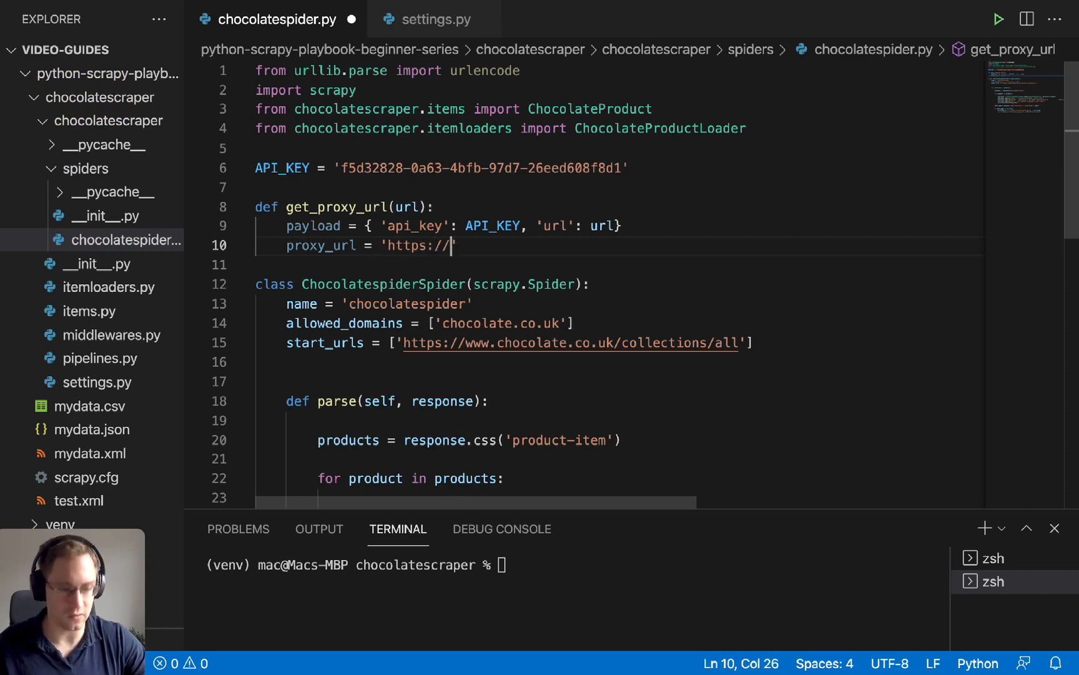
{"action": "type", "text": "pro"}
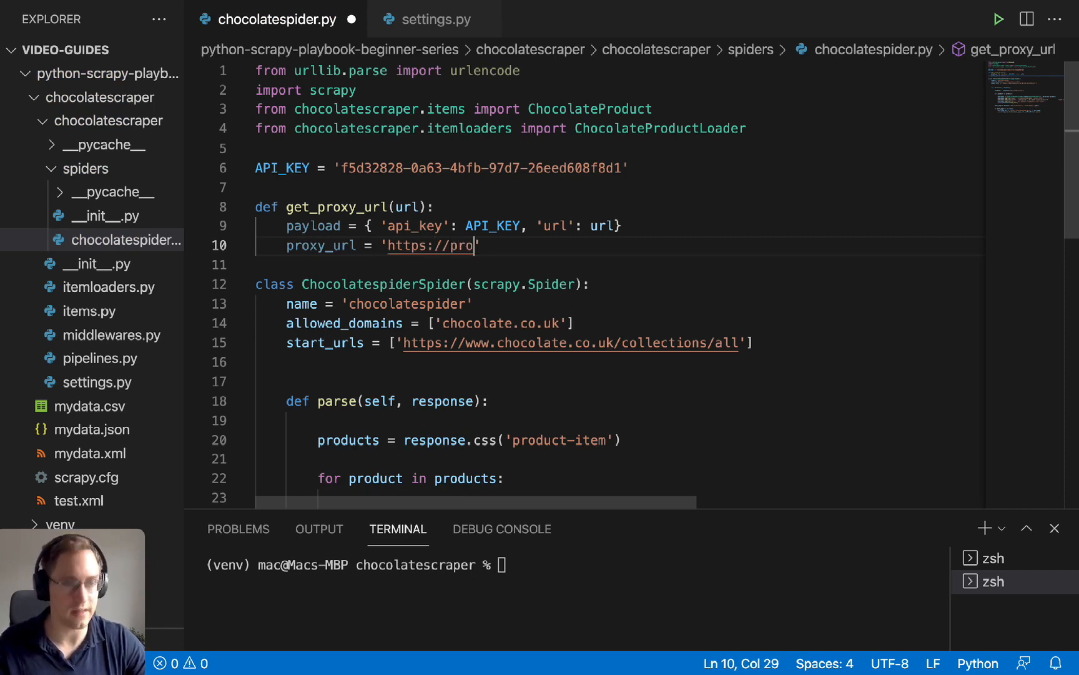
{"action": "type", "text": "xy."}
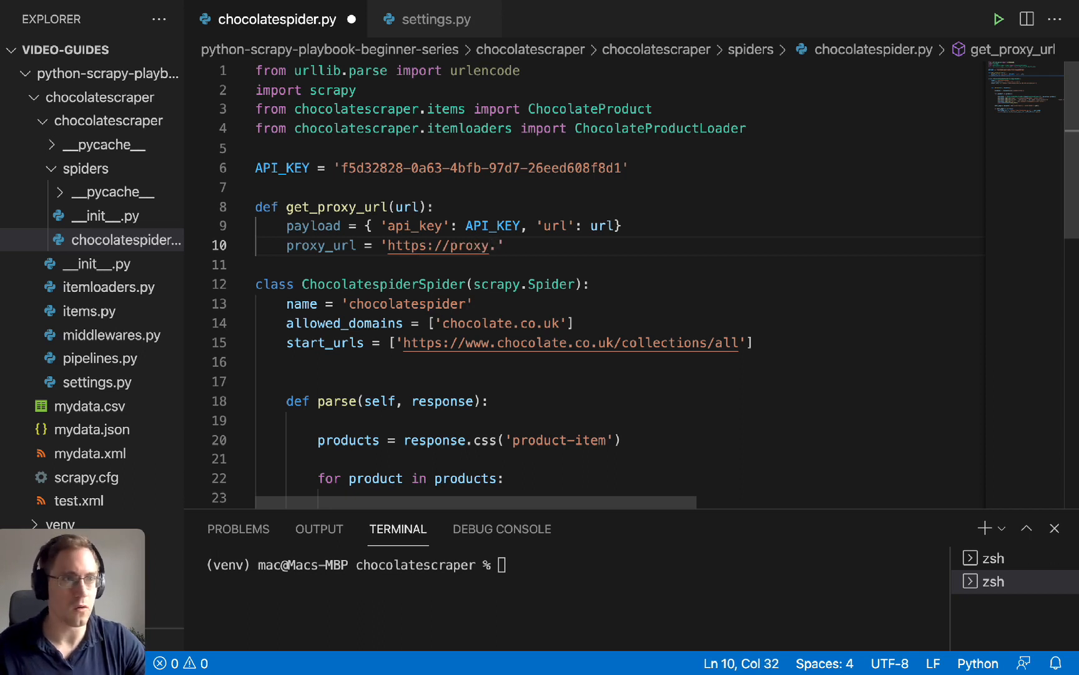
{"action": "type", "text": "sc"}
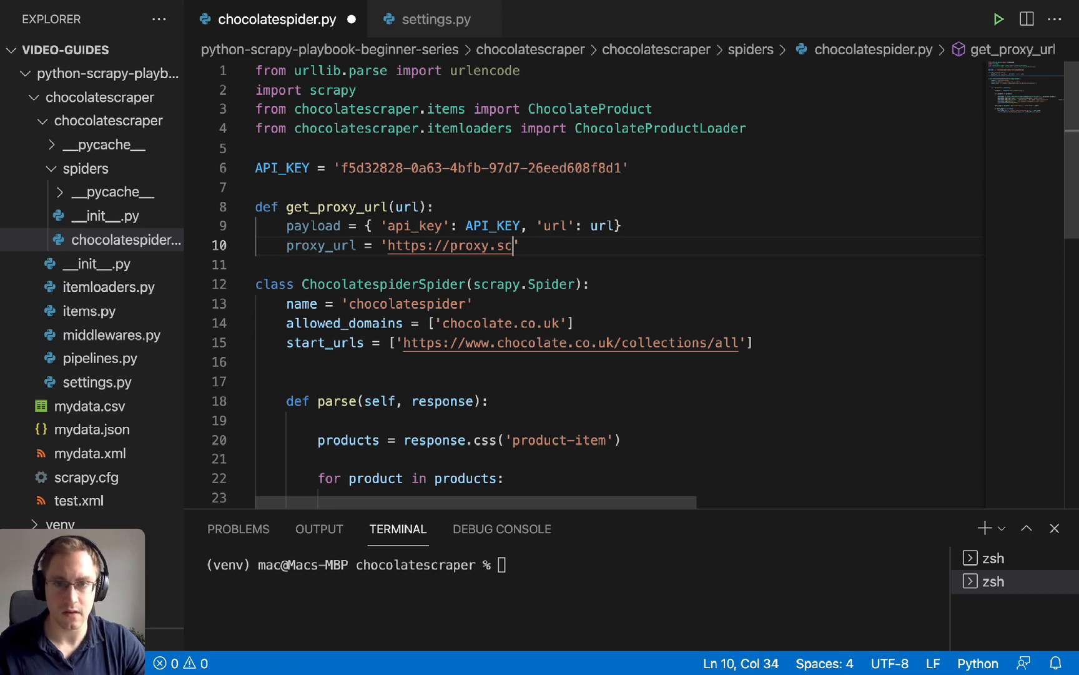
{"action": "type", "text": "rapeops"}
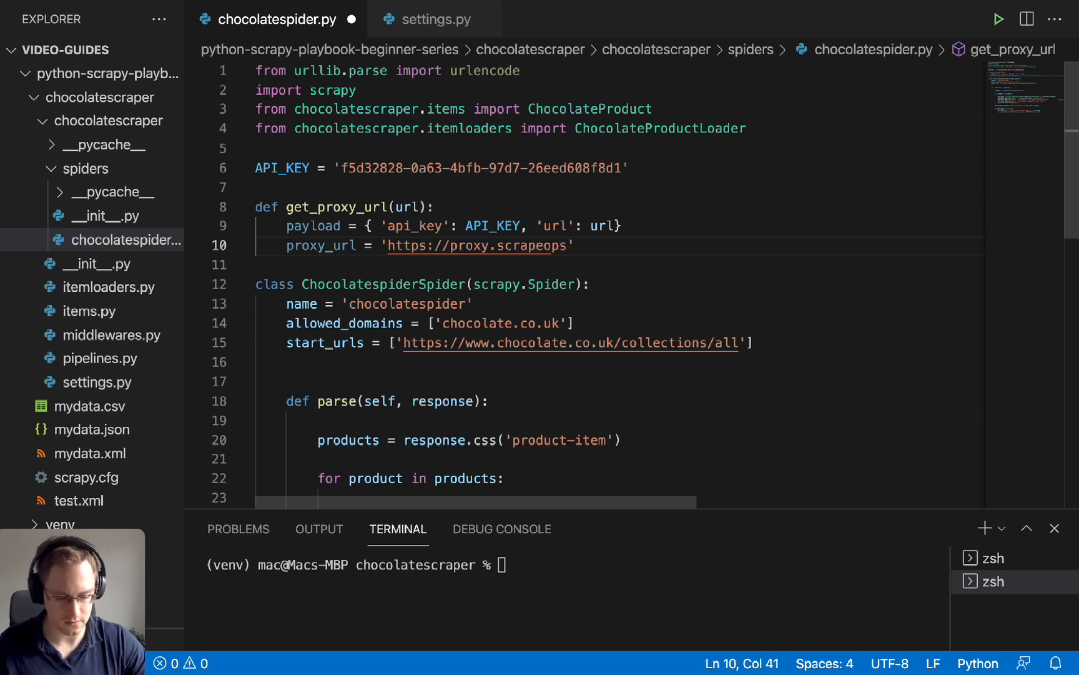
{"action": "type", "text": ".io/"}
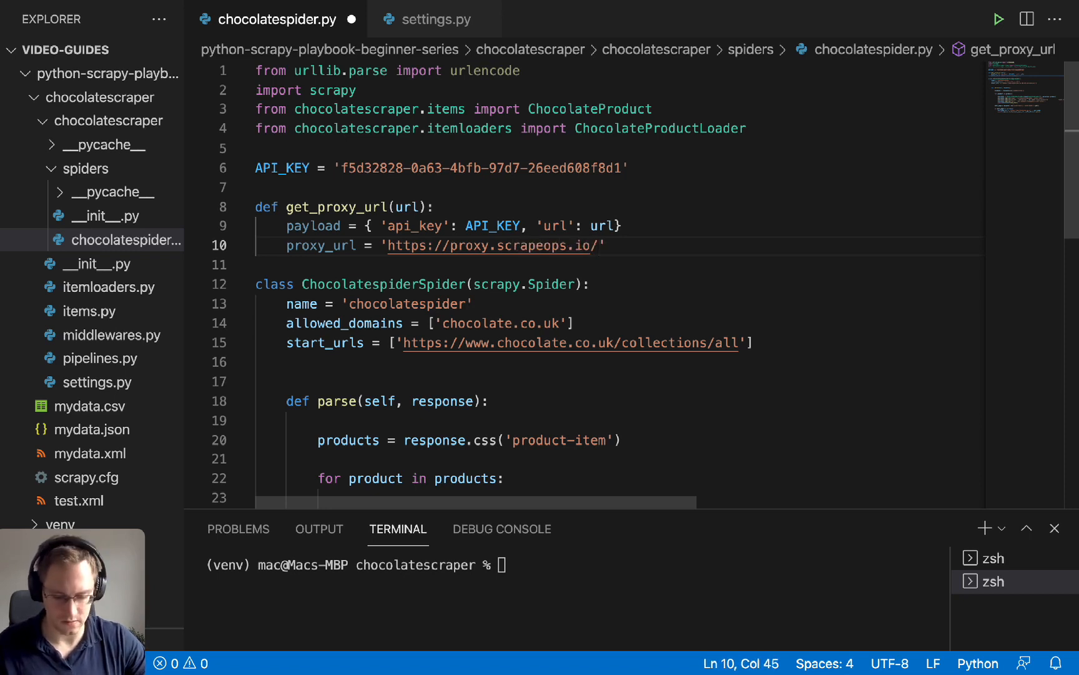
{"action": "type", "text": "v1/?"}
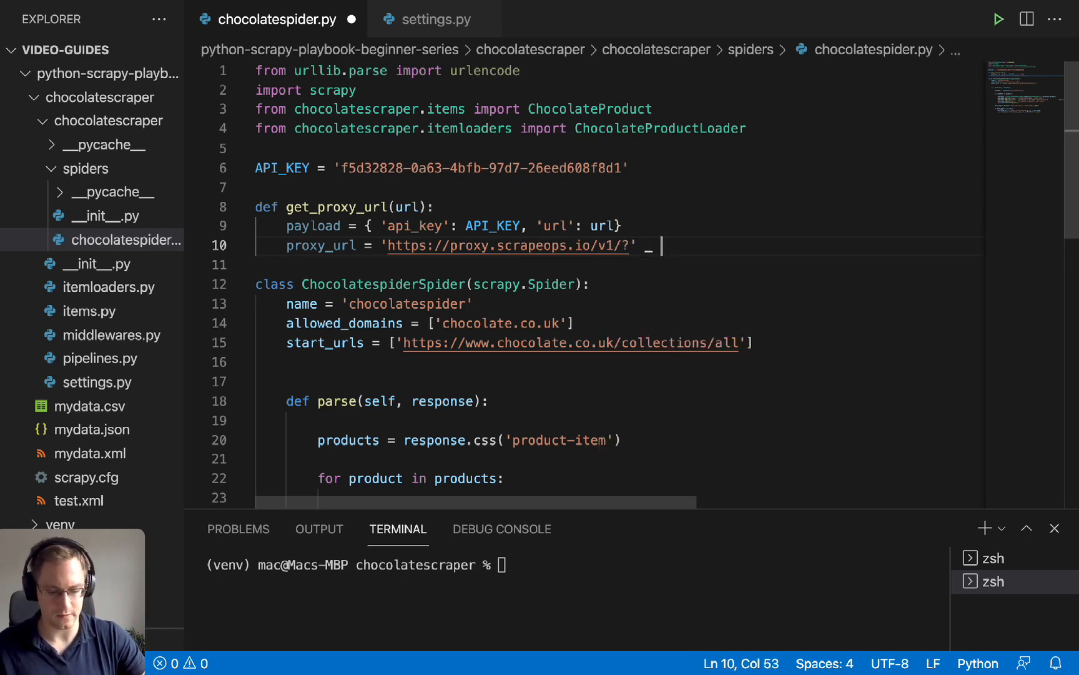
{"action": "type", "text": "urlencode"}
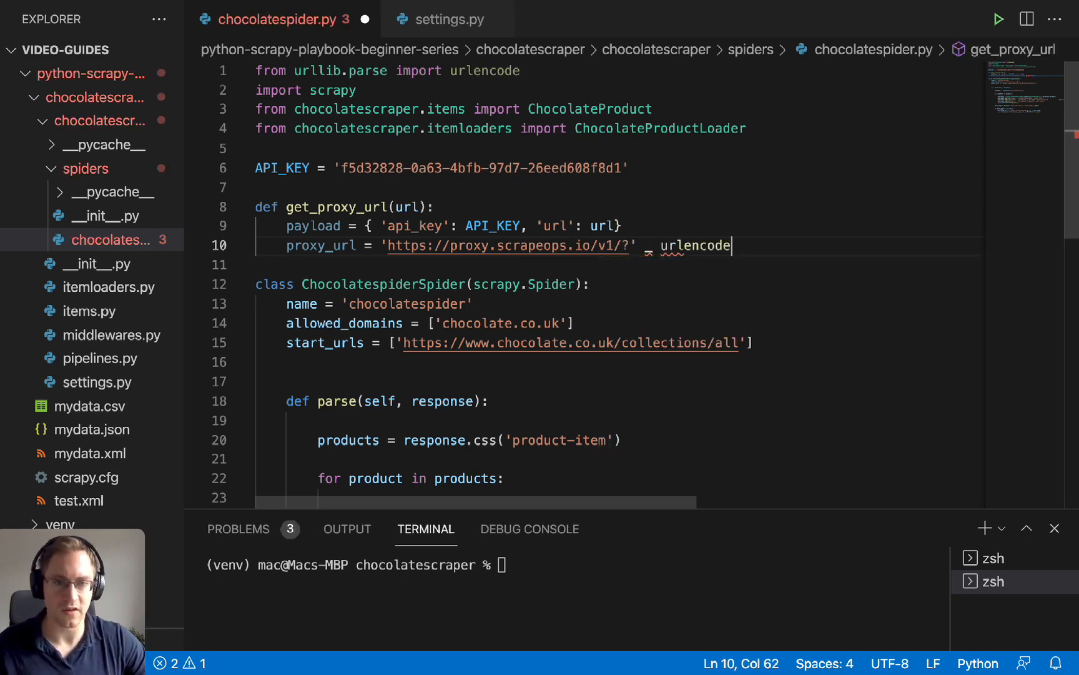
{"action": "type", "text": "()"}
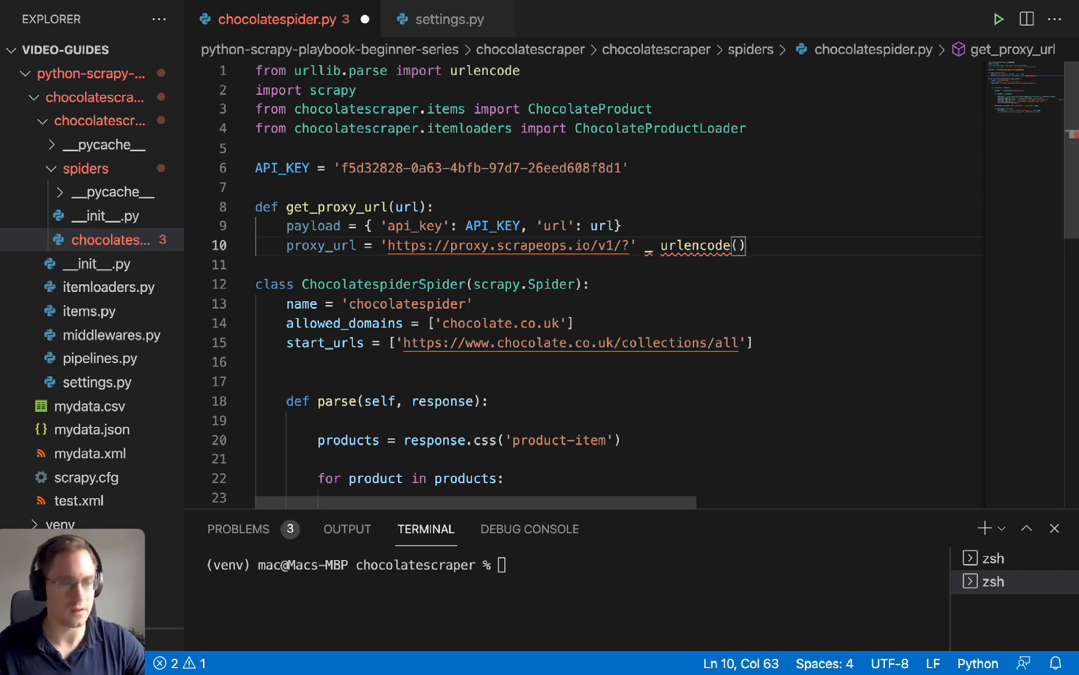
{"action": "type", "text": "payload"}
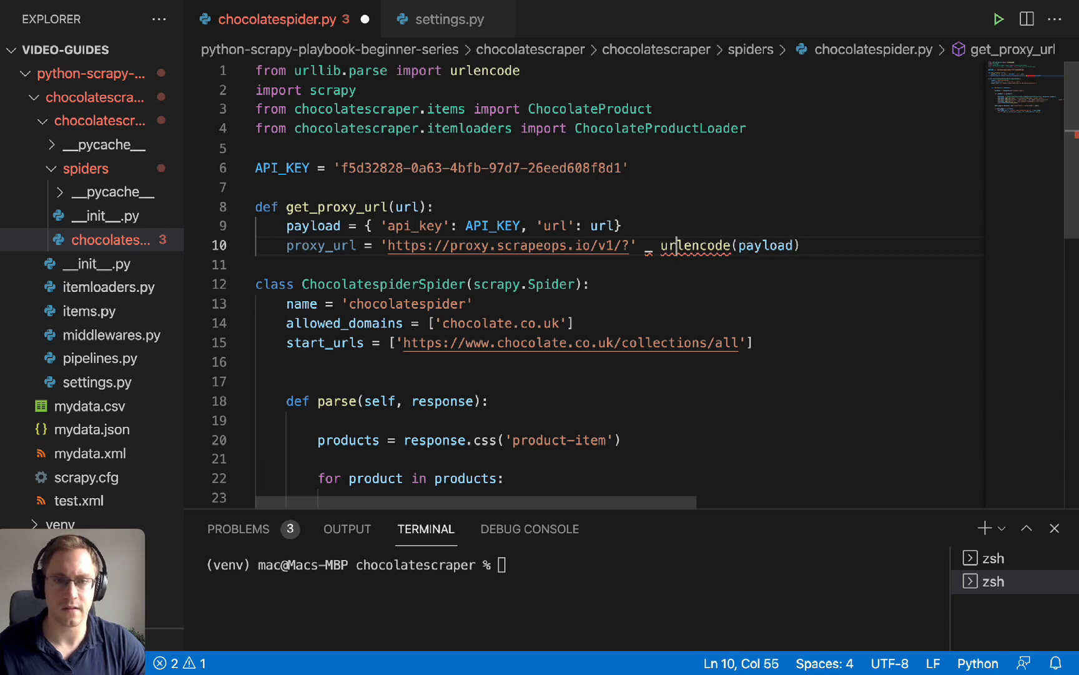
{"action": "type", "text": "+"}
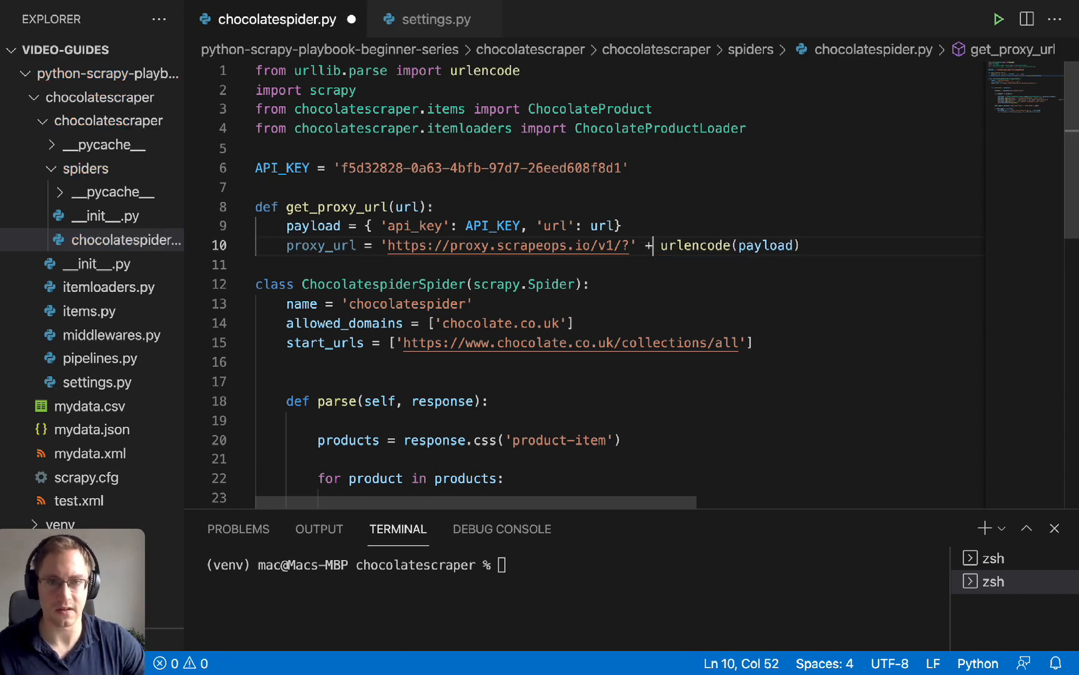
{"action": "left_click", "coordinate": [798, 245]}
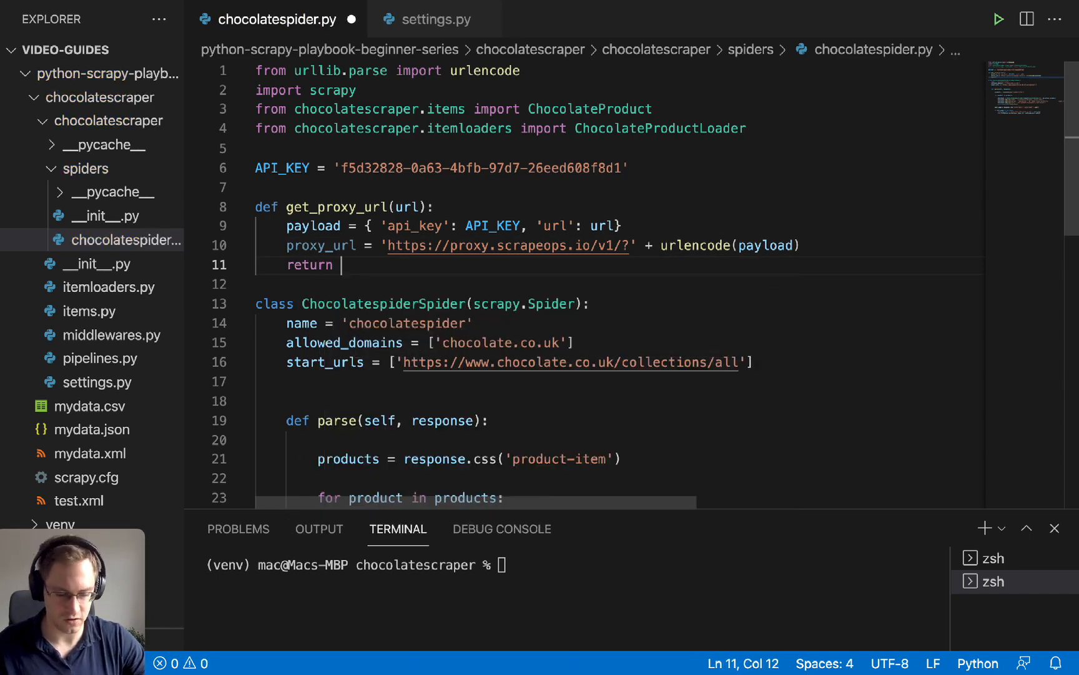
{"action": "type", "text": "proxy_url"}
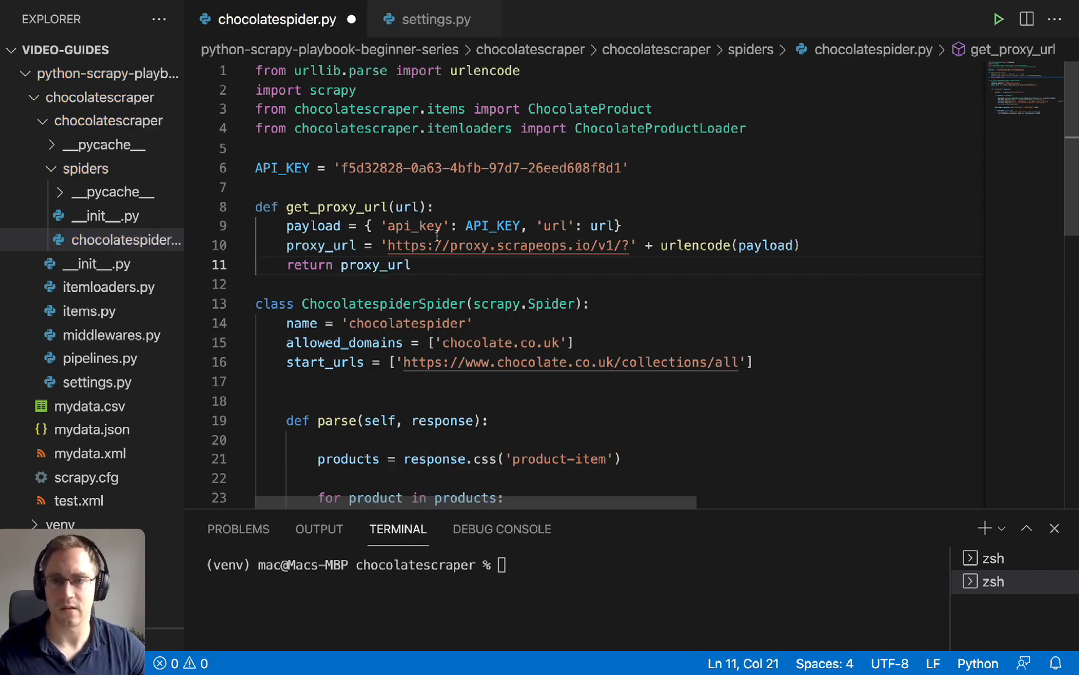
{"action": "mouse_move", "coordinate": [600, 225]}
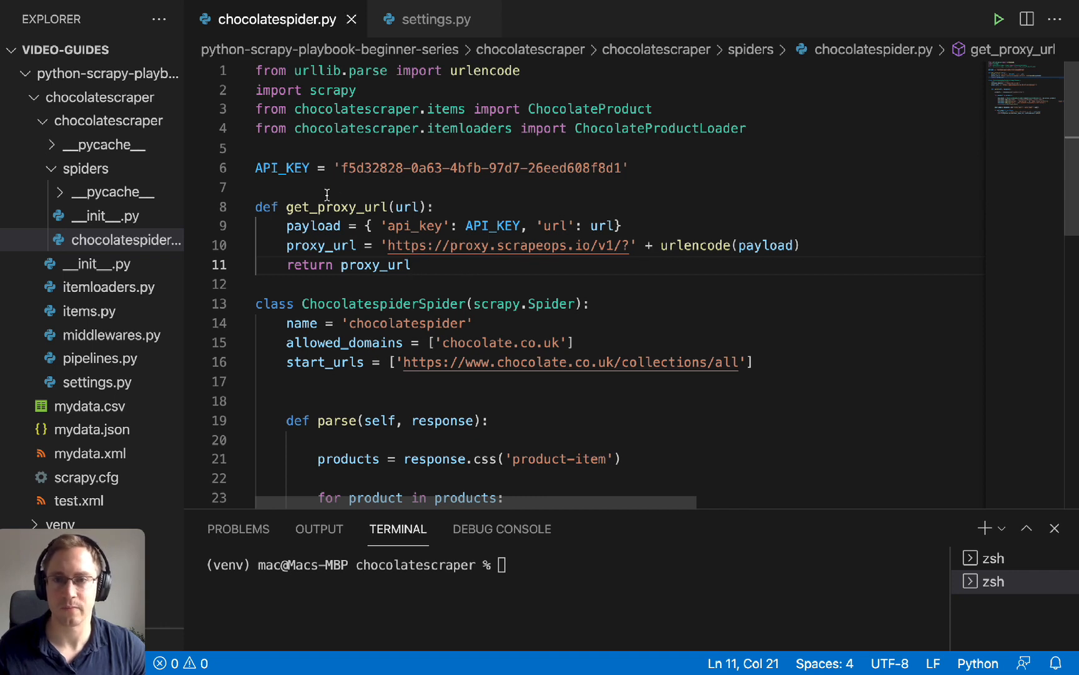
Wrap next_page_url in get_proxy_url(...) inside the pagination response.follow call.
{"action": "double_click", "coordinate": [336, 206]}
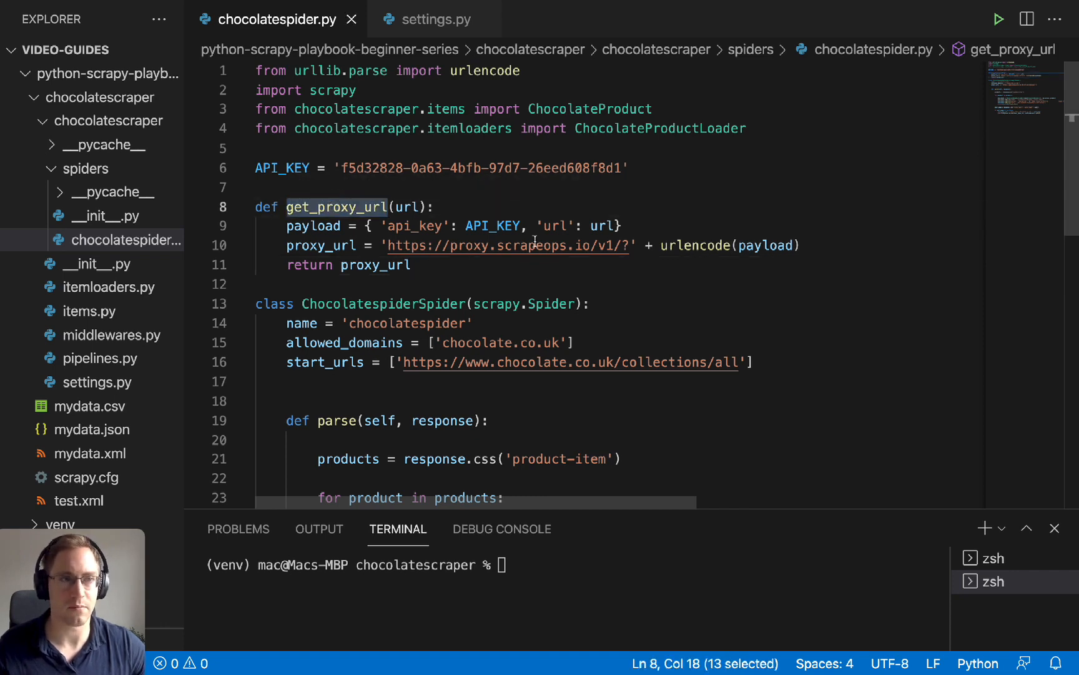
{"action": "scroll", "scroll_direction": "down", "scroll_amount": 3}
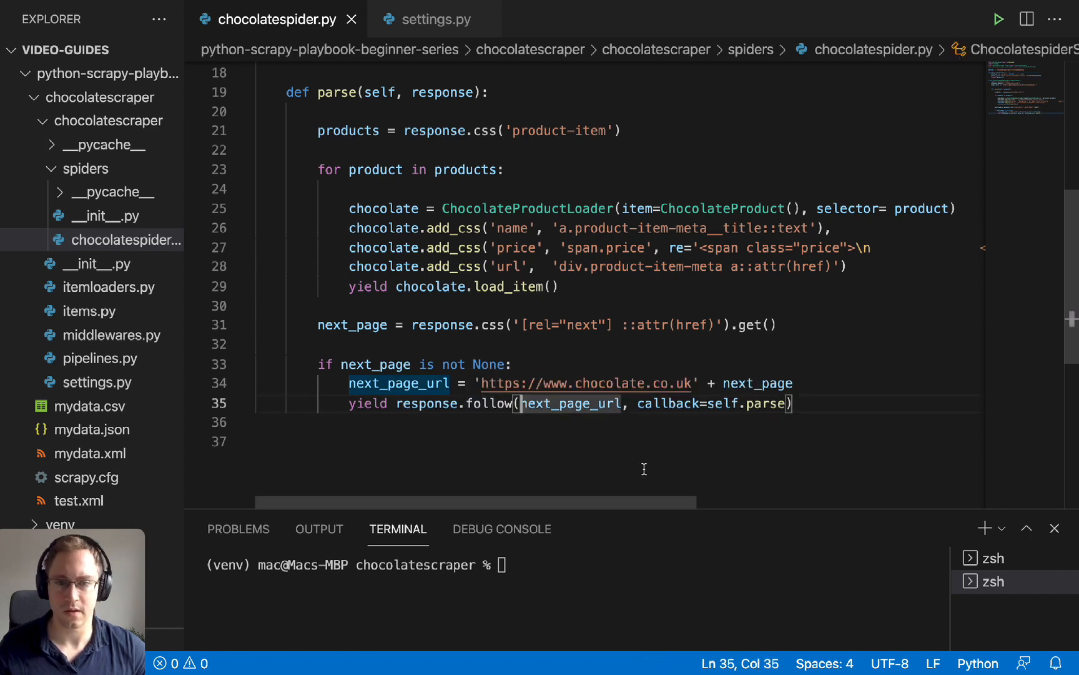
{"action": "type", "text": "get"}
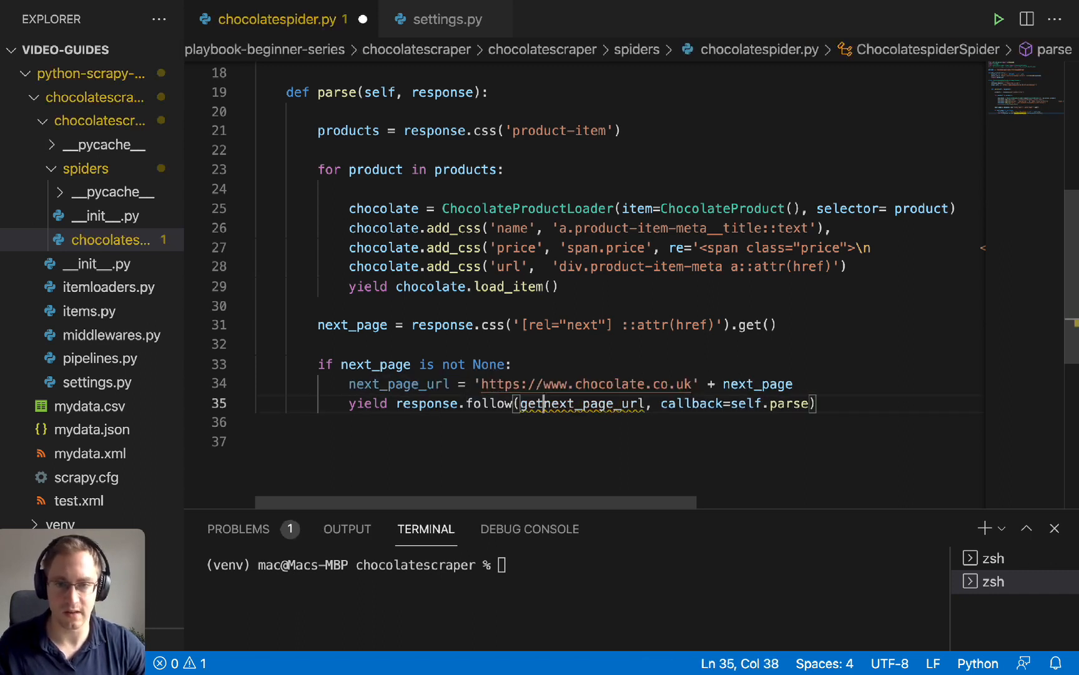
{"action": "type", "text": "proxy"}
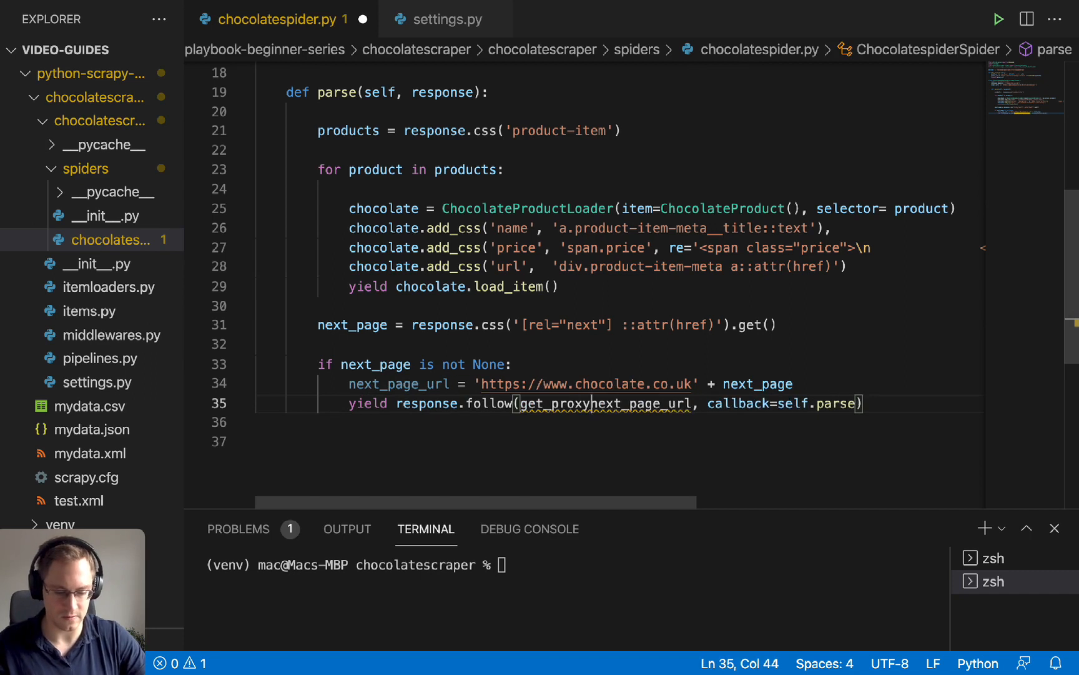
{"action": "type", "text": "_url("}
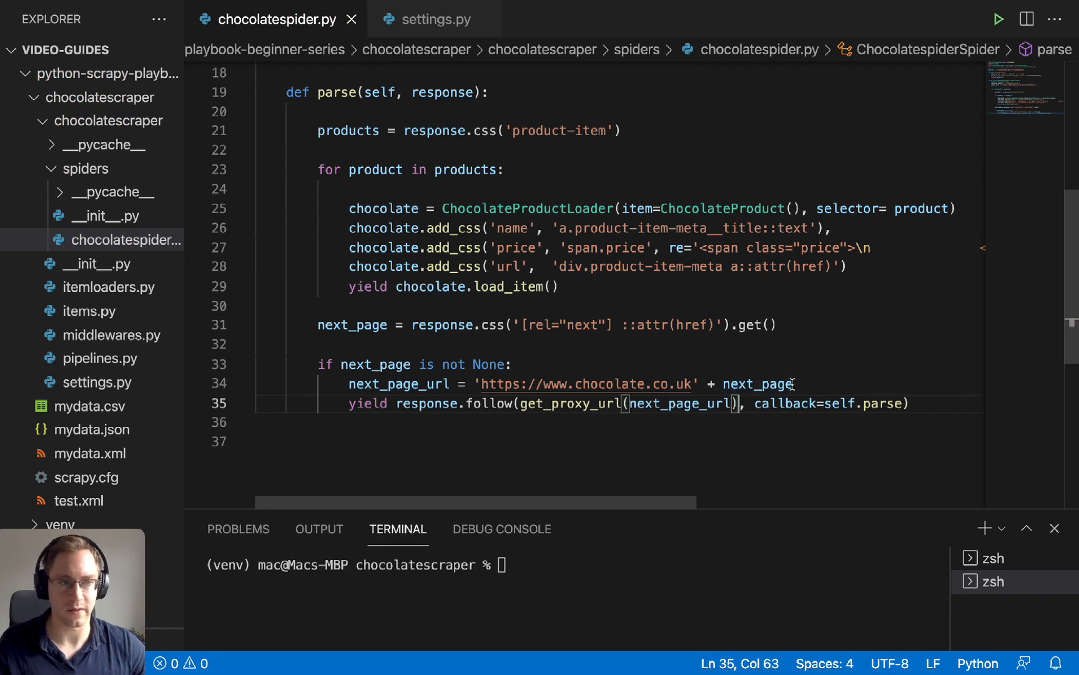
{"action": "scroll", "scroll_direction": "up", "scroll_amount": 3}
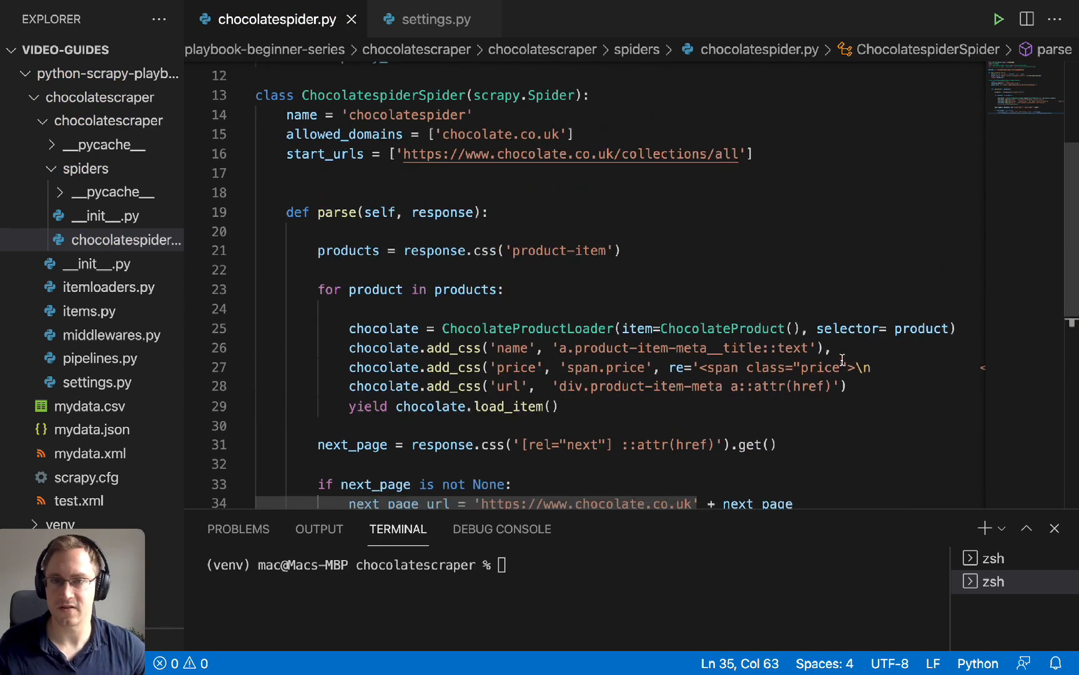
{"action": "scroll", "scroll_direction": "up", "scroll_amount": 3}
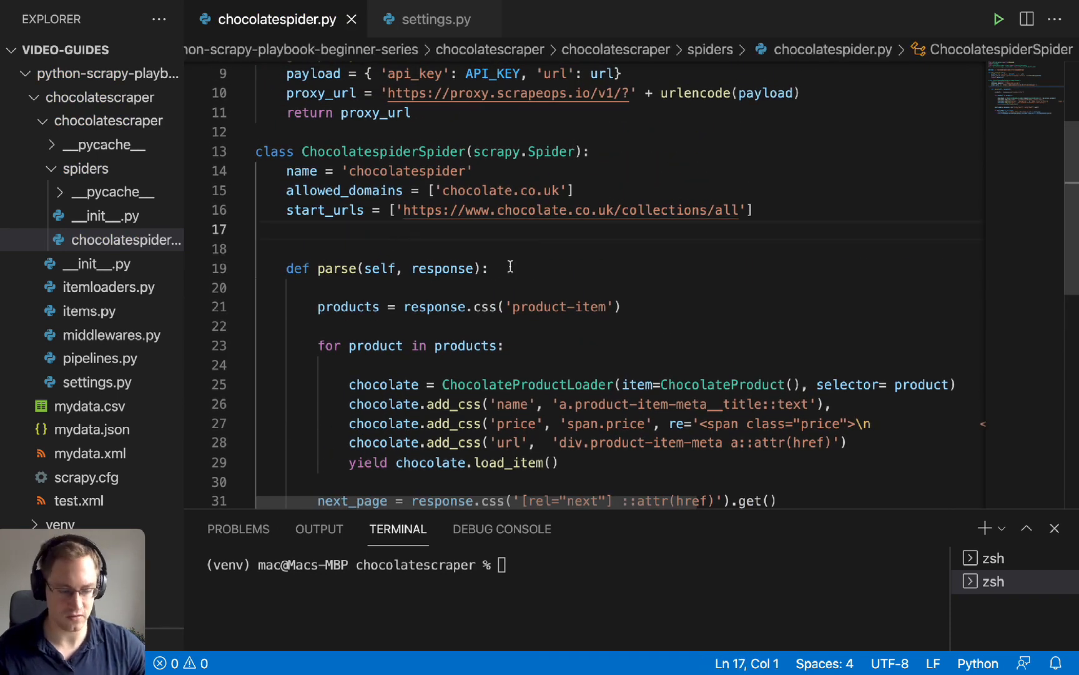
{"action": "key", "text": "Enter"}
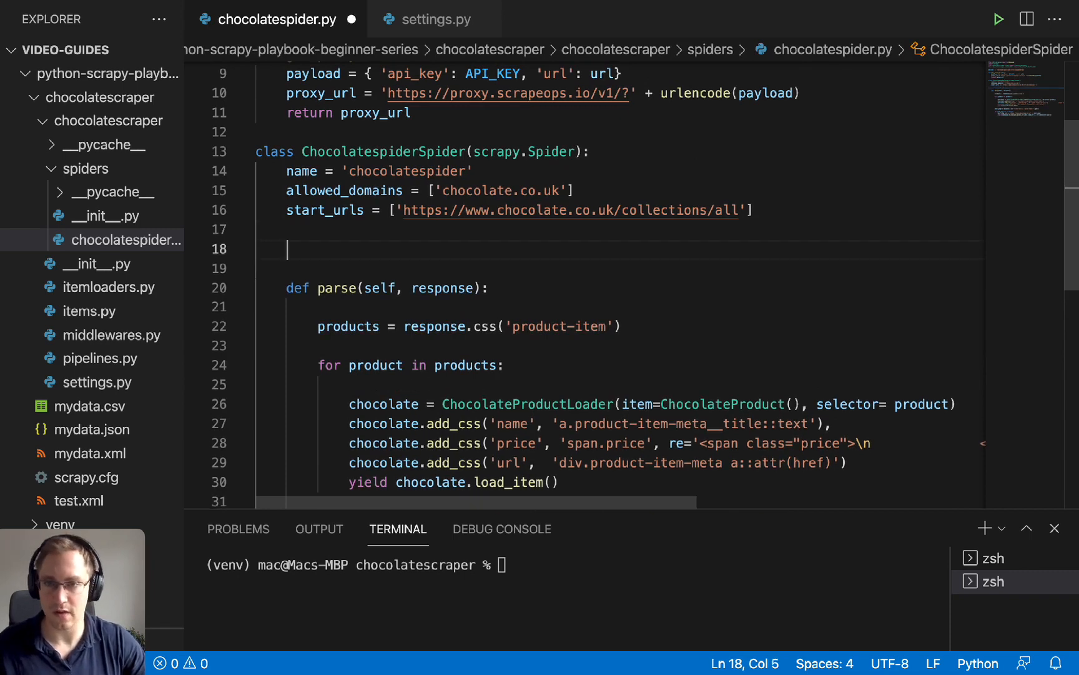
{"action": "type", "text": "def s"}
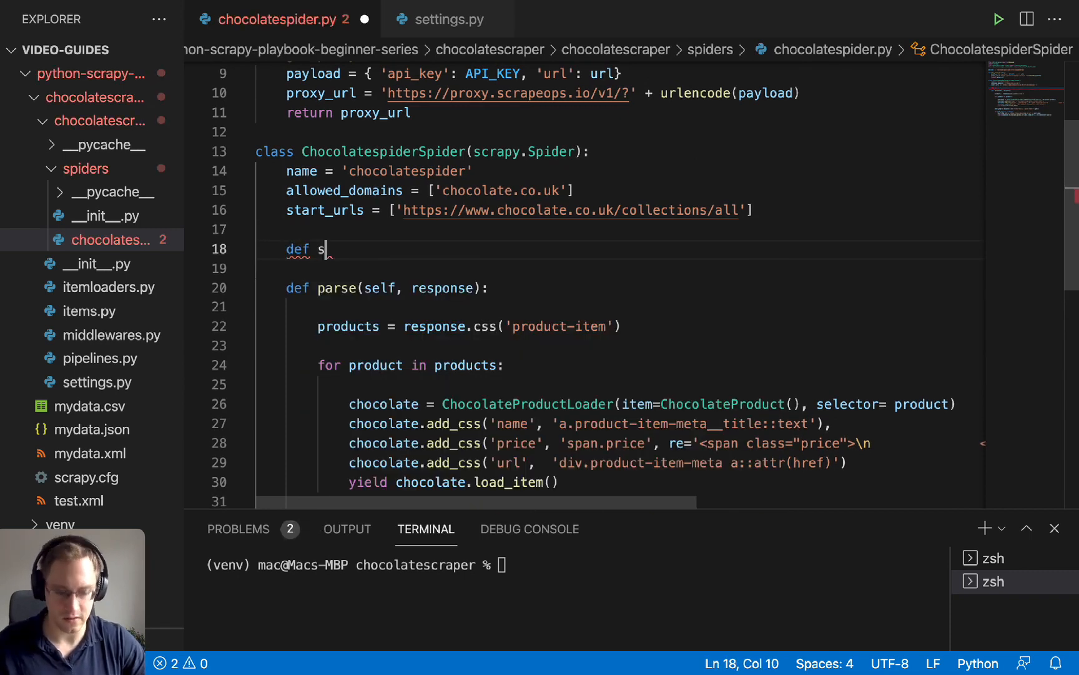
{"action": "type", "text": "tart_requests(self):"}
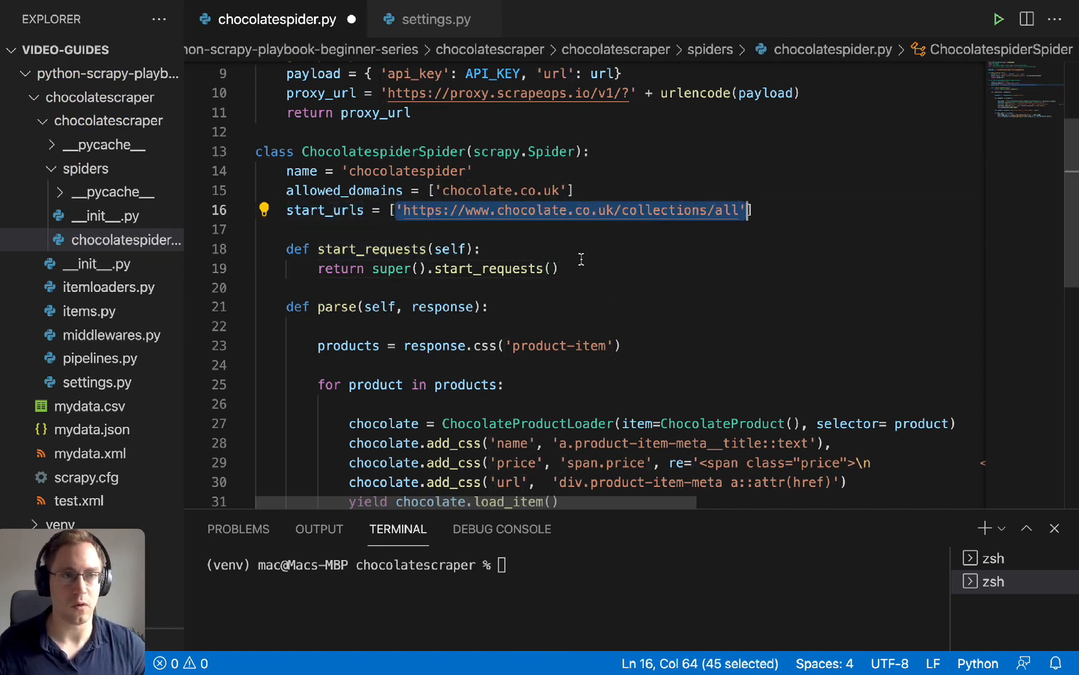
{"action": "type", "text": "s"}
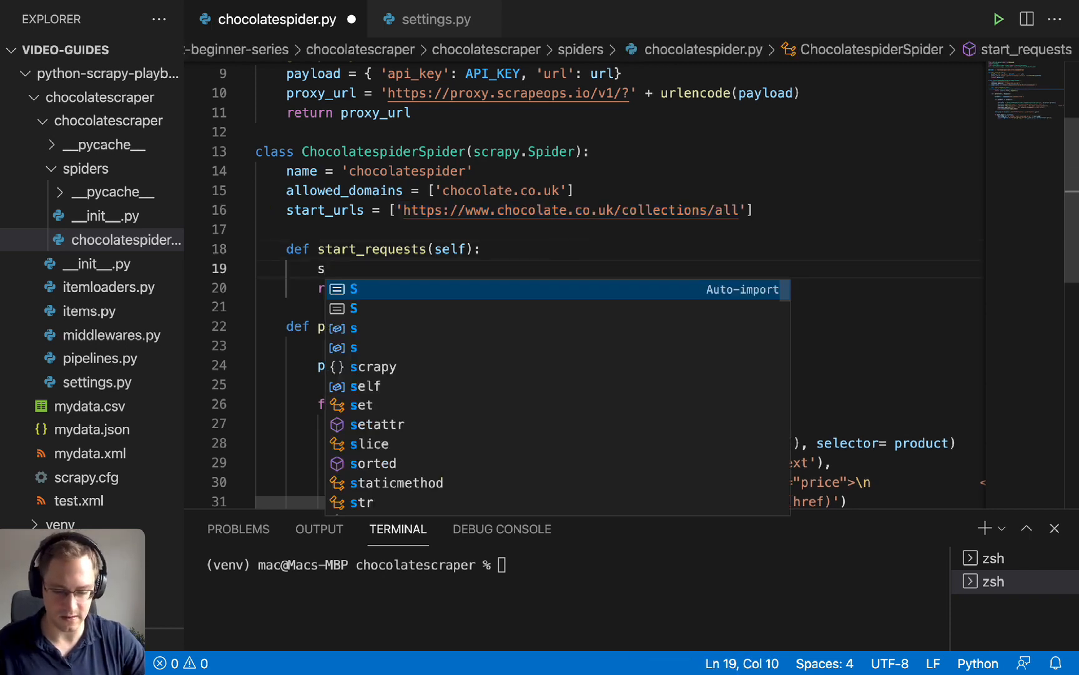
{"action": "type", "text": "tart_url"}
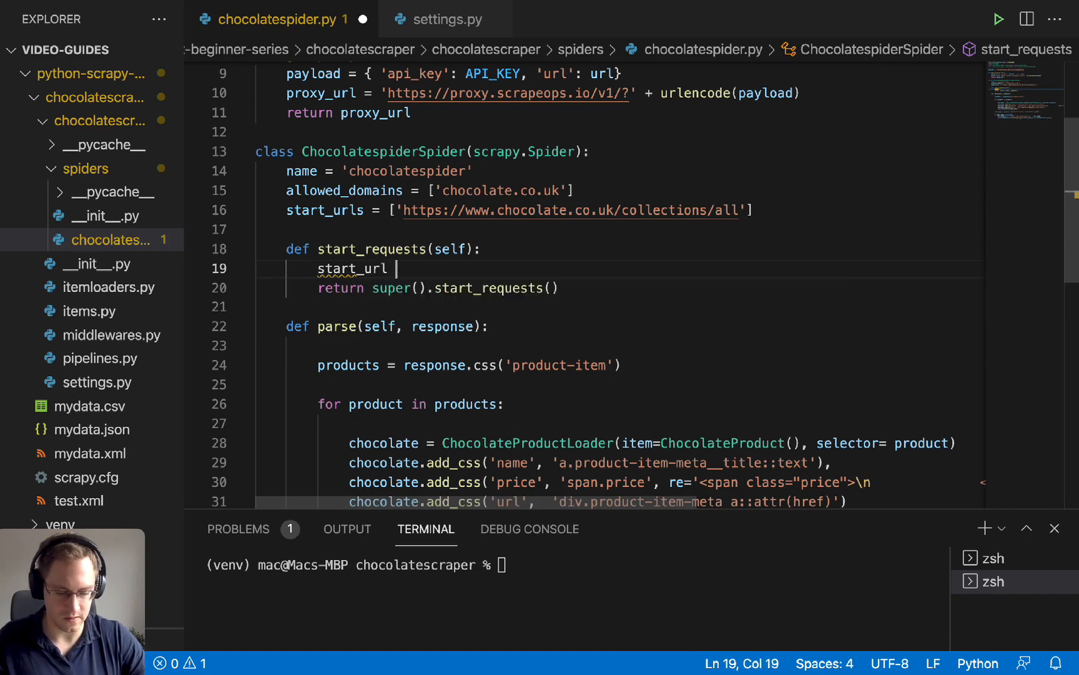
{"action": "type", "text": "= 'https://www.chocolate.co.uk/collections/all'"}
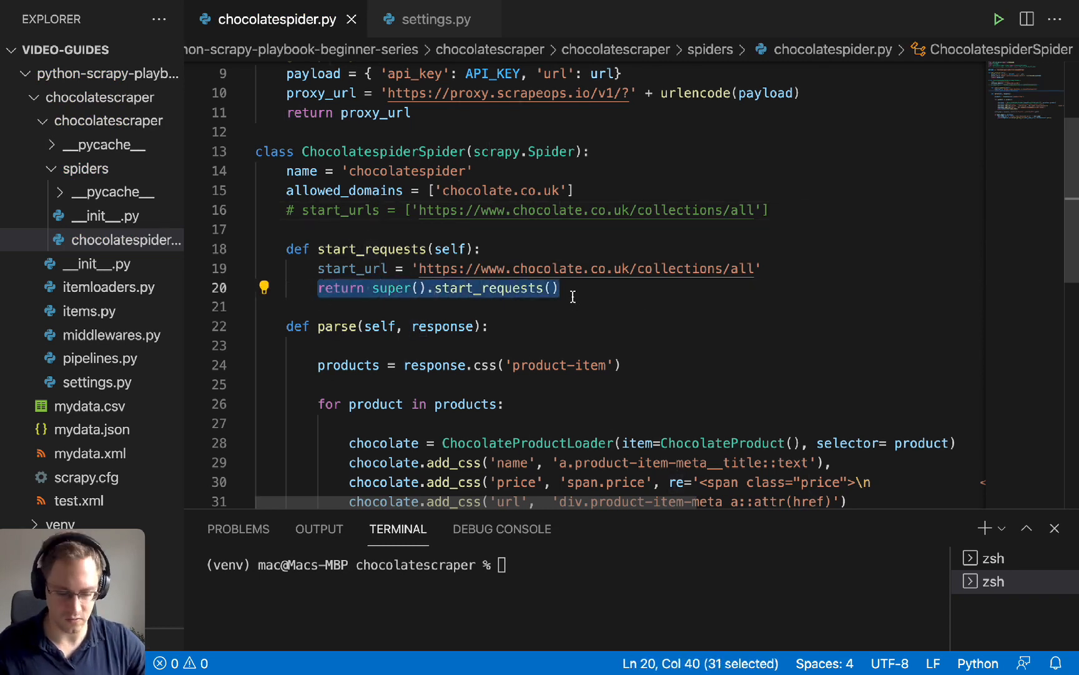
Yield scrapy.Request(url=get_proxy_url(start_url), callback=self.parse) from start_requests.
{"action": "type", "text": "yield"}
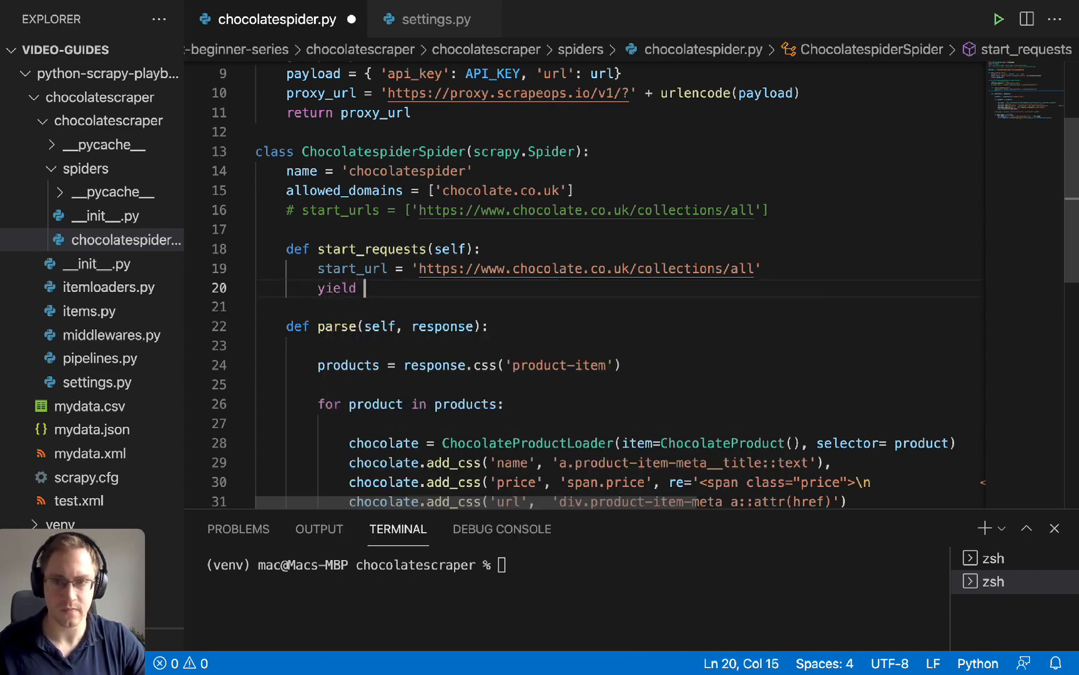
{"action": "type", "text": "scrapy.Request("}
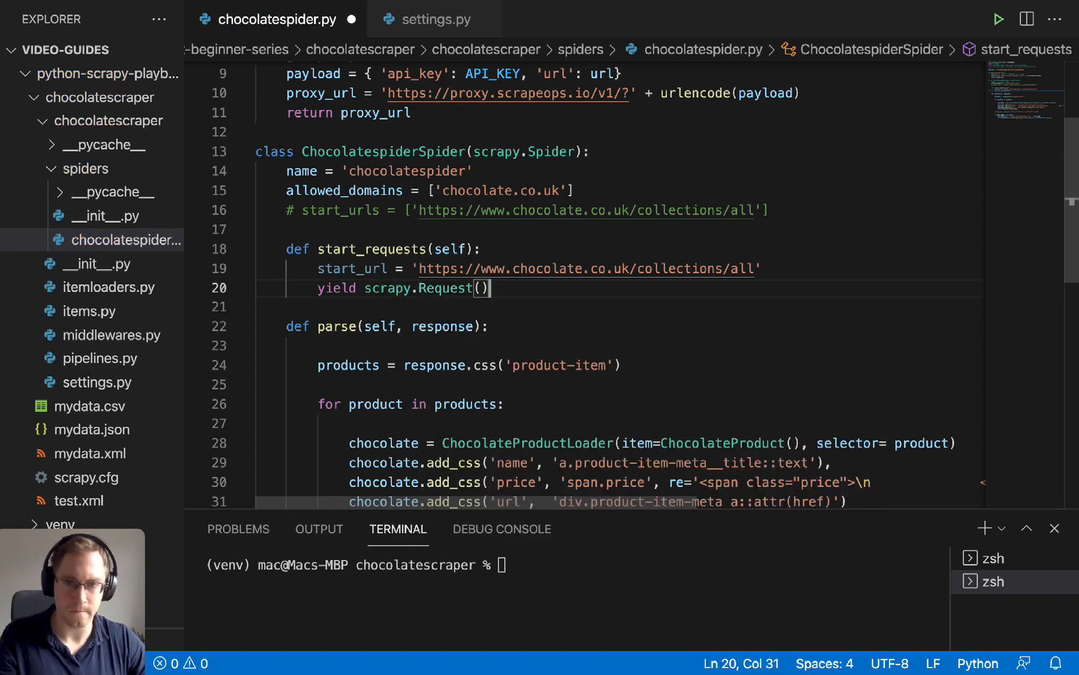
{"action": "type", "text": "url=get"}
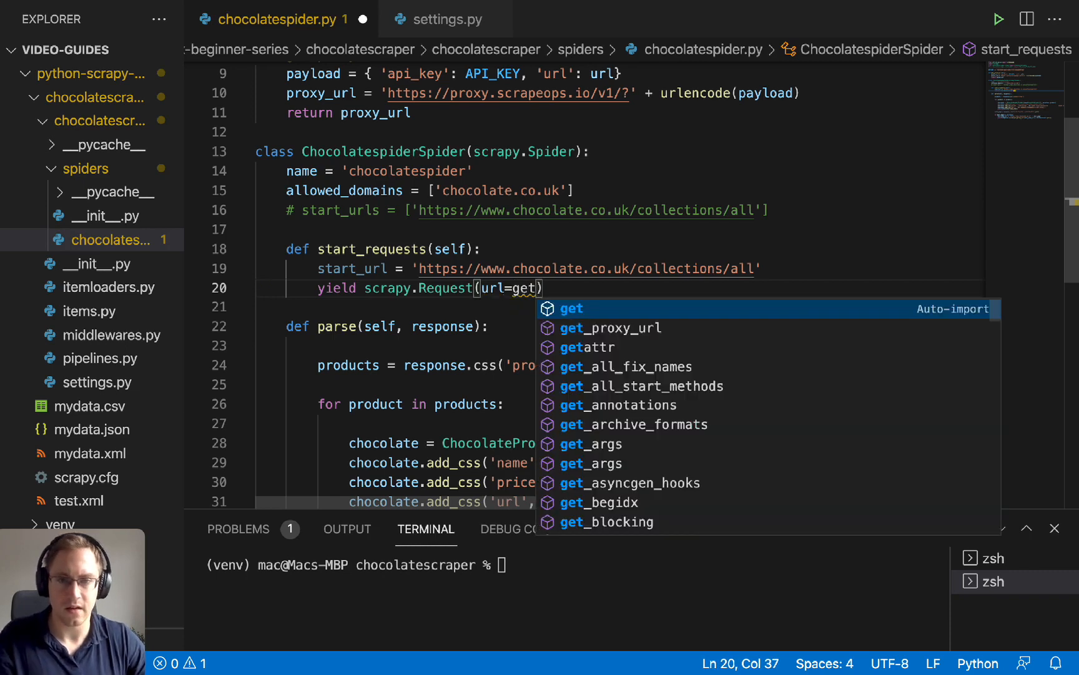
{"action": "left_click", "coordinate": [611, 326]}
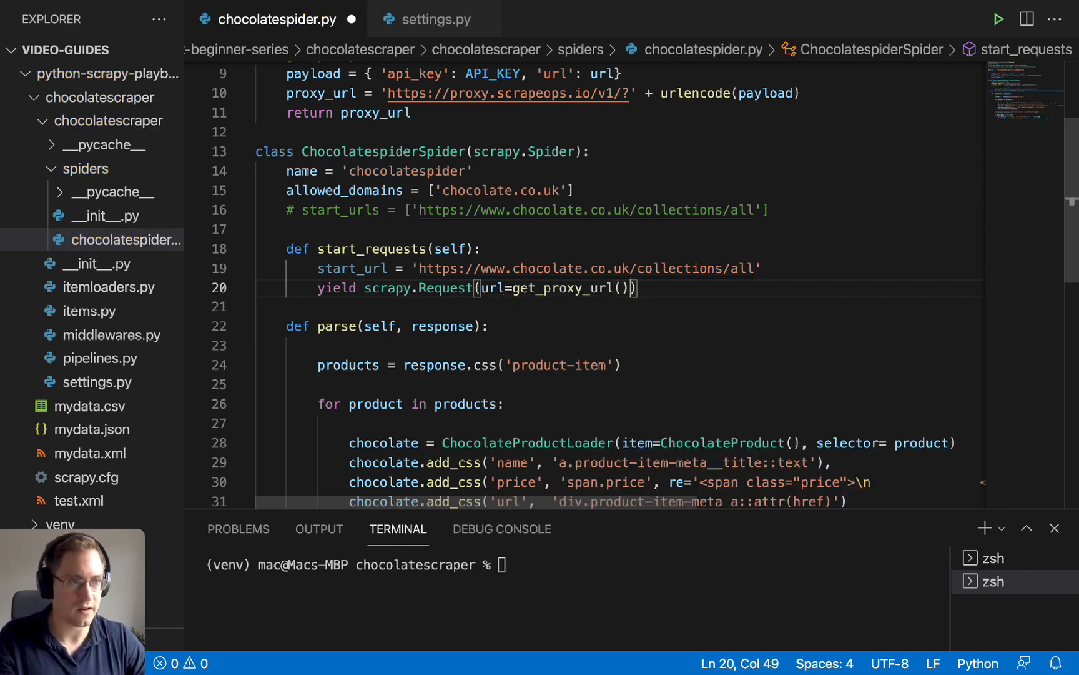
{"action": "type", "text": "start_url"}
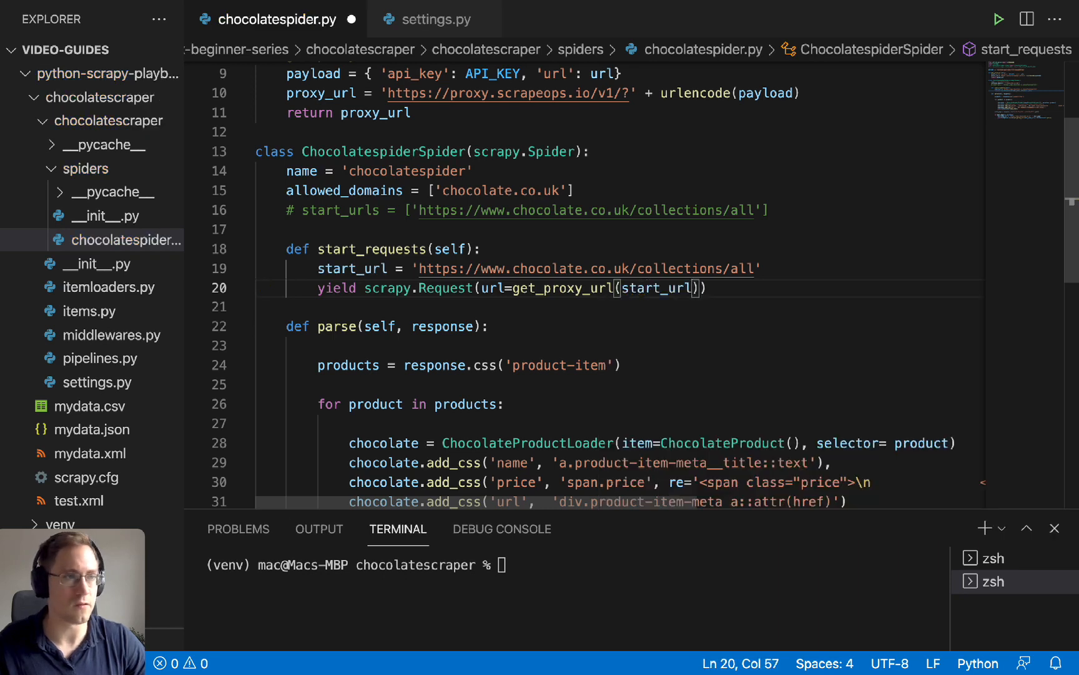
{"action": "type", "text": ", ca"}
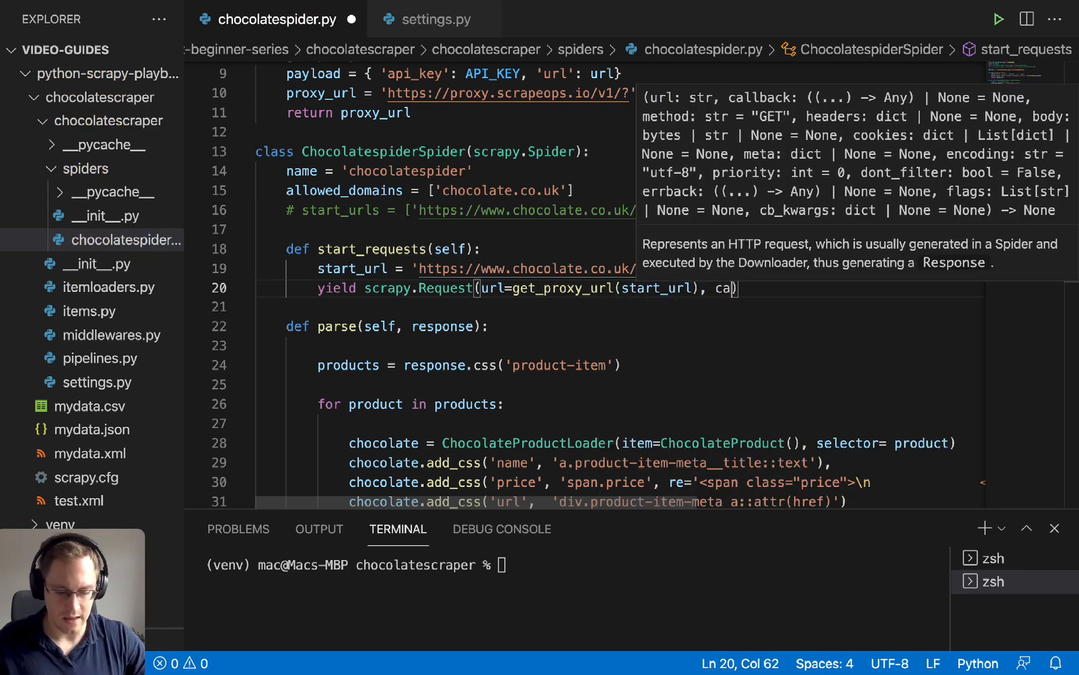
{"action": "type", "text": "llback=sel"}
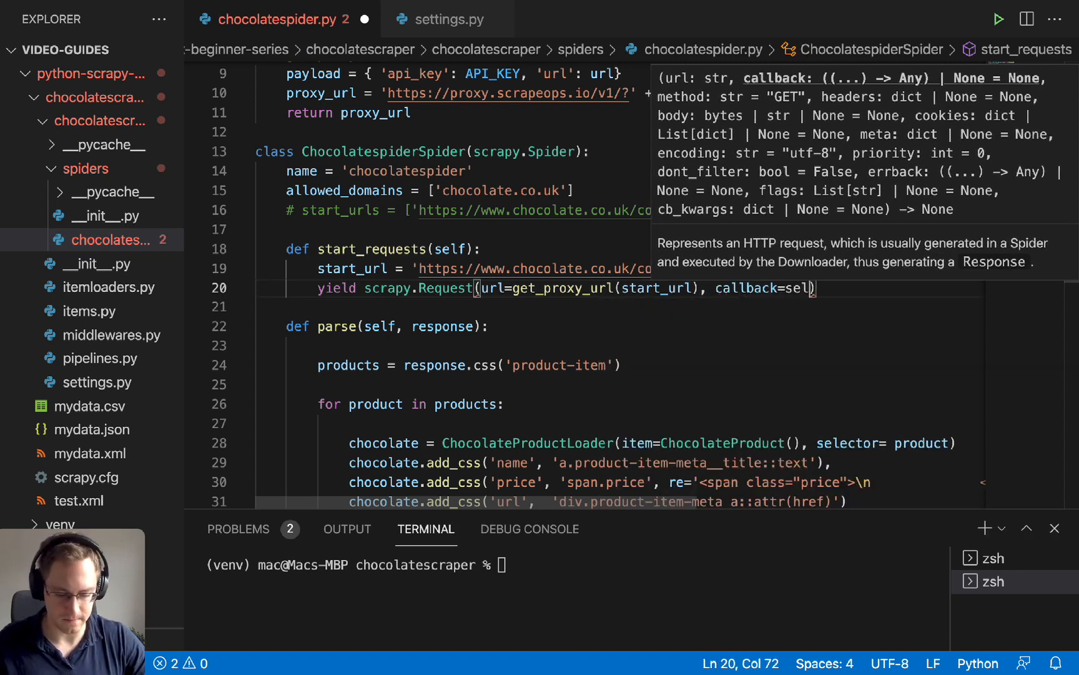
{"action": "type", "text": "f.parse"}
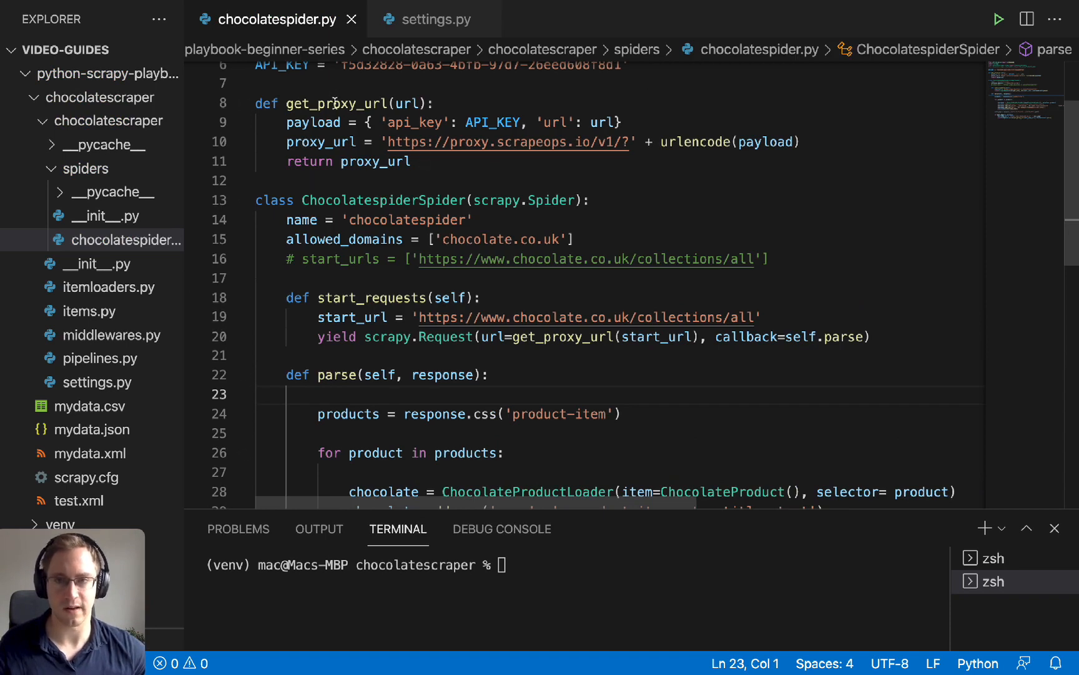
{"action": "mouse_move", "coordinate": [405, 297]}
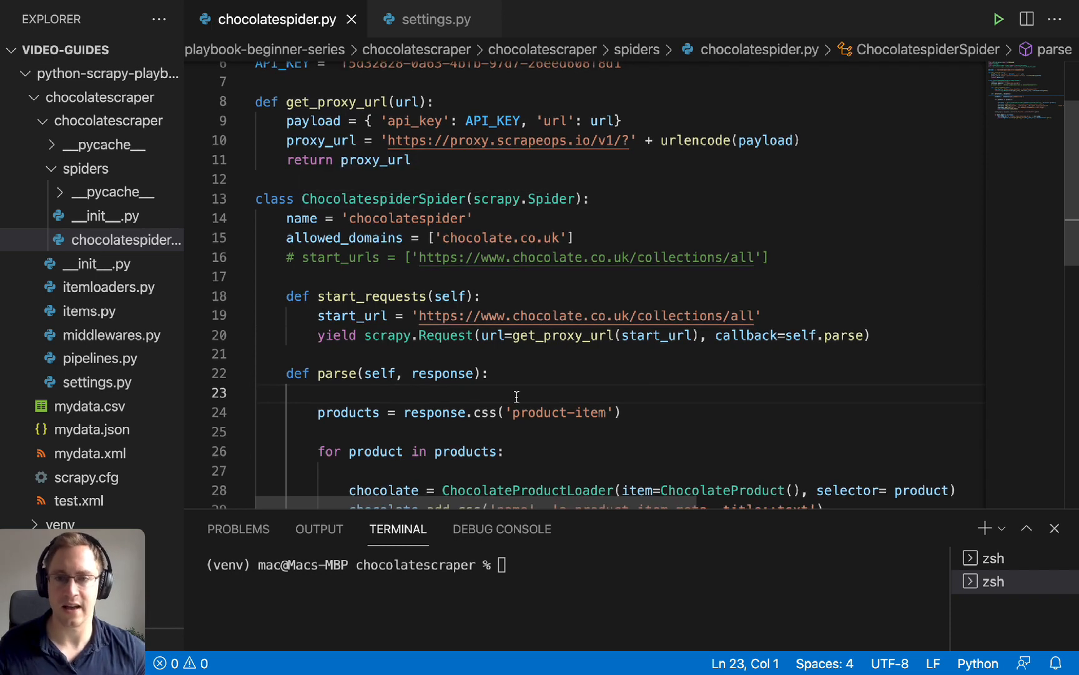
{"action": "scroll", "scroll_direction": "down", "scroll_amount": 3}
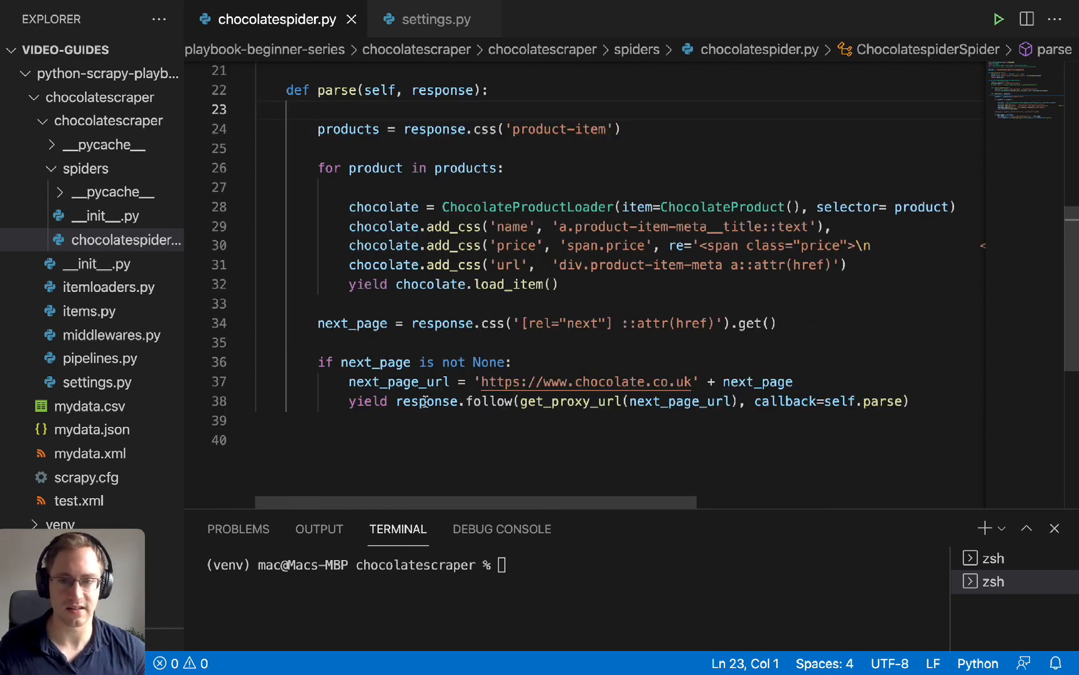
{"action": "mouse_move", "coordinate": [494, 348]}
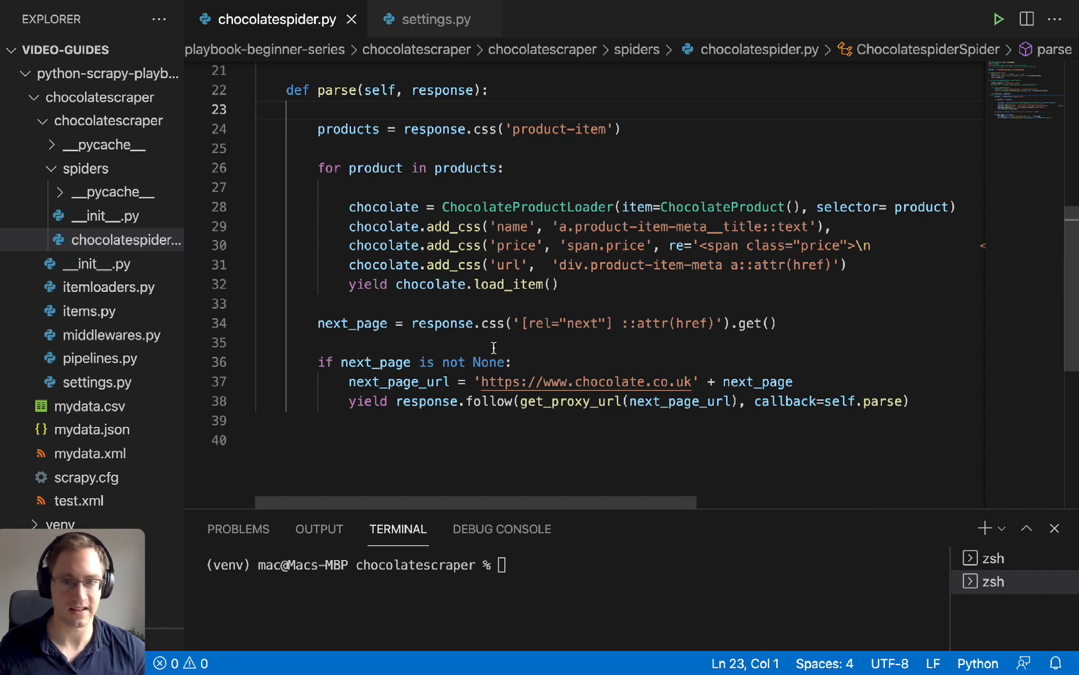
{"action": "mouse_move", "coordinate": [643, 443]}
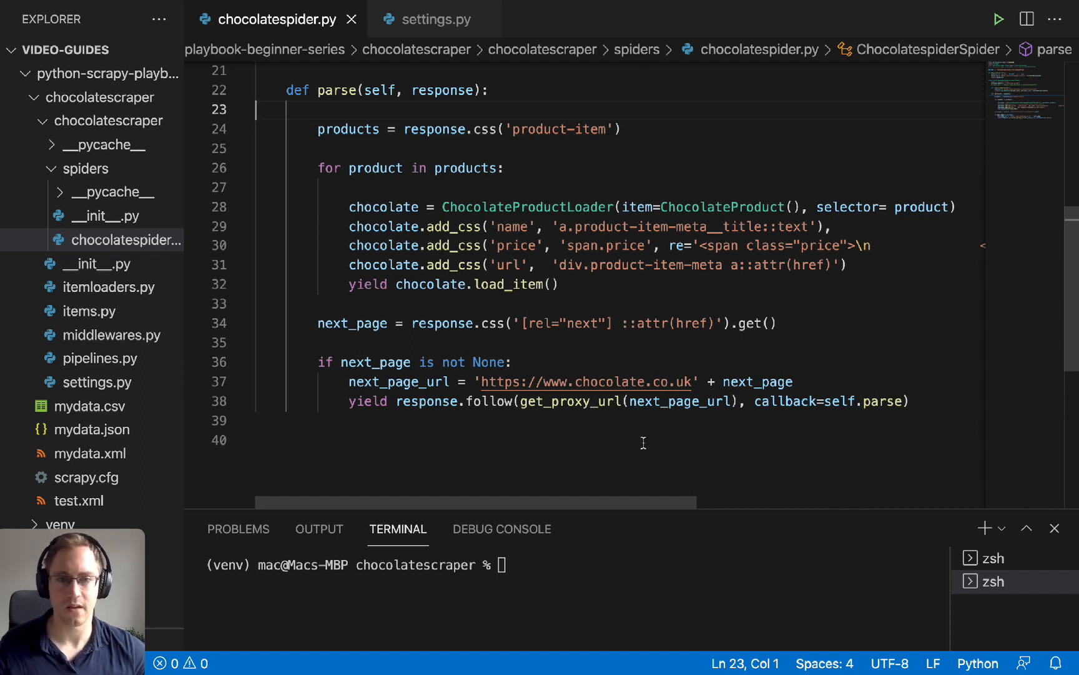
{"action": "mouse_move", "coordinate": [703, 445]}
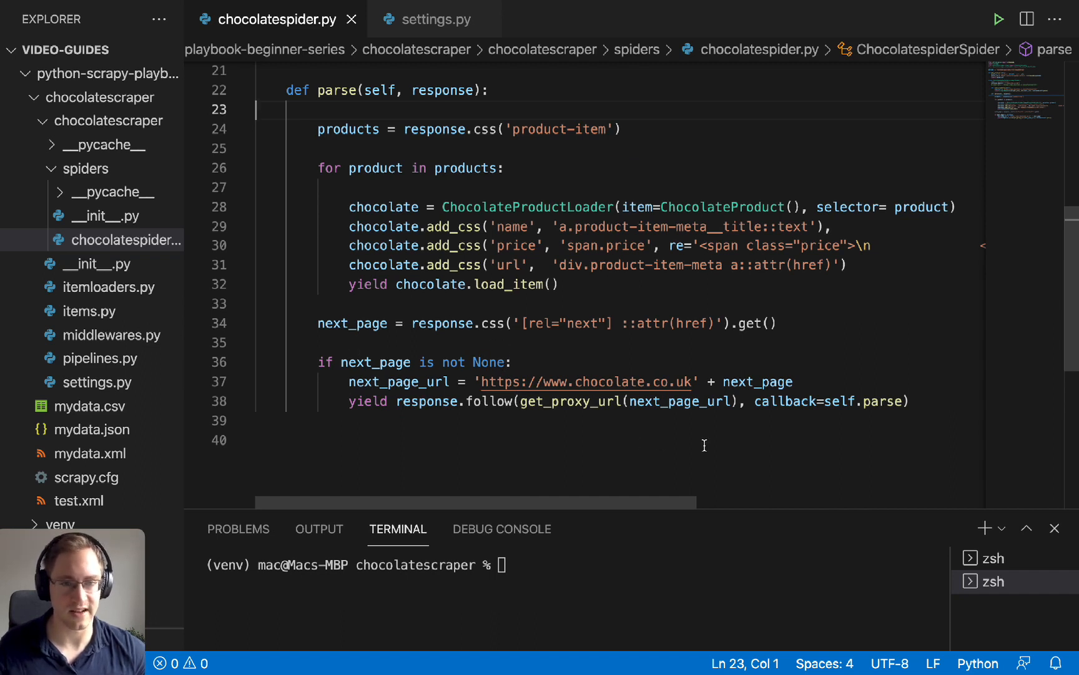
{"action": "type", "text": "scrapy crawl chocolatespider"}
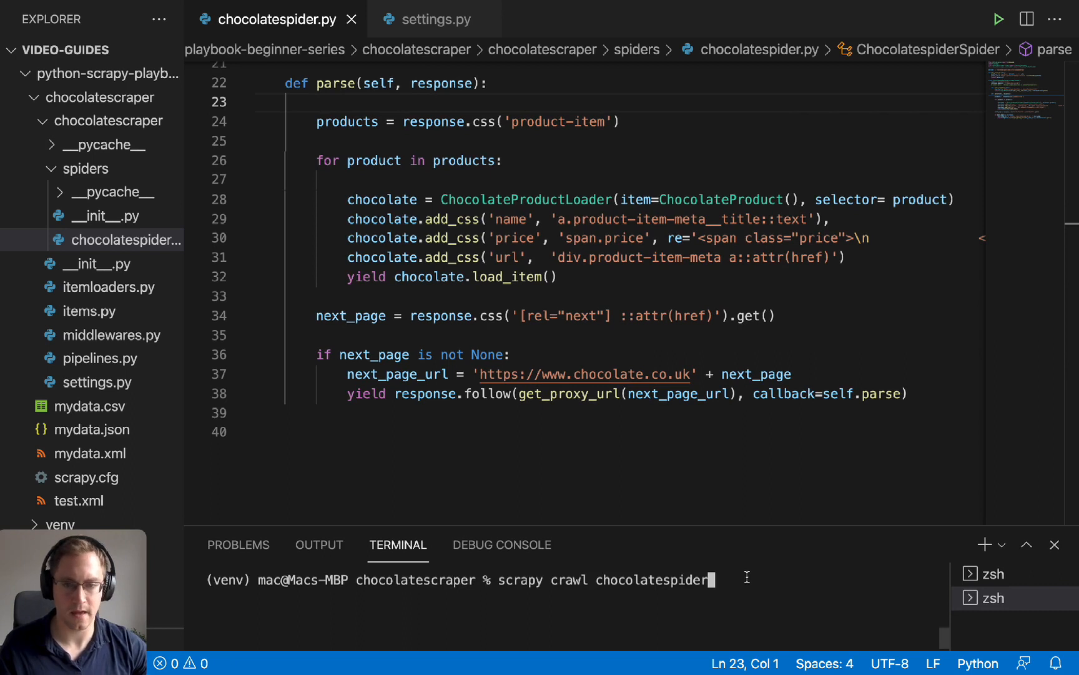
Run the chocolatespider crawl and confirm products were scraped via proxy.scrapeops.io before it closes.
{"action": "key", "text": "Return"}
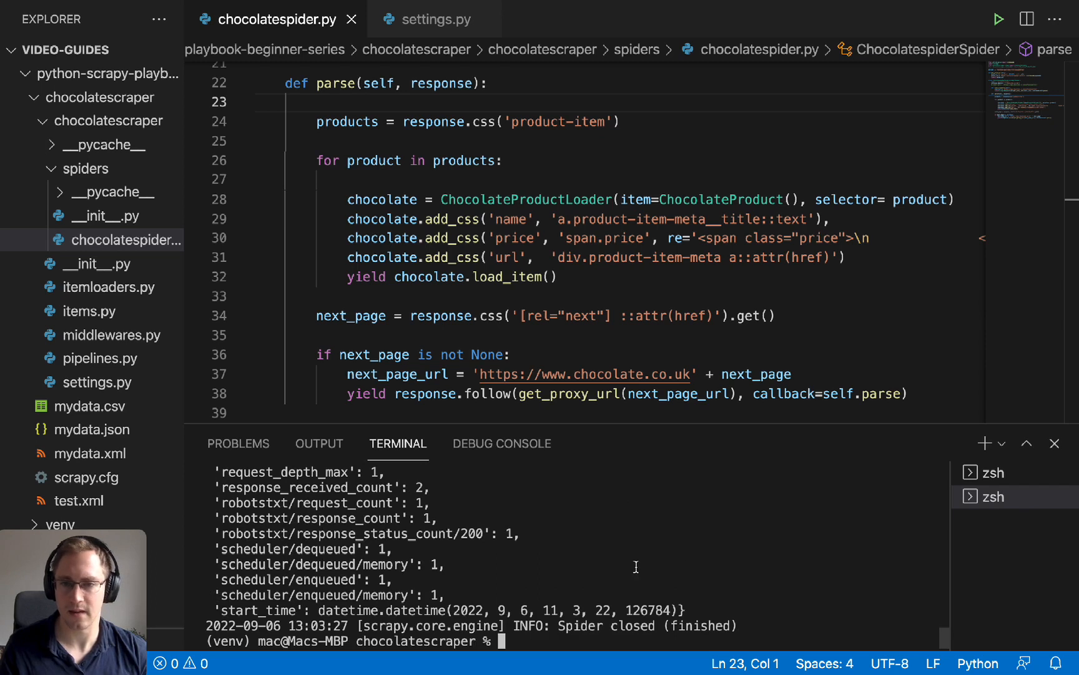
{"action": "scroll", "scroll_direction": "up", "scroll_amount": 3}
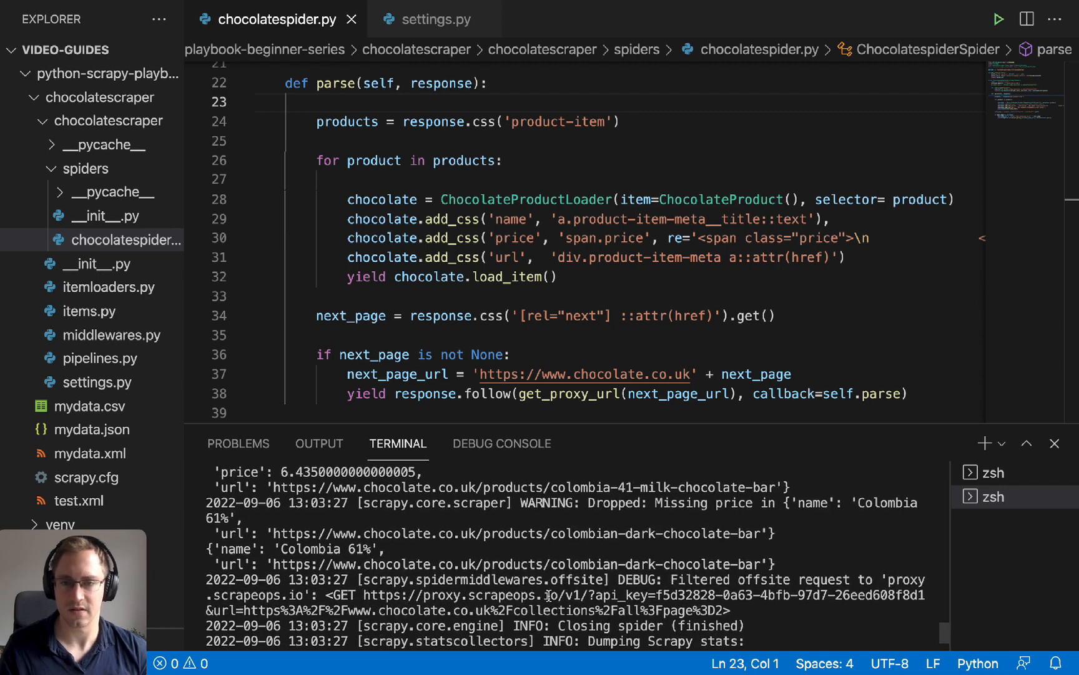
{"action": "scroll", "scroll_direction": "up", "scroll_amount": 3}
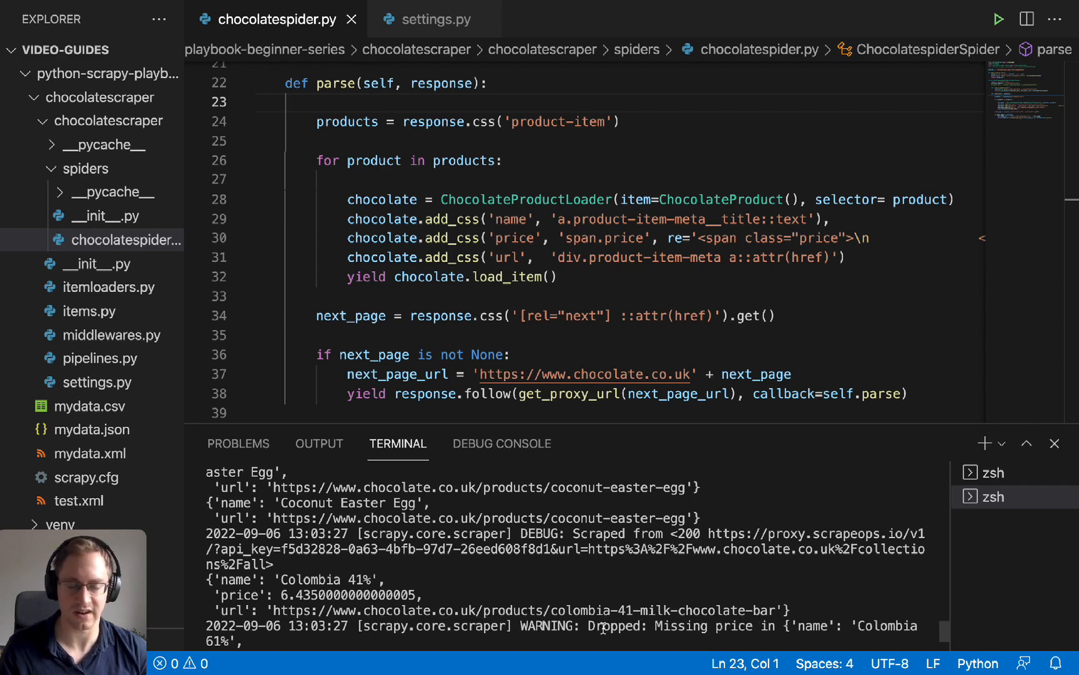
{"action": "mouse_move", "coordinate": [633, 602]}
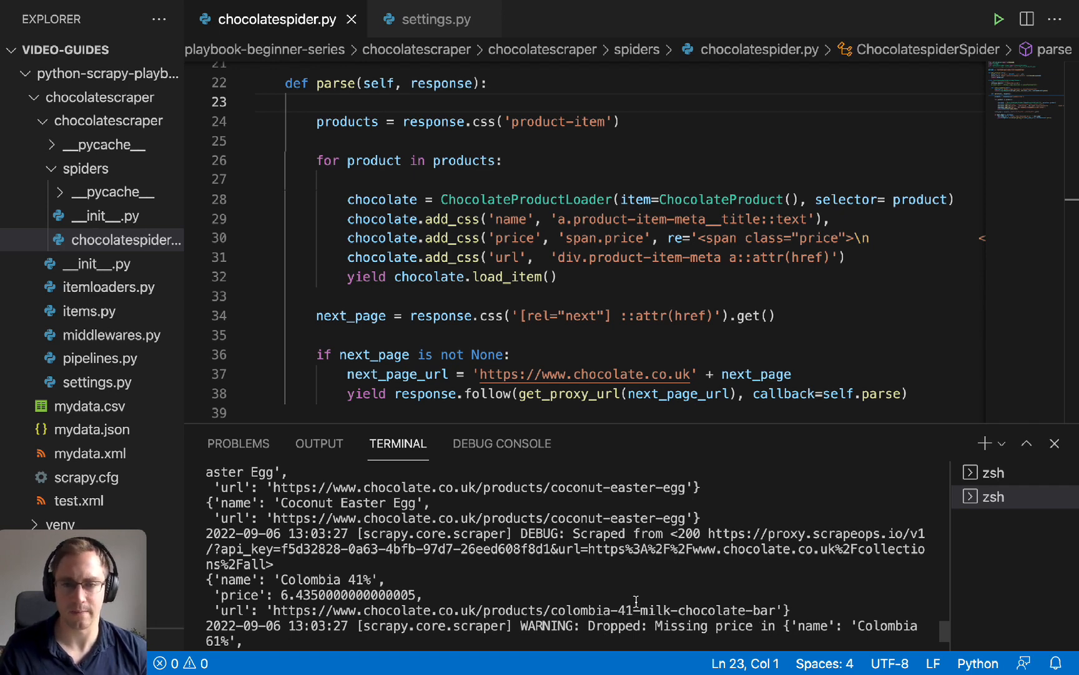
{"action": "mouse_move", "coordinate": [659, 587]}
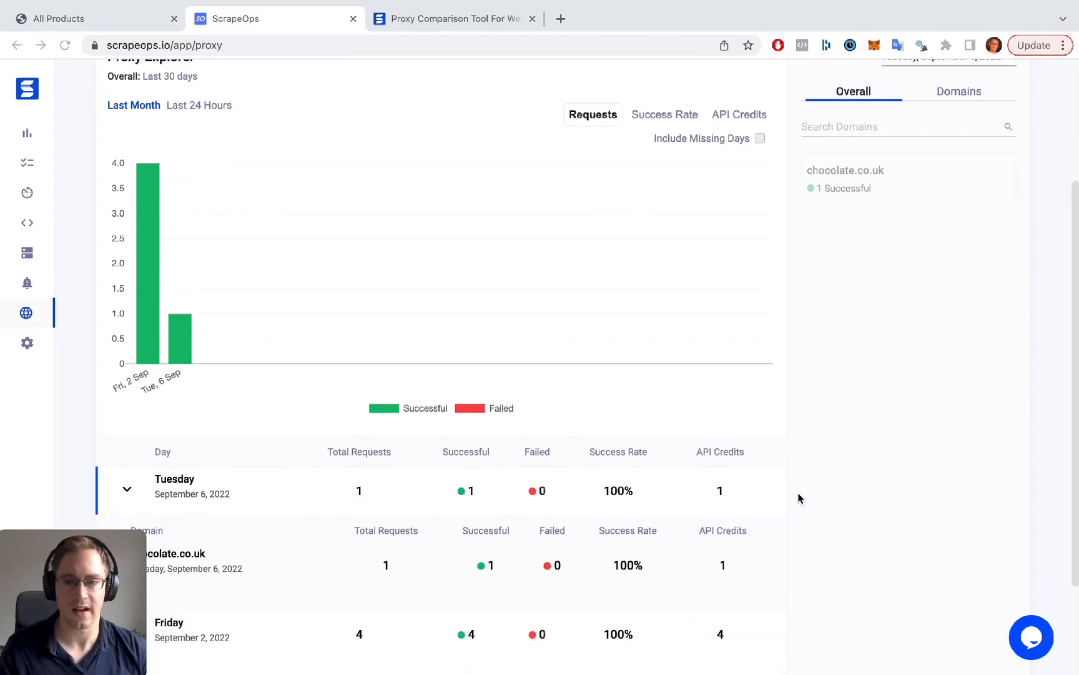
Scroll the Proxy Explorer to the successful chocolate.co.uk request, then up to API Credits and Active Concurrency 25.
{"action": "scroll", "scroll_direction": "down", "scroll_amount": 3}
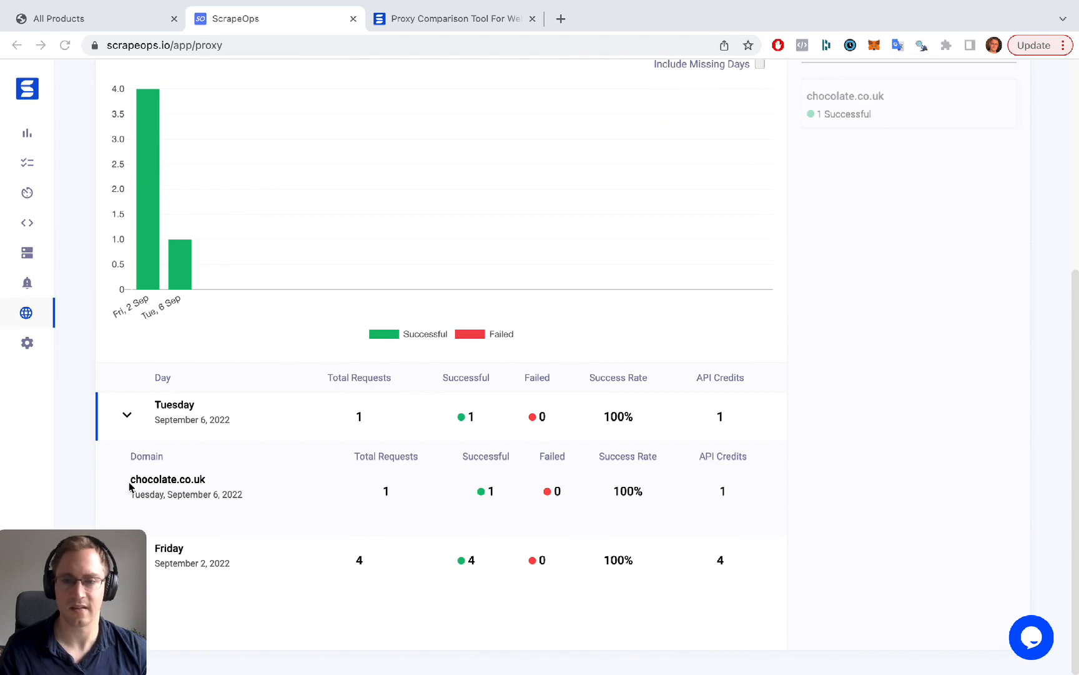
{"action": "mouse_move", "coordinate": [222, 486]}
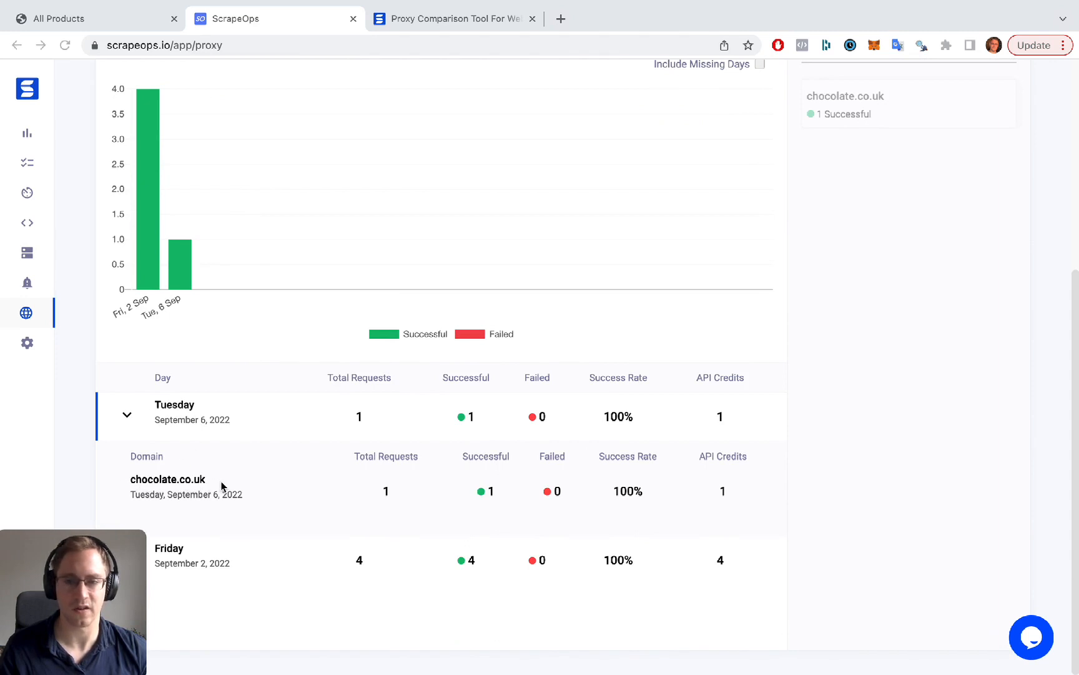
{"action": "mouse_move", "coordinate": [771, 499]}
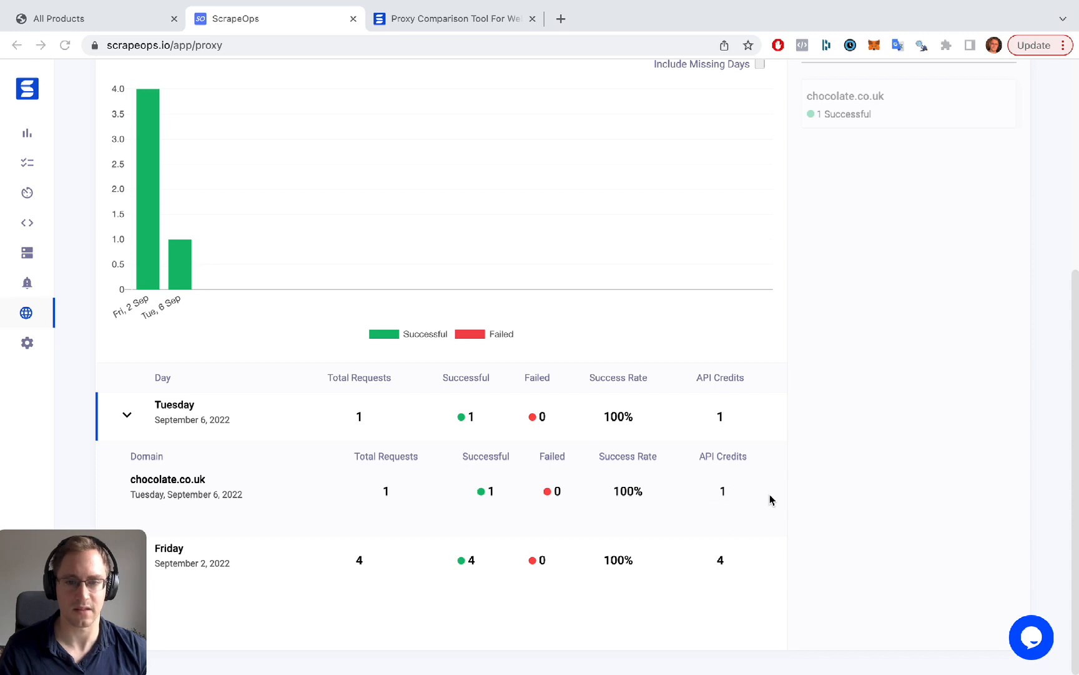
{"action": "mouse_move", "coordinate": [727, 494]}
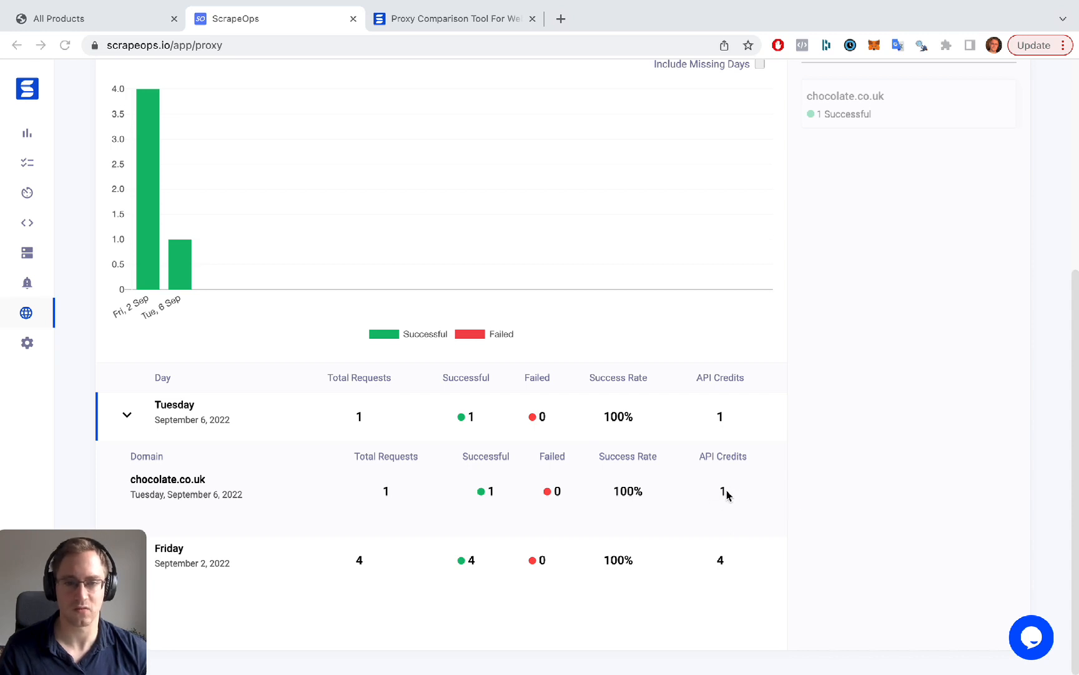
{"action": "mouse_move", "coordinate": [719, 495]}
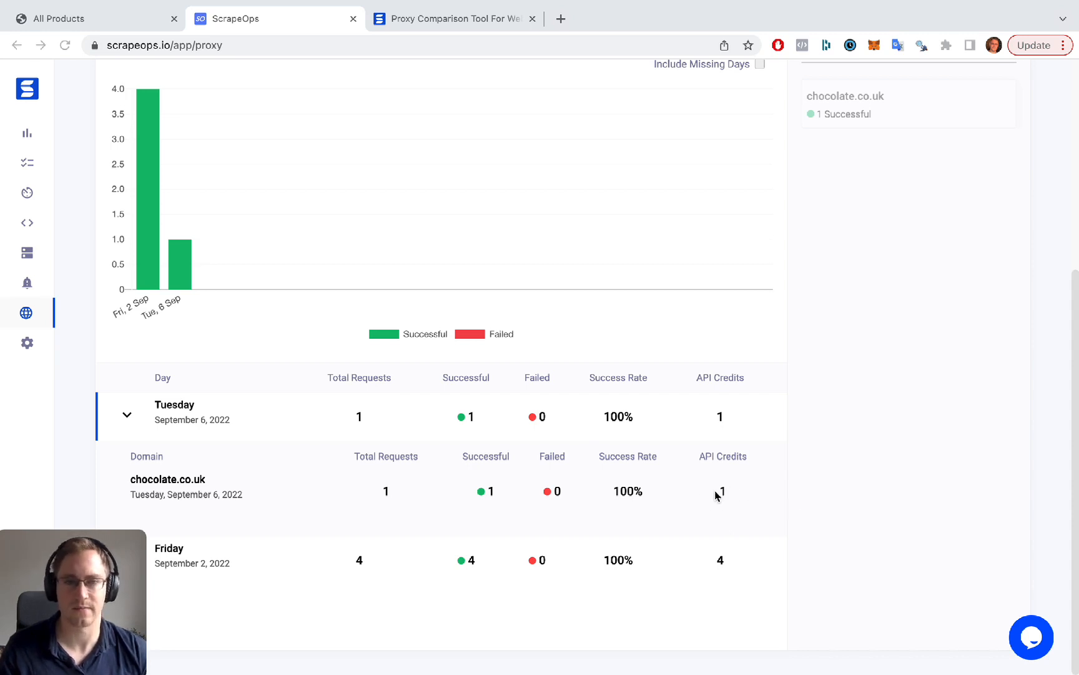
{"action": "mouse_move", "coordinate": [770, 504]}
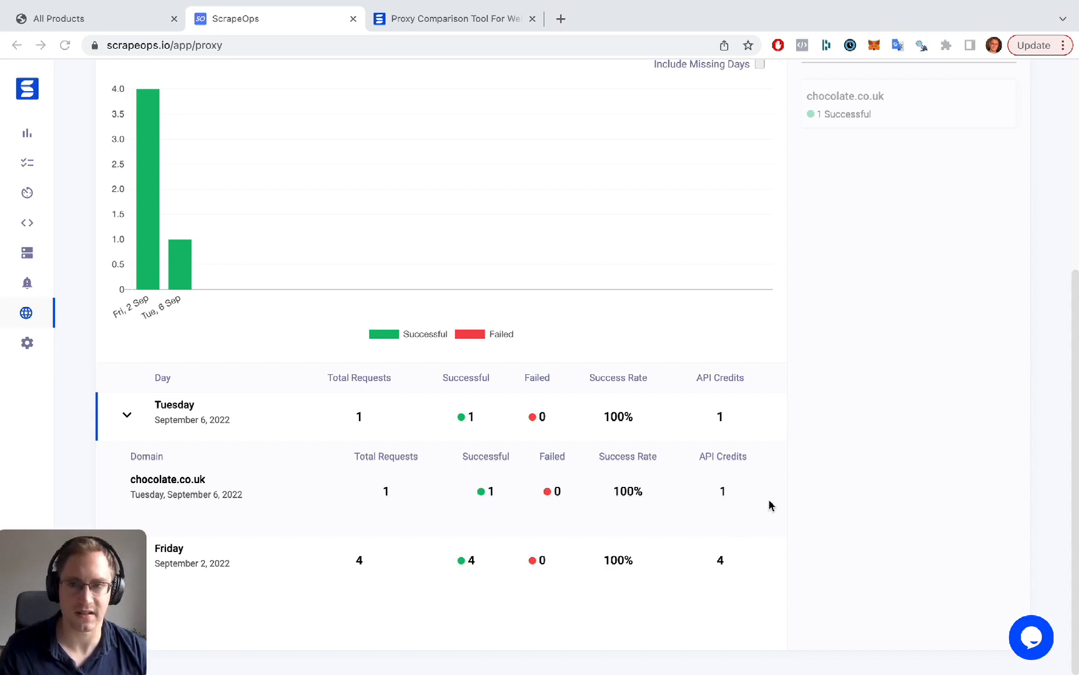
{"action": "scroll", "scroll_direction": "up", "scroll_amount": 3}
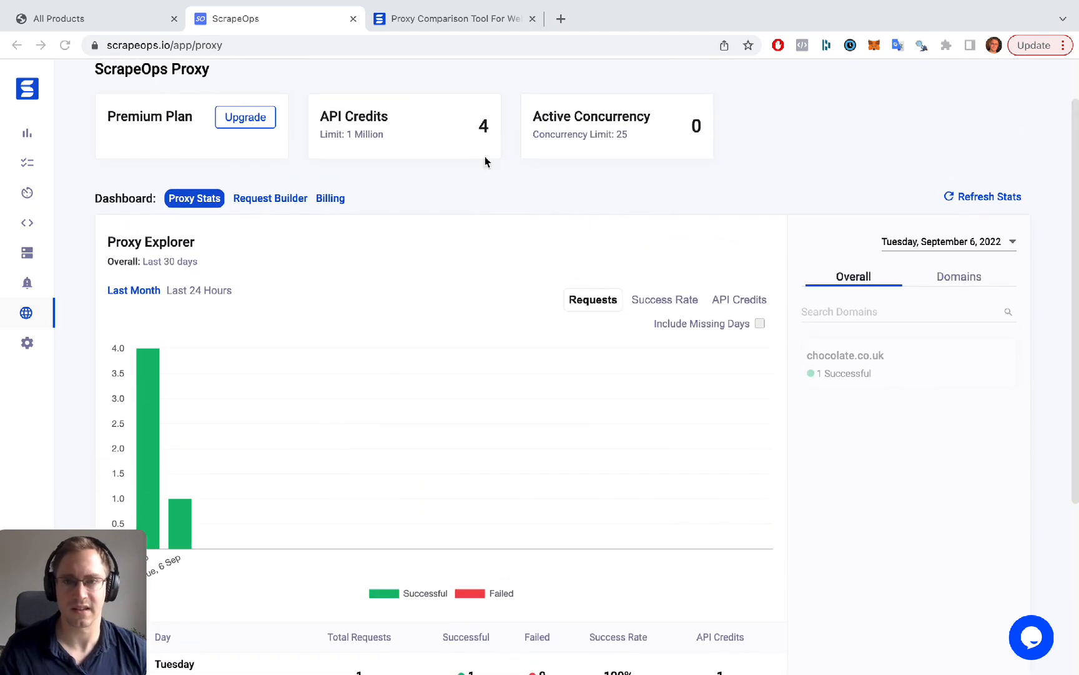
{"action": "mouse_move", "coordinate": [626, 142]}
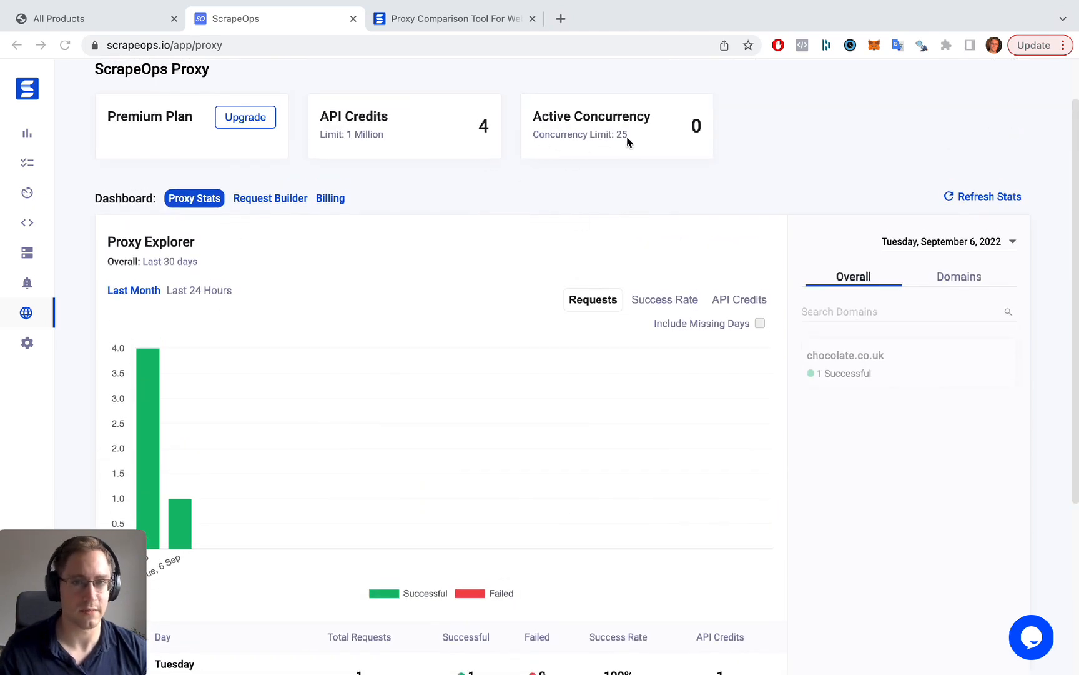
{"action": "mouse_move", "coordinate": [604, 143]}
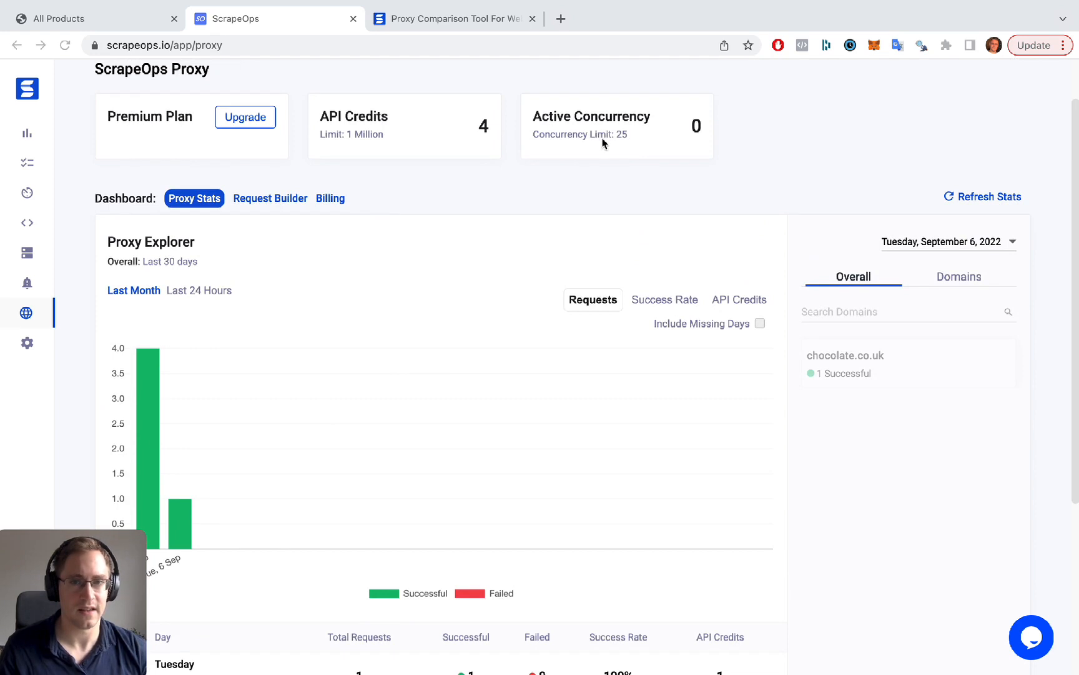
{"action": "mouse_move", "coordinate": [579, 146]}
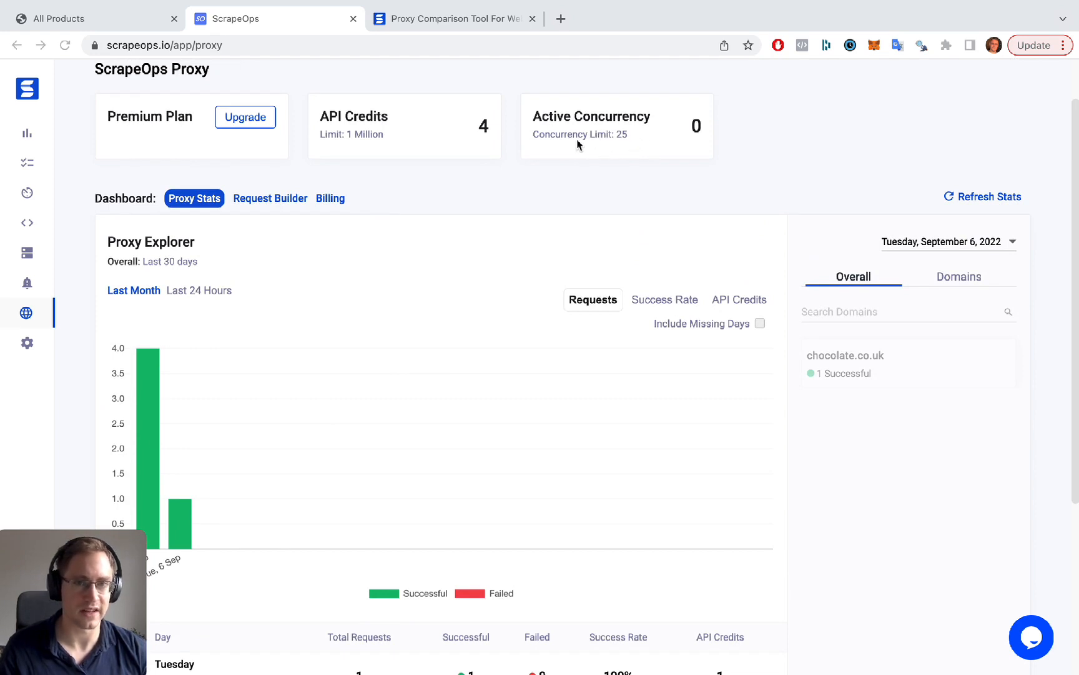
{"action": "mouse_move", "coordinate": [623, 141]}
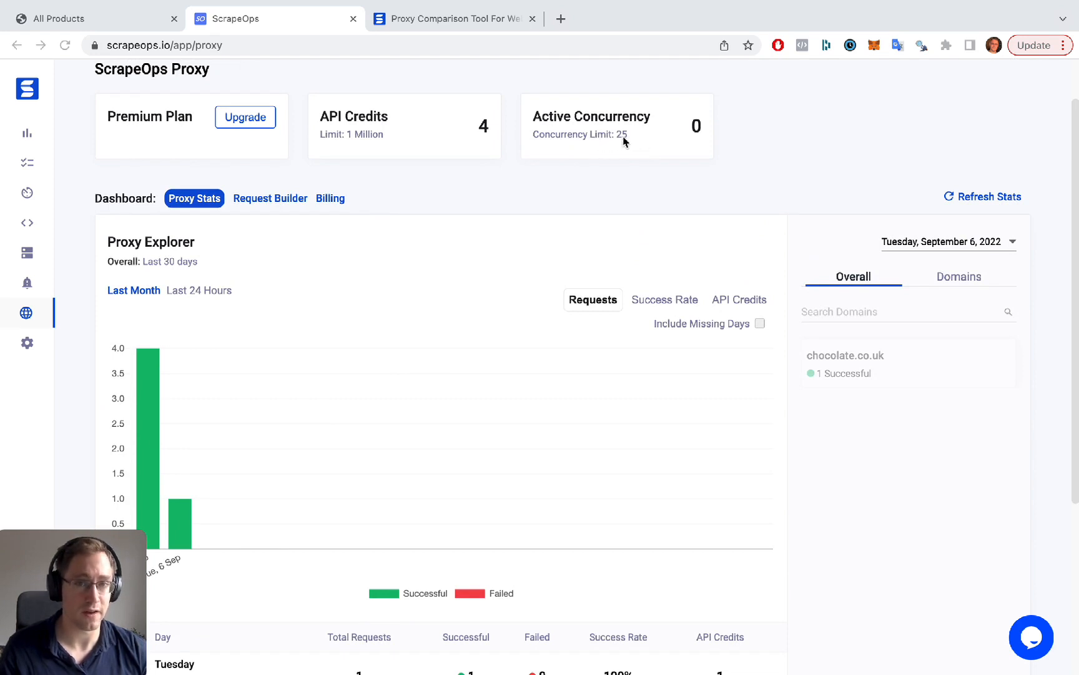
{"action": "mouse_move", "coordinate": [638, 139]}
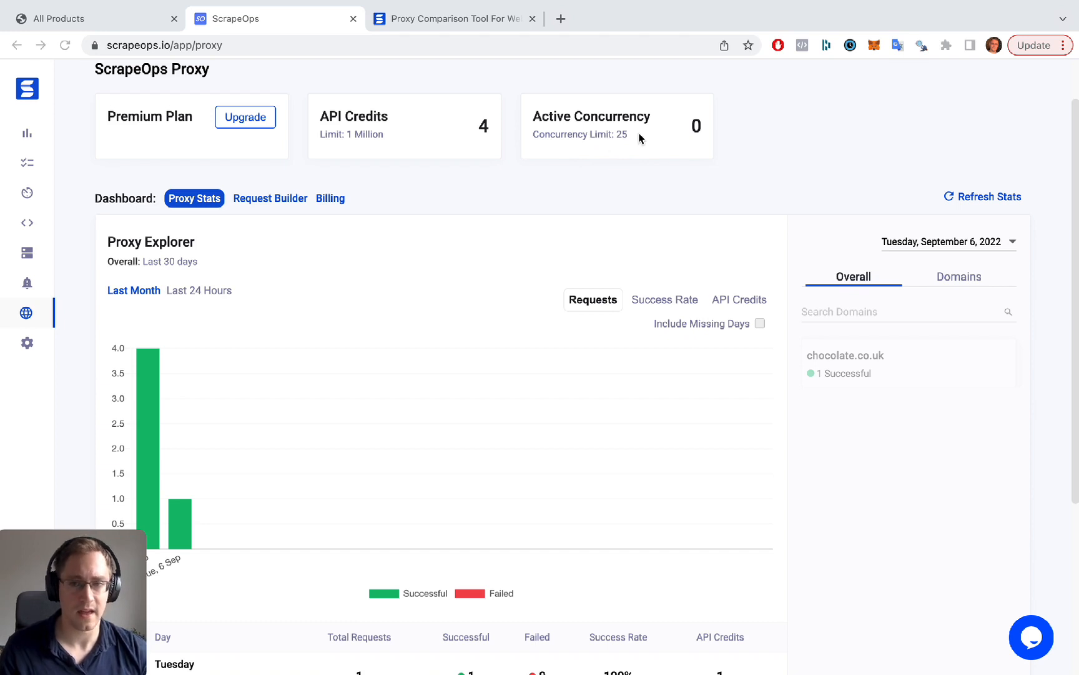
{"action": "mouse_move", "coordinate": [625, 145]}
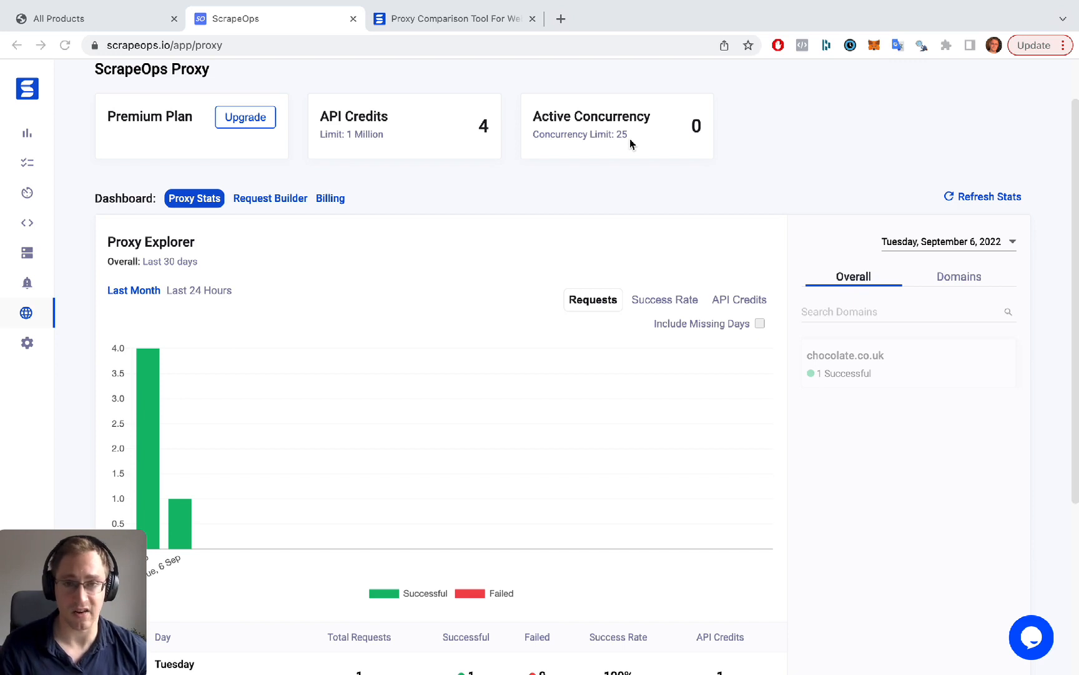
{"action": "mouse_move", "coordinate": [643, 153]}
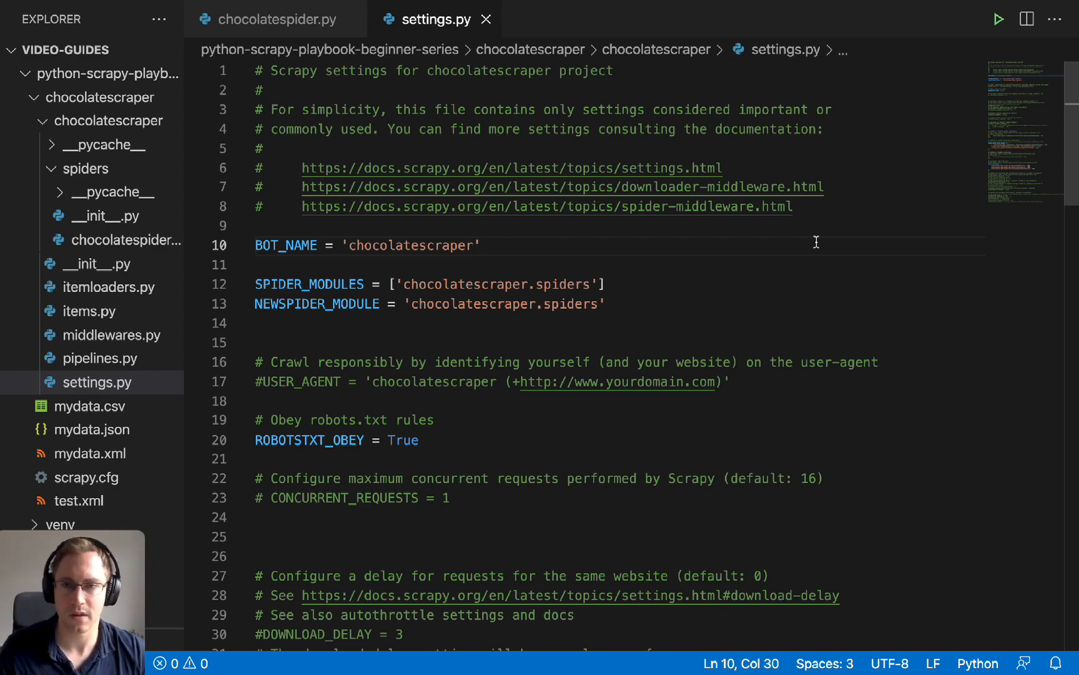
{"action": "mouse_move", "coordinate": [355, 328]}
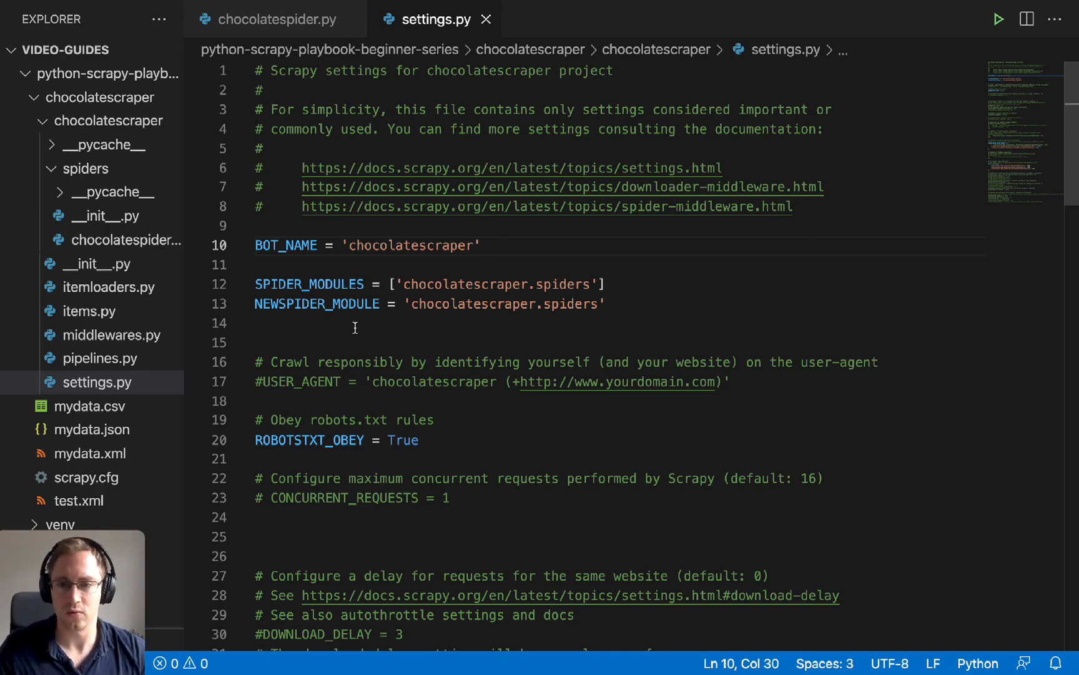
{"action": "mouse_move", "coordinate": [276, 478]}
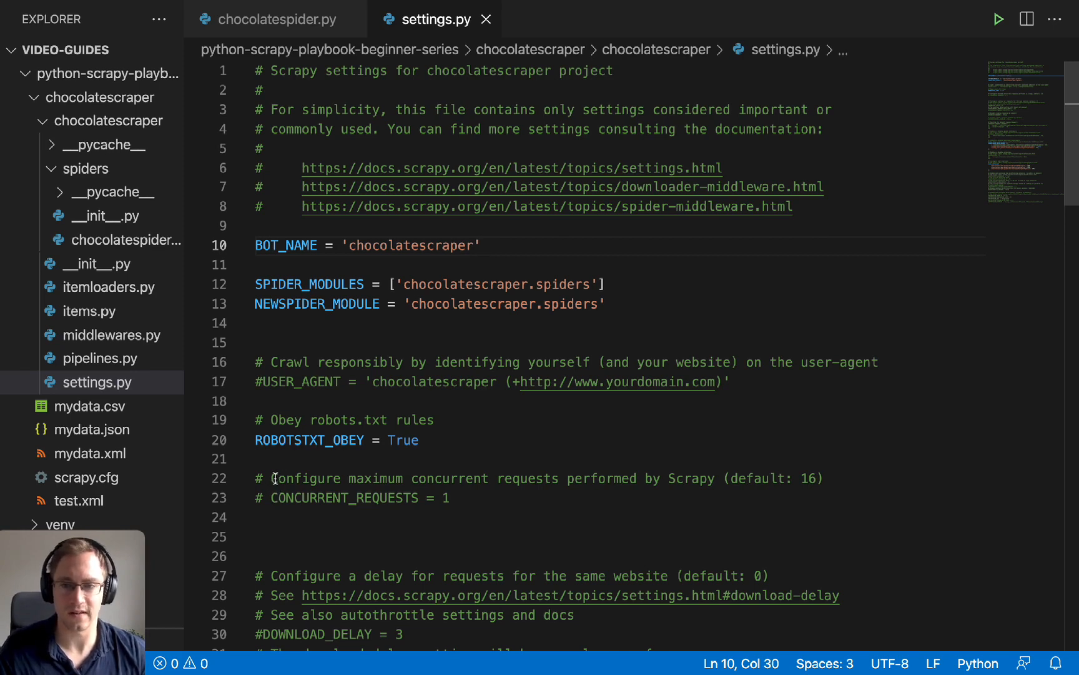
Uncomment CONCURRENT_REQUESTS in settings.py and set its value to 25.
{"action": "left_click", "coordinate": [274, 498]}
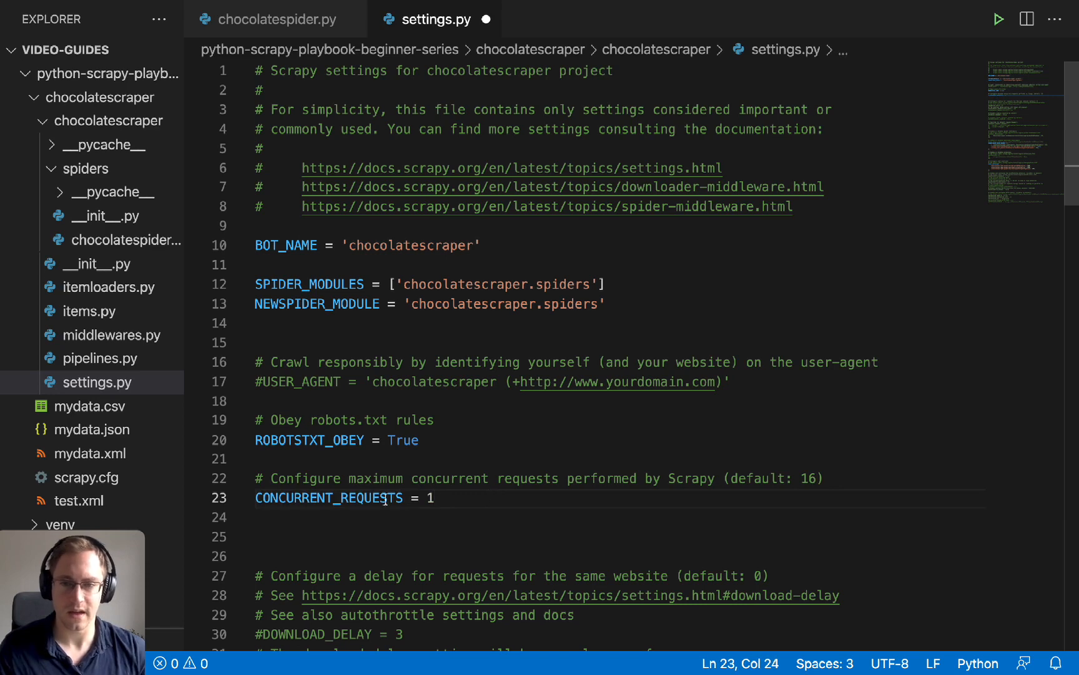
{"action": "type", "text": "25"}
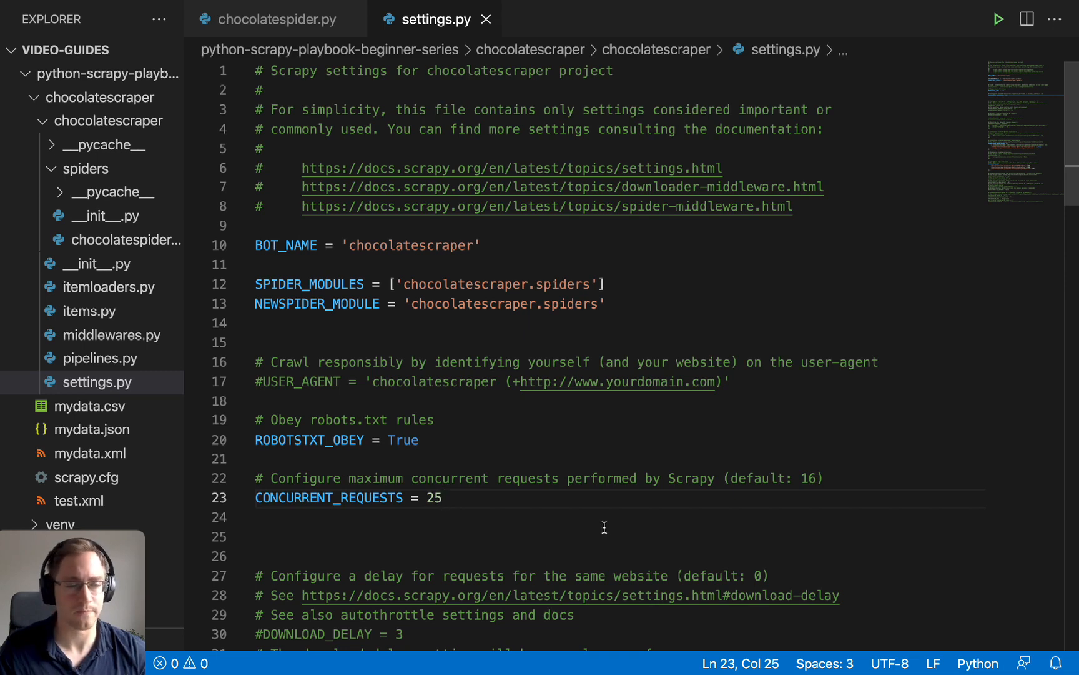
{"action": "left_click", "coordinate": [444, 498]}
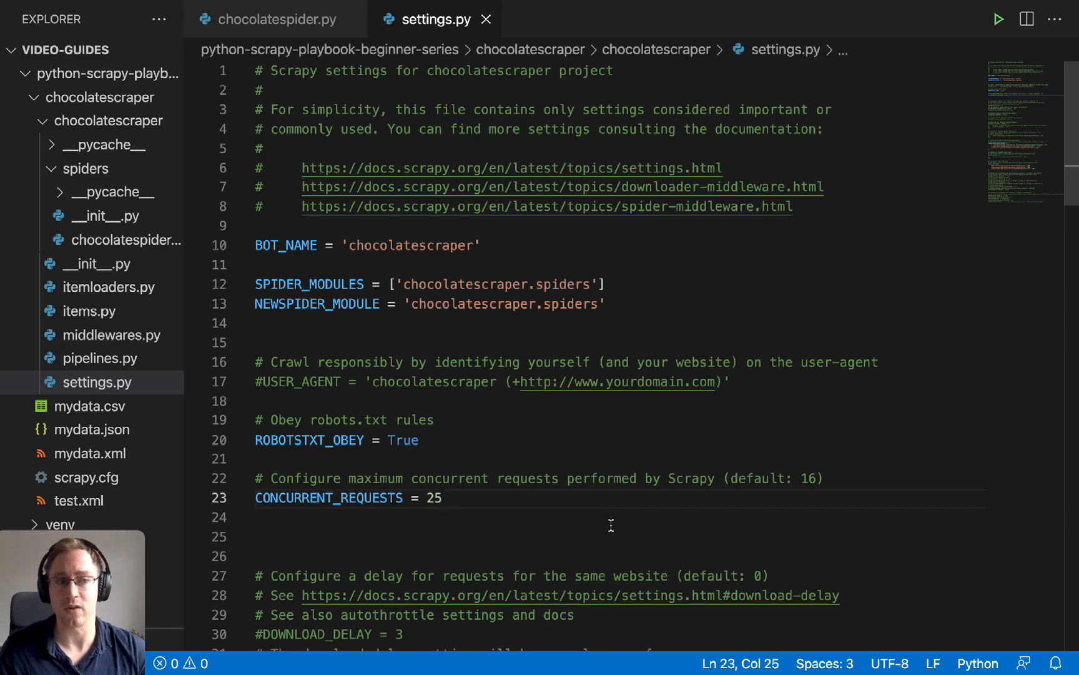
{"action": "left_click", "coordinate": [444, 498]}
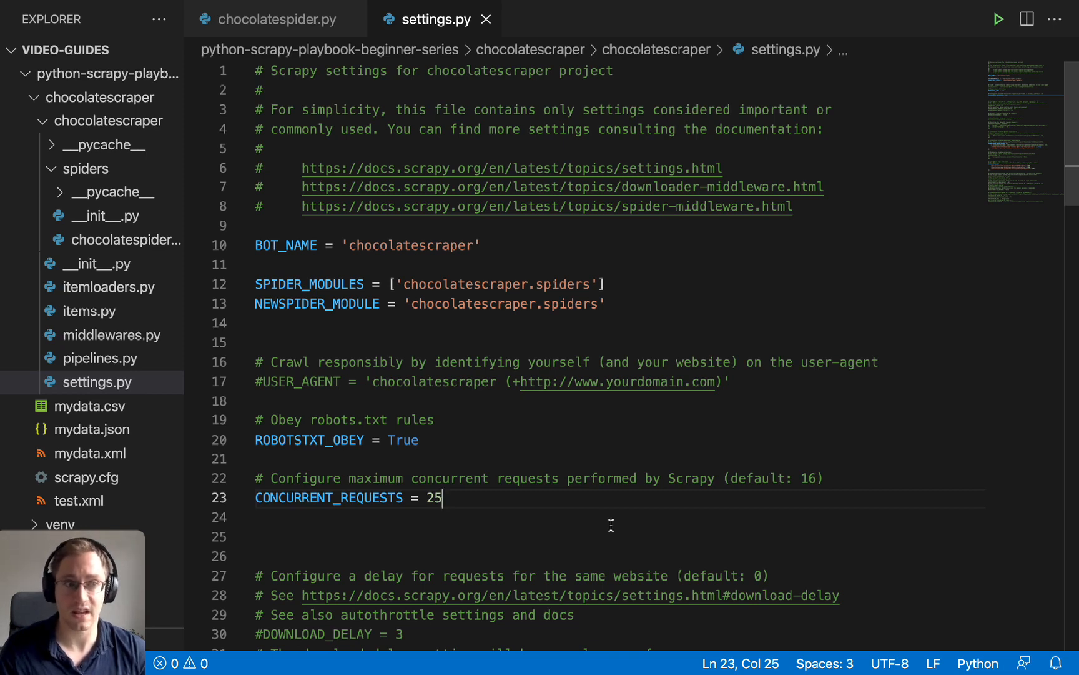